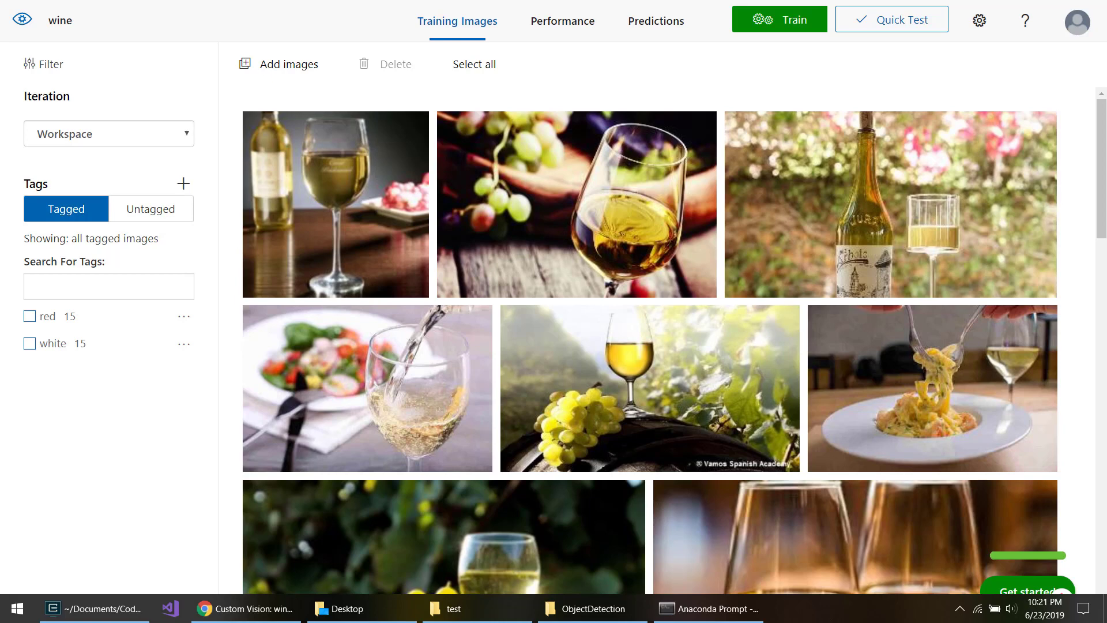
# Show the wine project's settings and select its Prediction Key and Prediction Endpoint values for copying
pyautogui.click(576, 206)
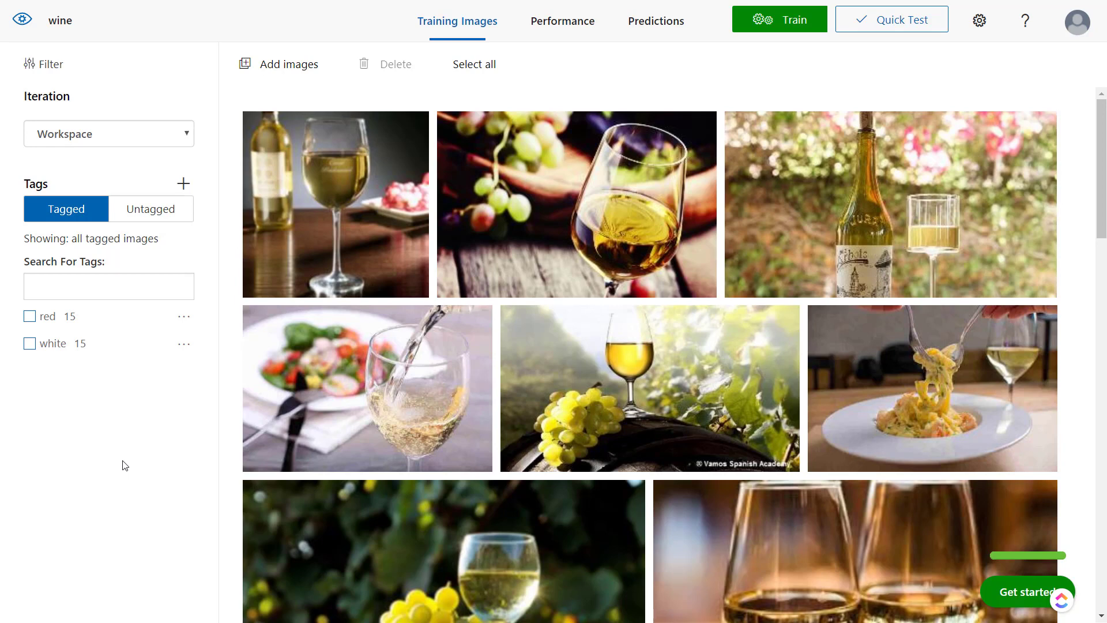
pyautogui.moveTo(178, 428)
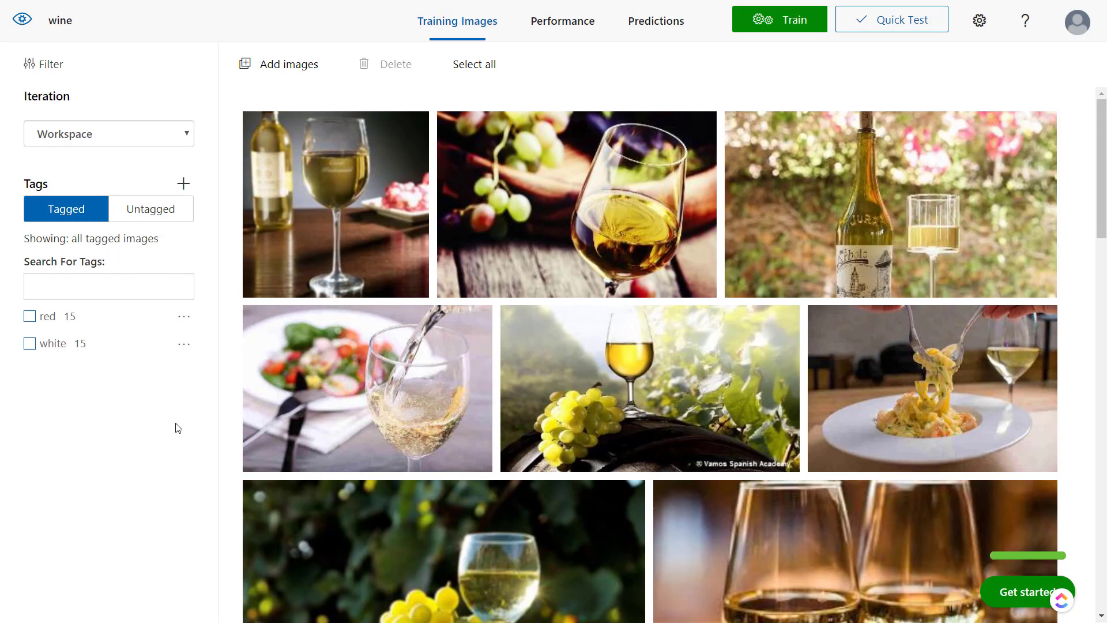
pyautogui.moveTo(140, 414)
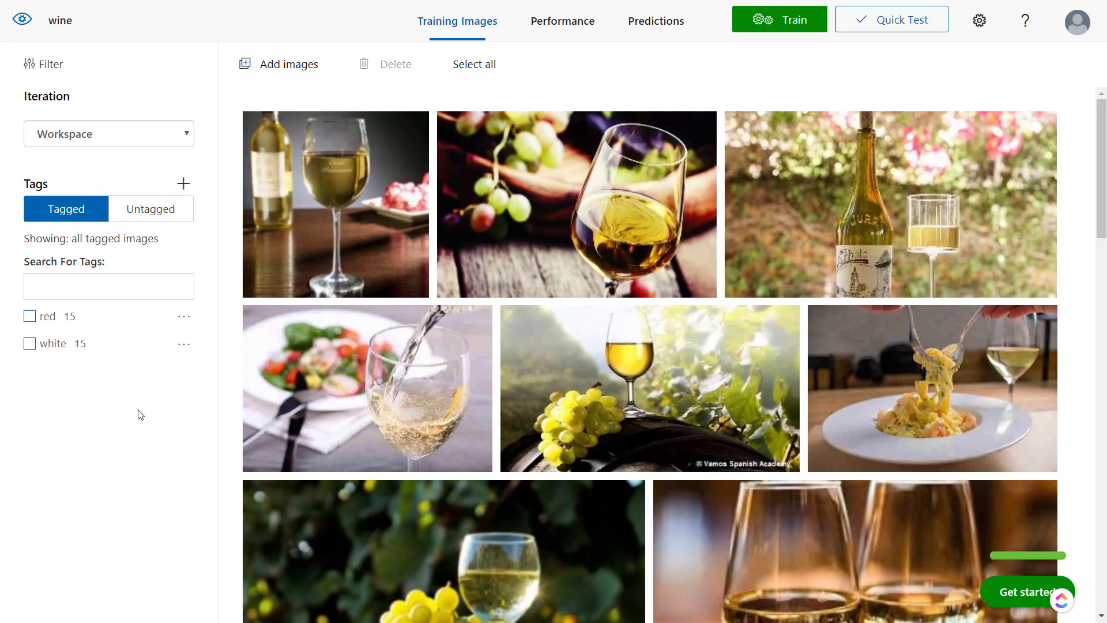
pyautogui.moveTo(116, 485)
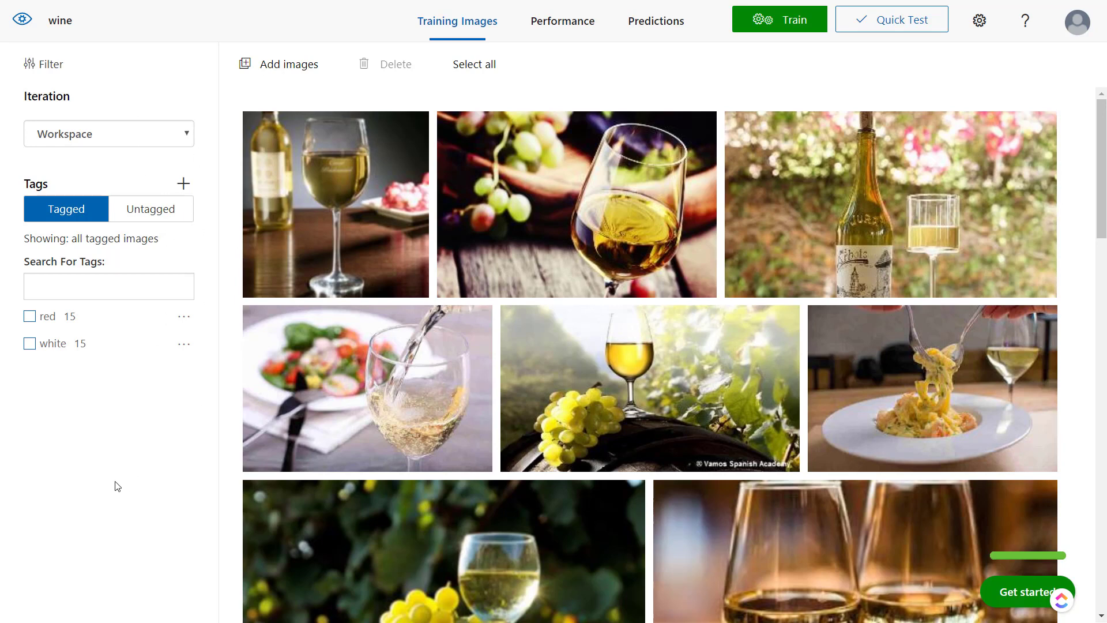
pyautogui.moveTo(100, 456)
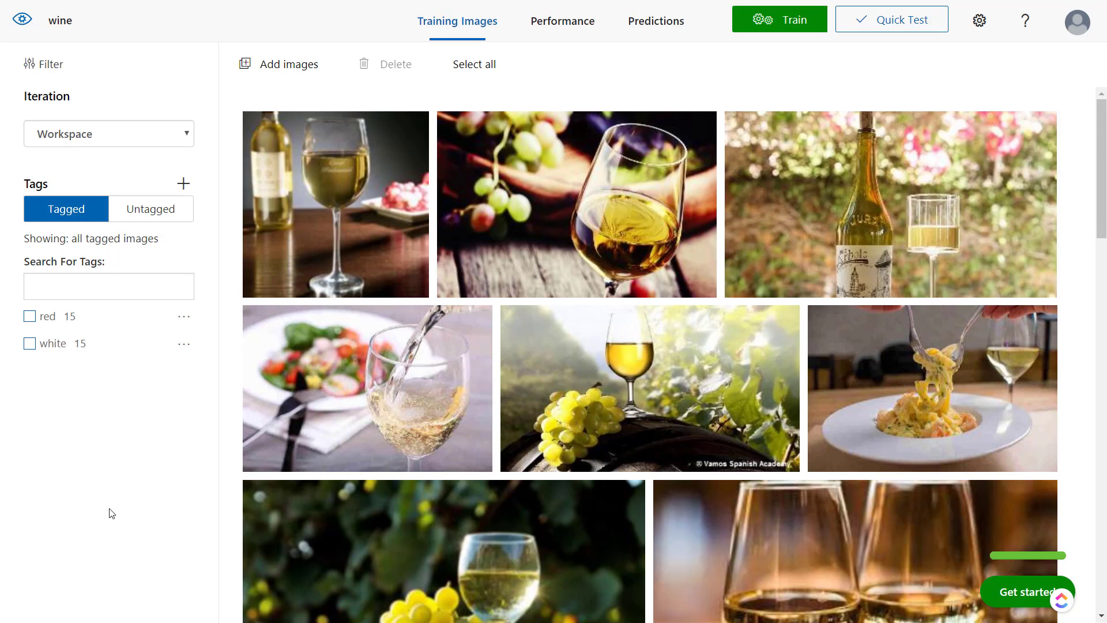
pyautogui.moveTo(114, 411)
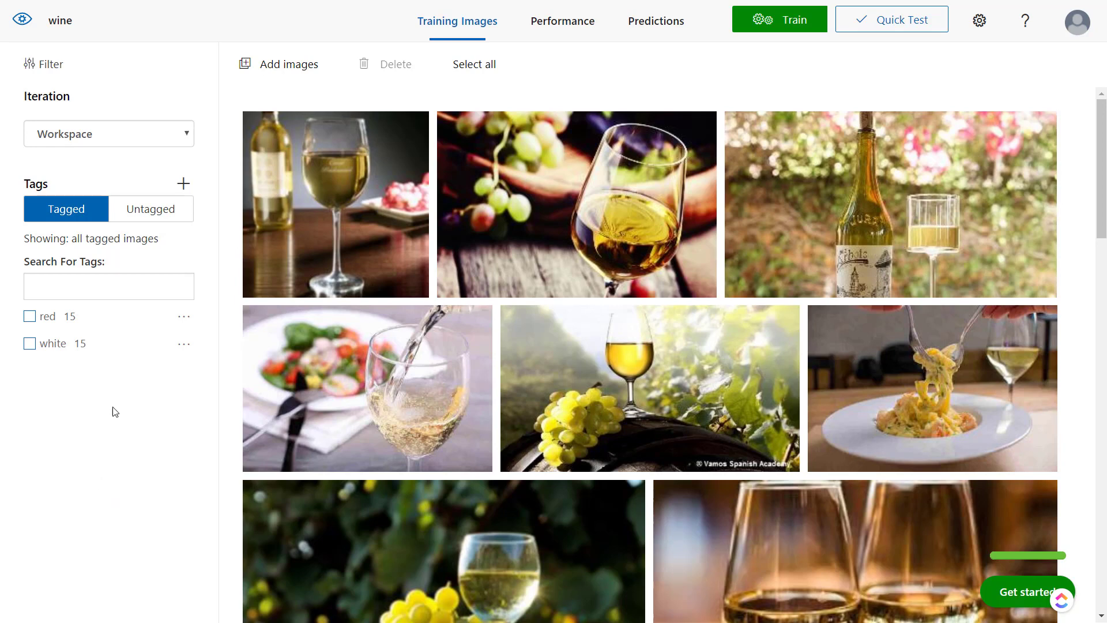
pyautogui.moveTo(111, 549)
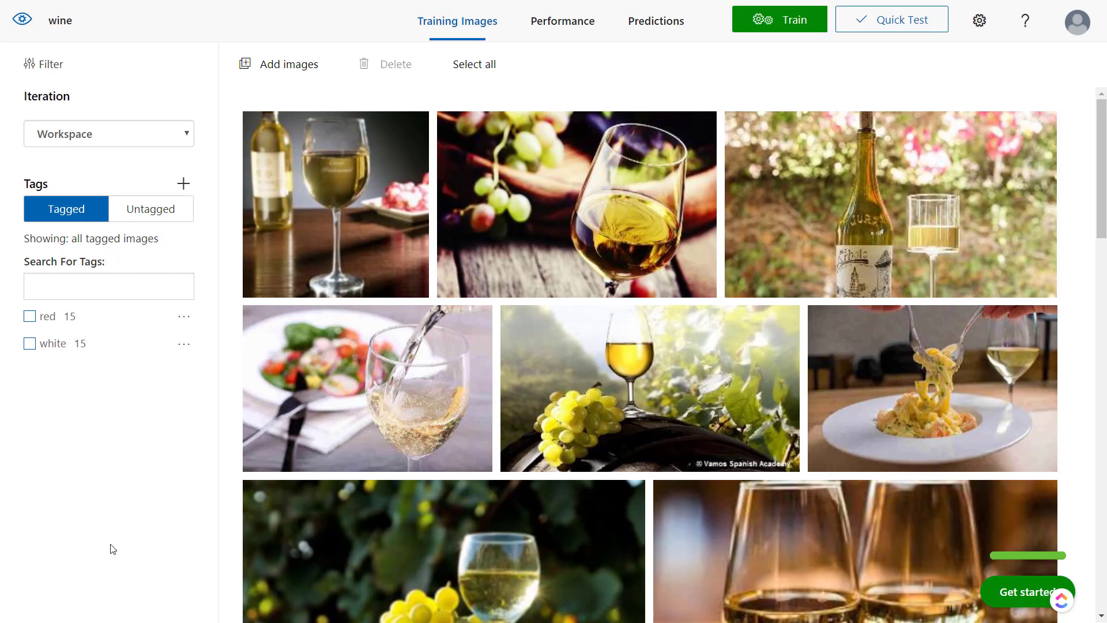
pyautogui.moveTo(186, 362)
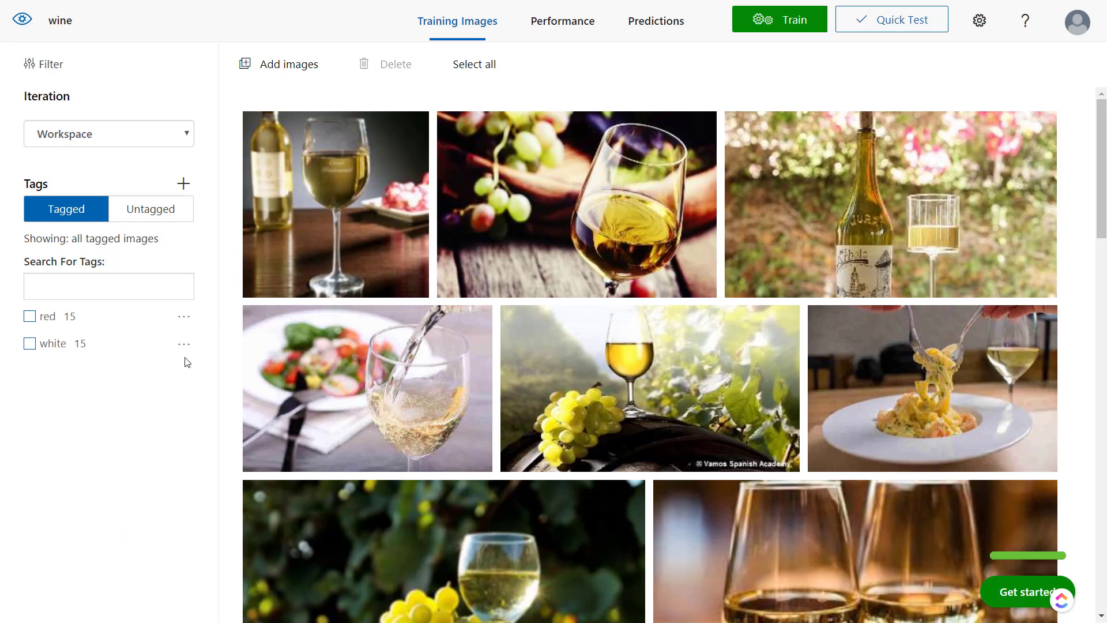
pyautogui.moveTo(149, 451)
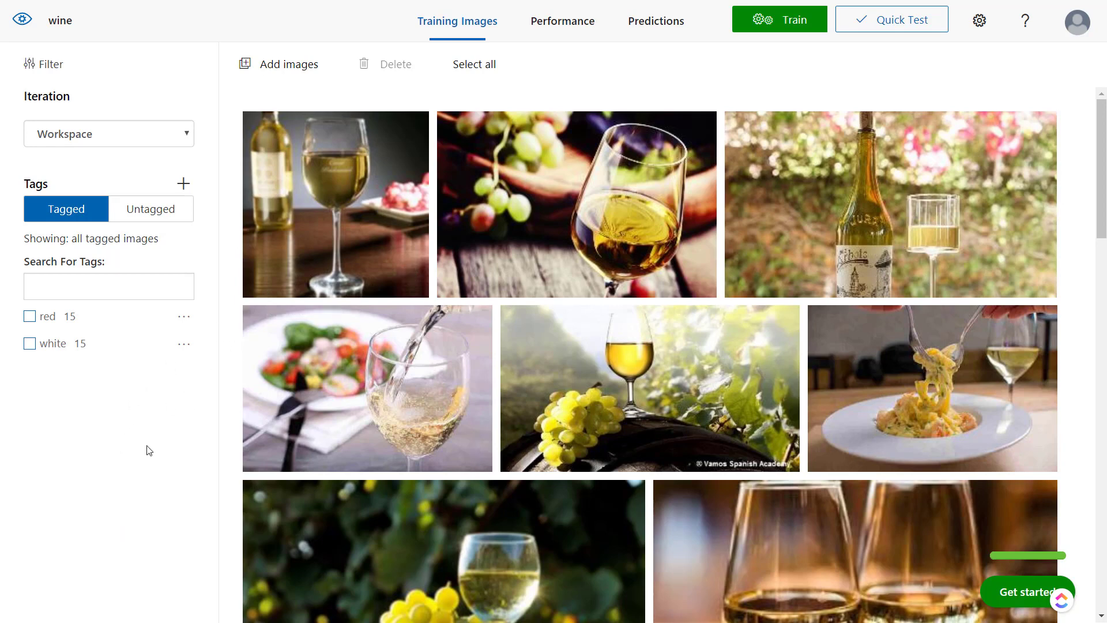
pyautogui.moveTo(140, 462)
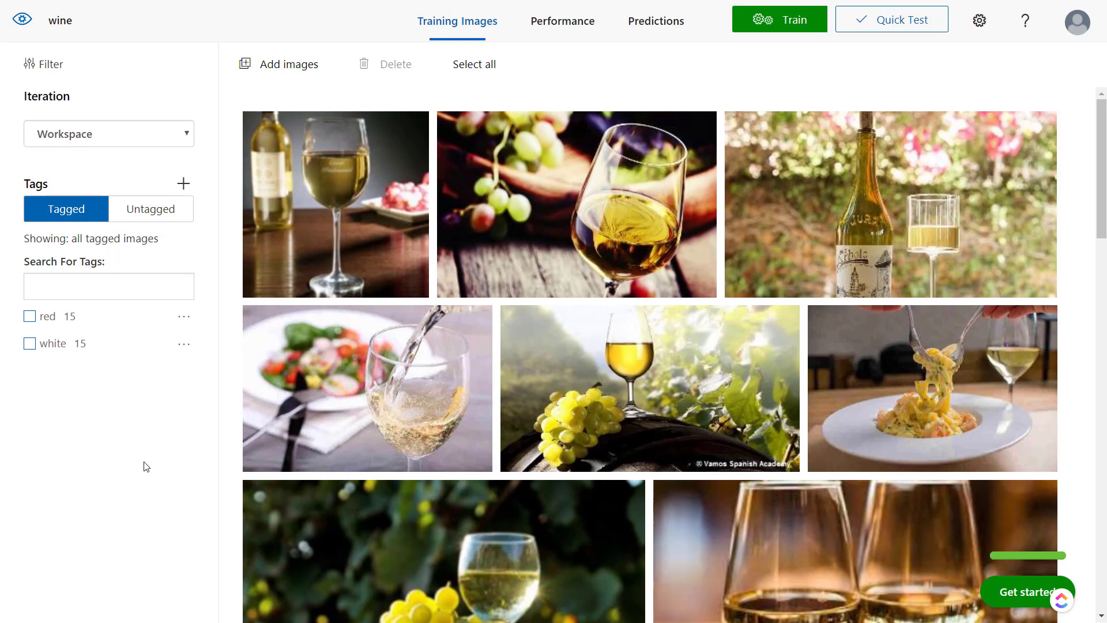
pyautogui.moveTo(155, 458)
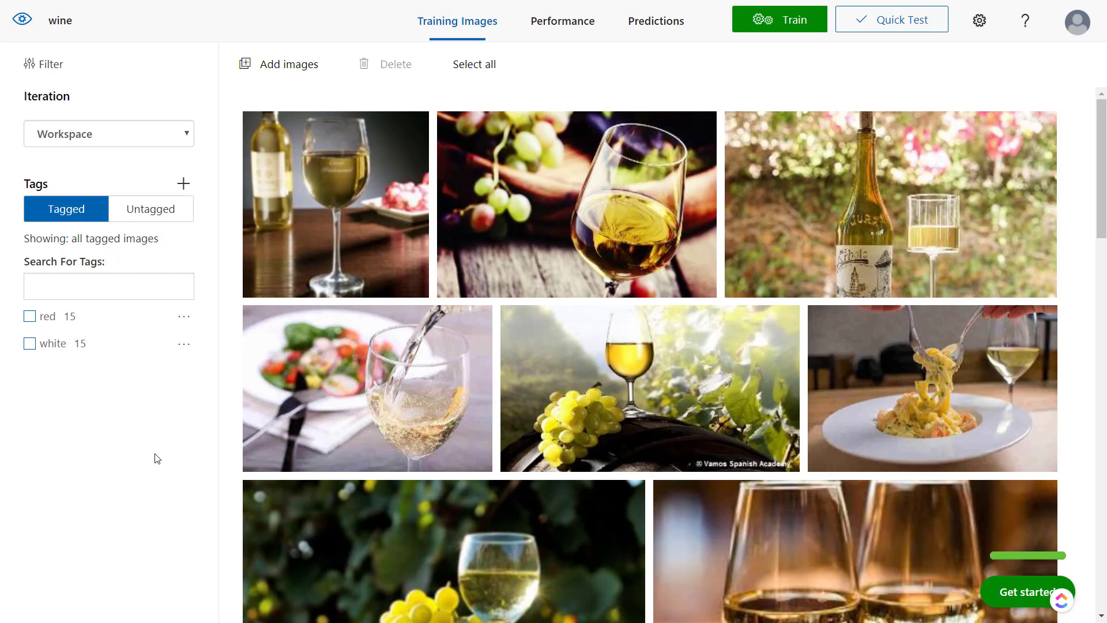
pyautogui.moveTo(180, 388)
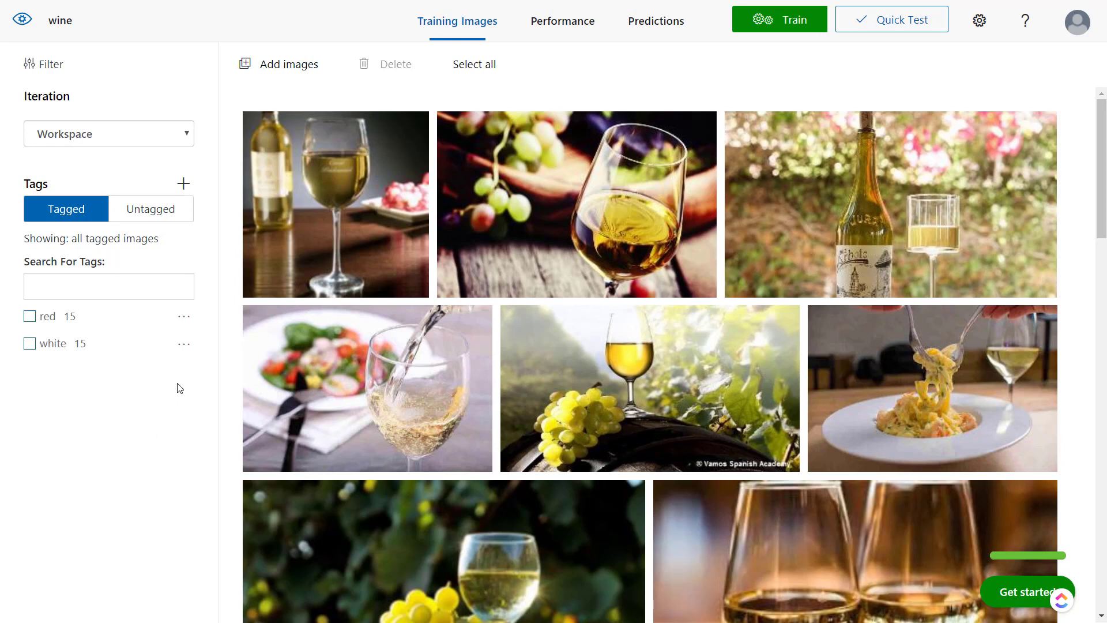
pyautogui.click(625, 197)
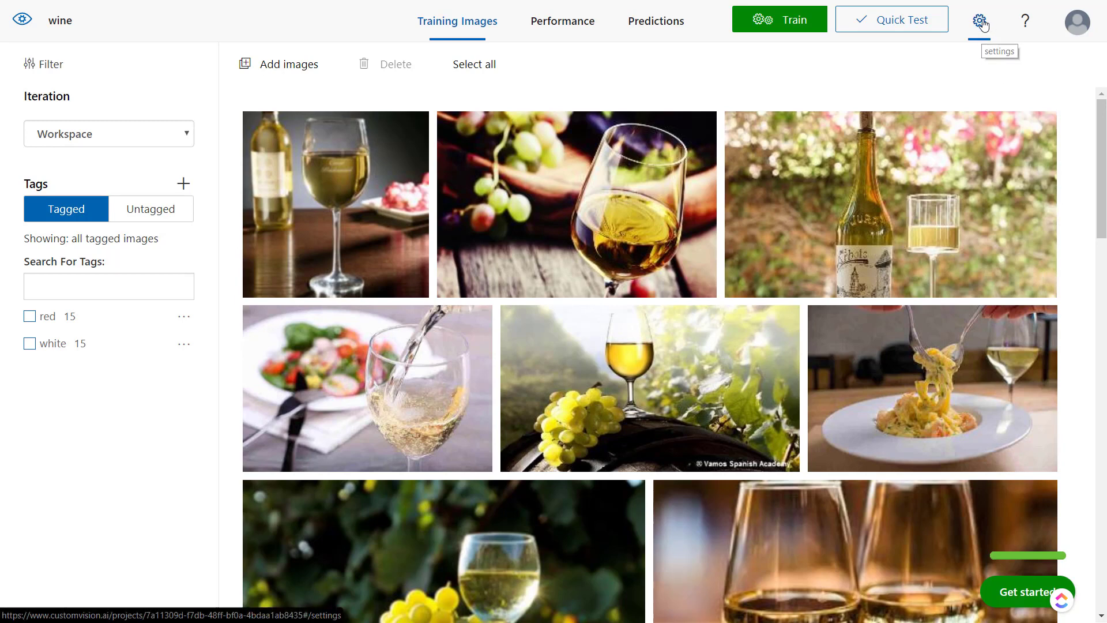
pyautogui.click(976, 21)
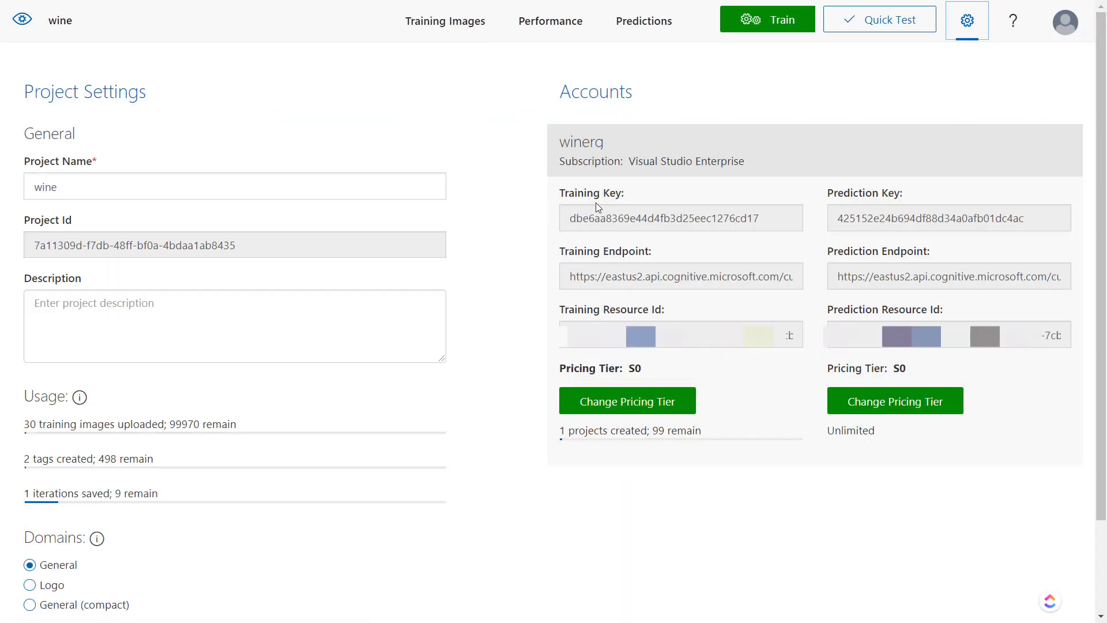
pyautogui.moveTo(560, 225)
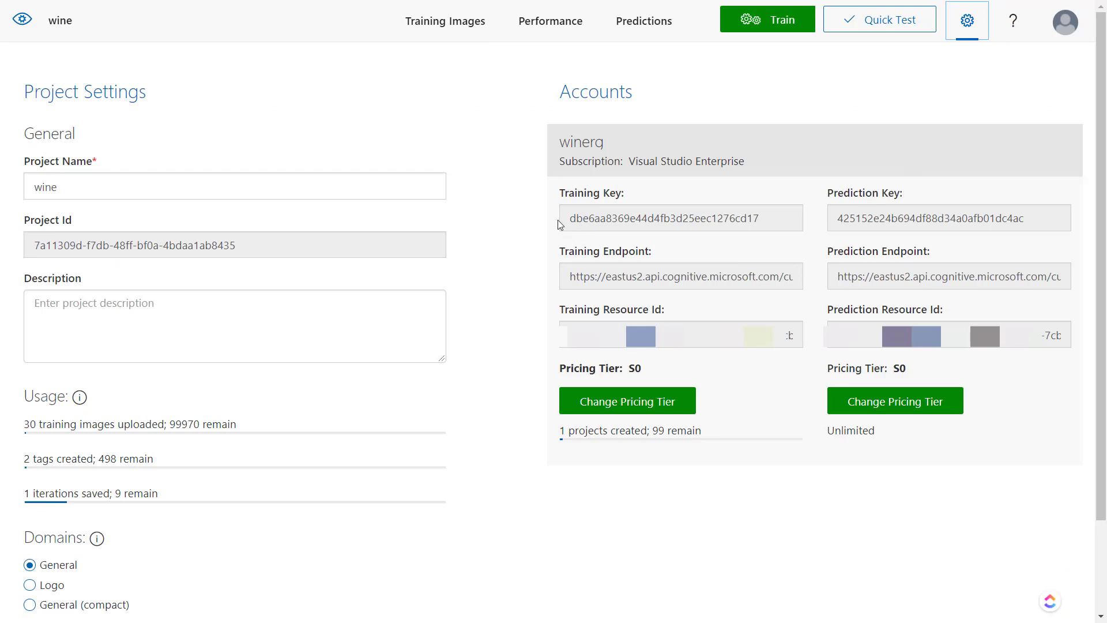
pyautogui.moveTo(514, 230)
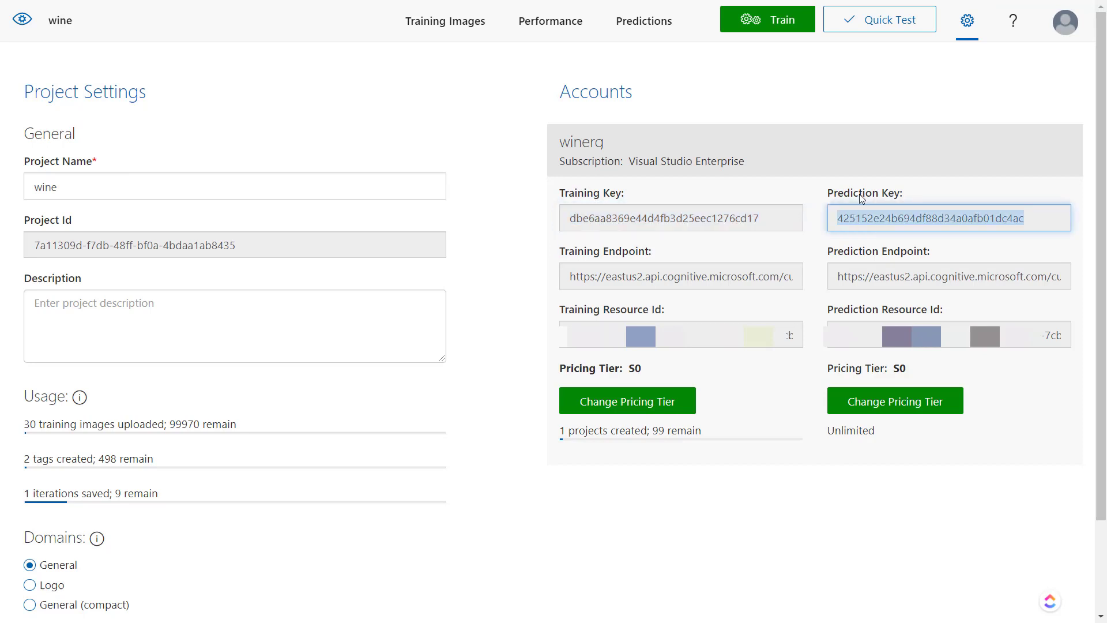
pyautogui.click(948, 275)
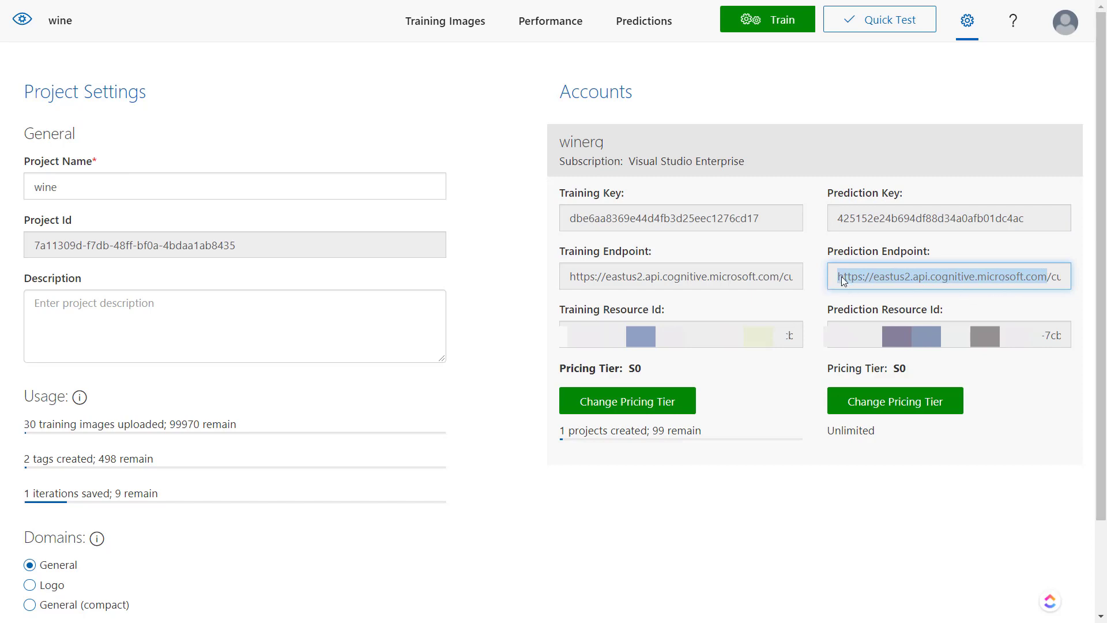
pyautogui.moveTo(923, 296)
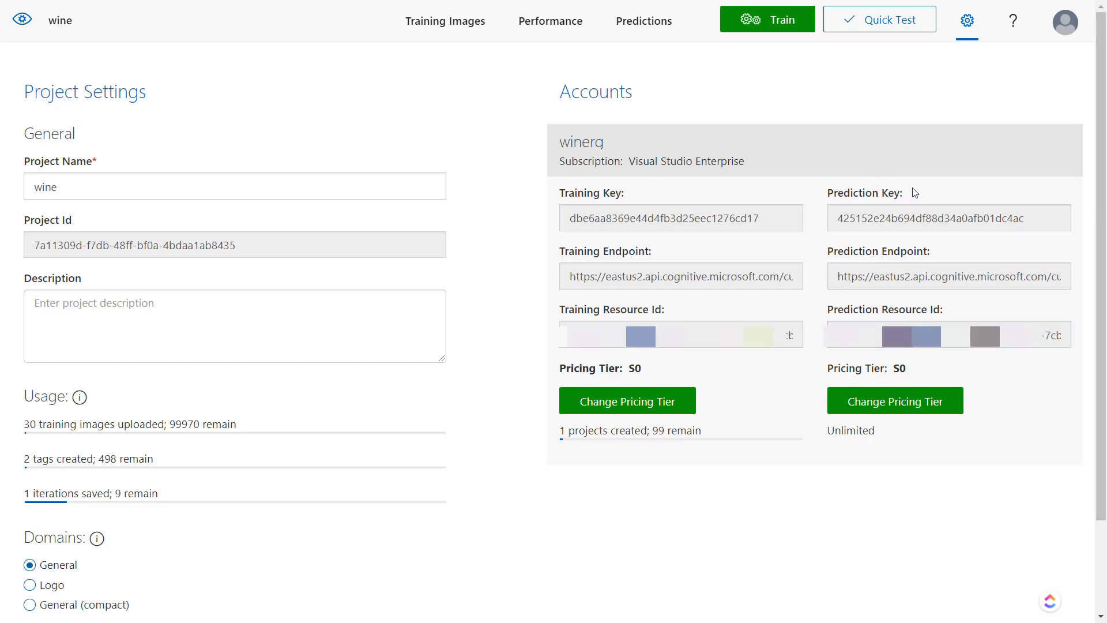
pyautogui.moveTo(819, 225)
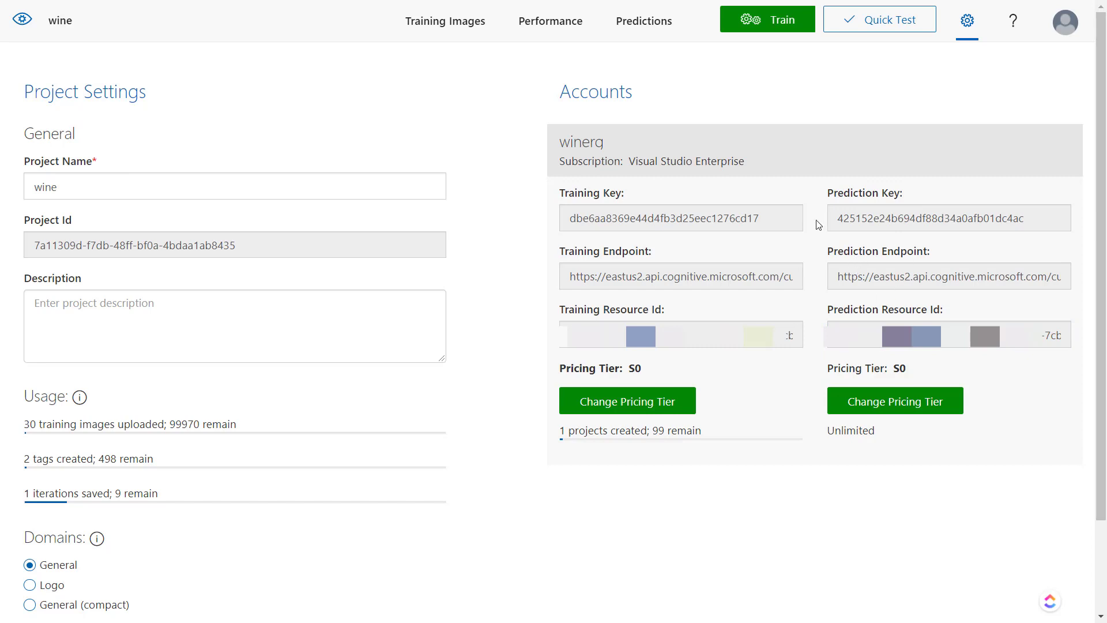
pyautogui.moveTo(806, 390)
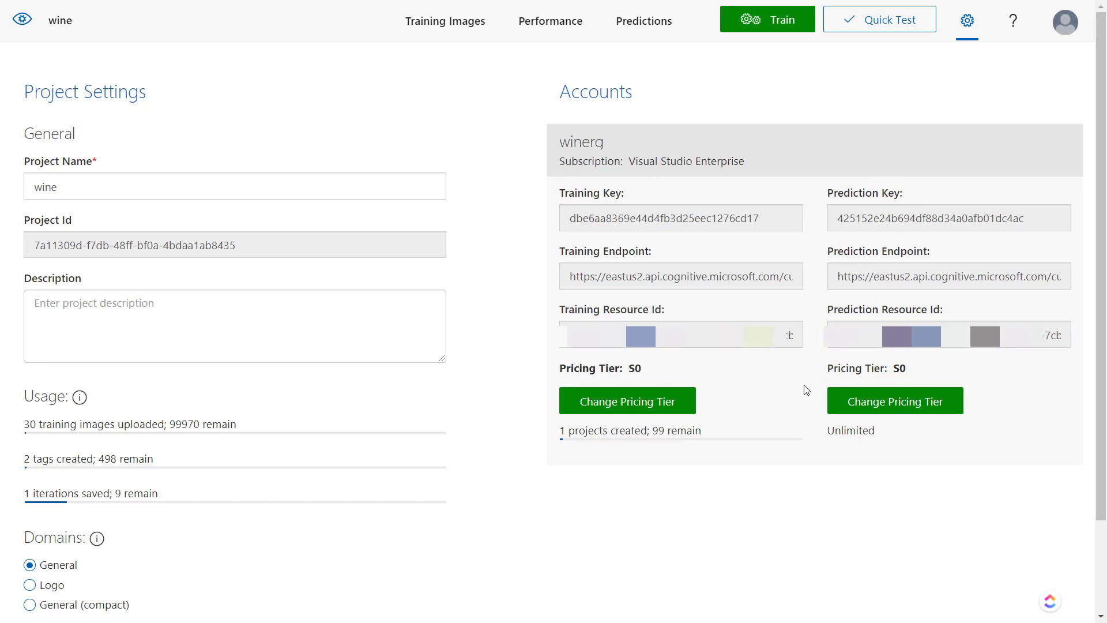
pyautogui.moveTo(793, 376)
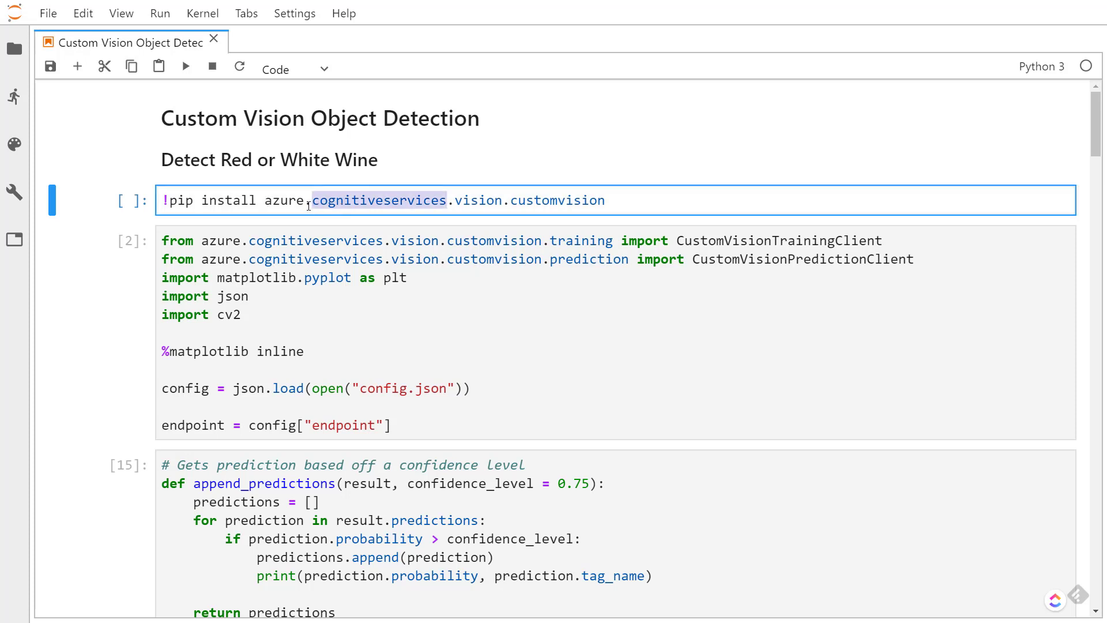
# Review the azure-cognitiveservices pip install command, then run the imports-and-config.json cell
pyautogui.click(265, 199)
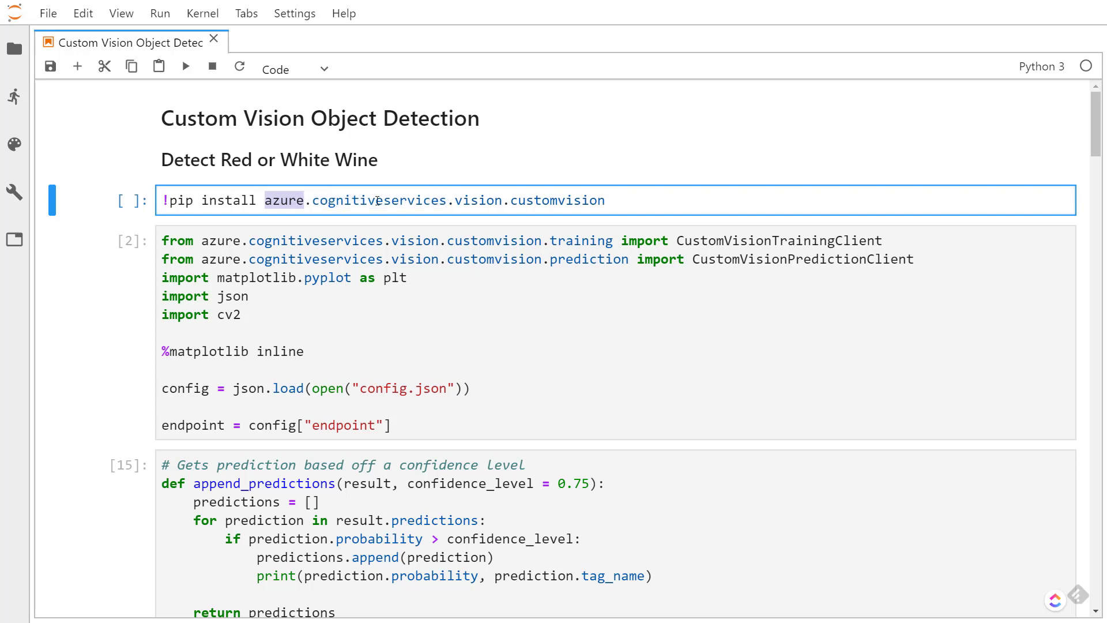
pyautogui.doubleClick(480, 200)
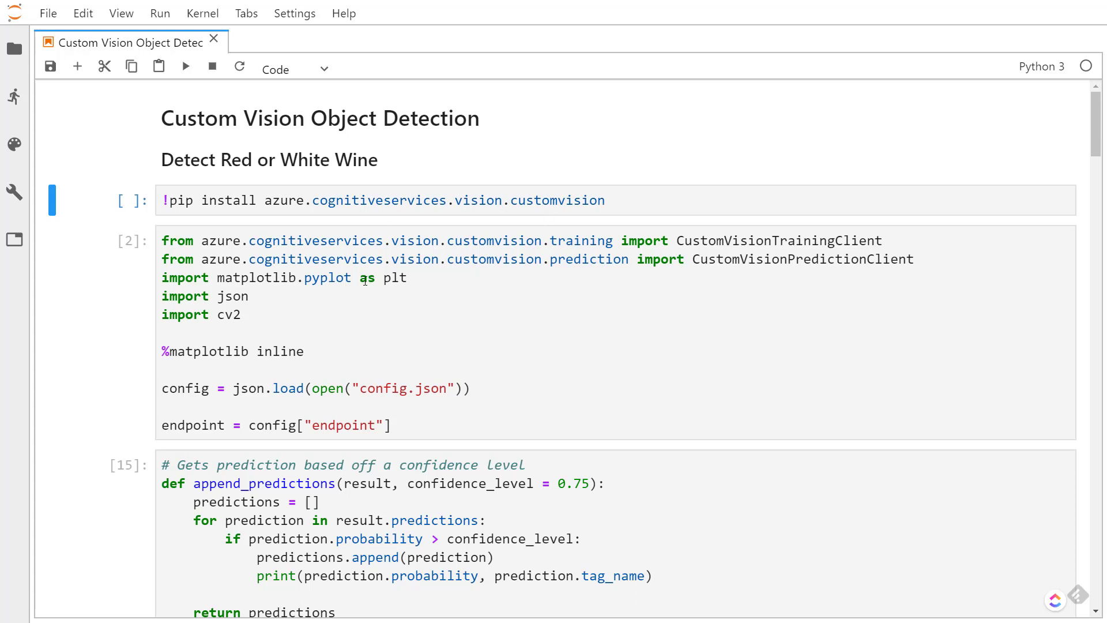
pyautogui.scroll(-3)
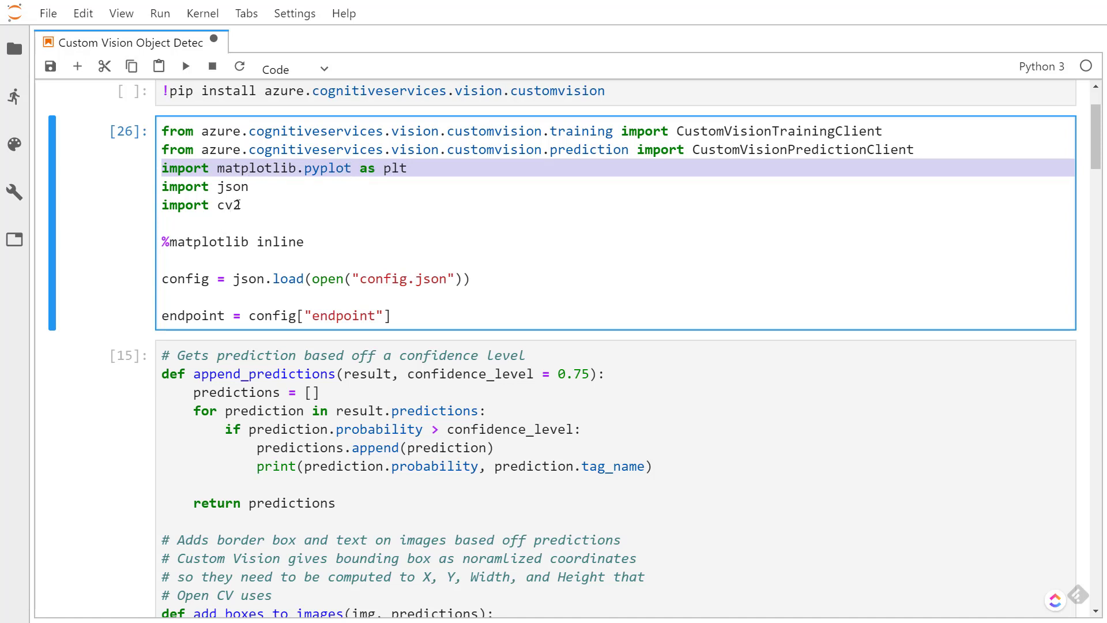
pyautogui.click(233, 187)
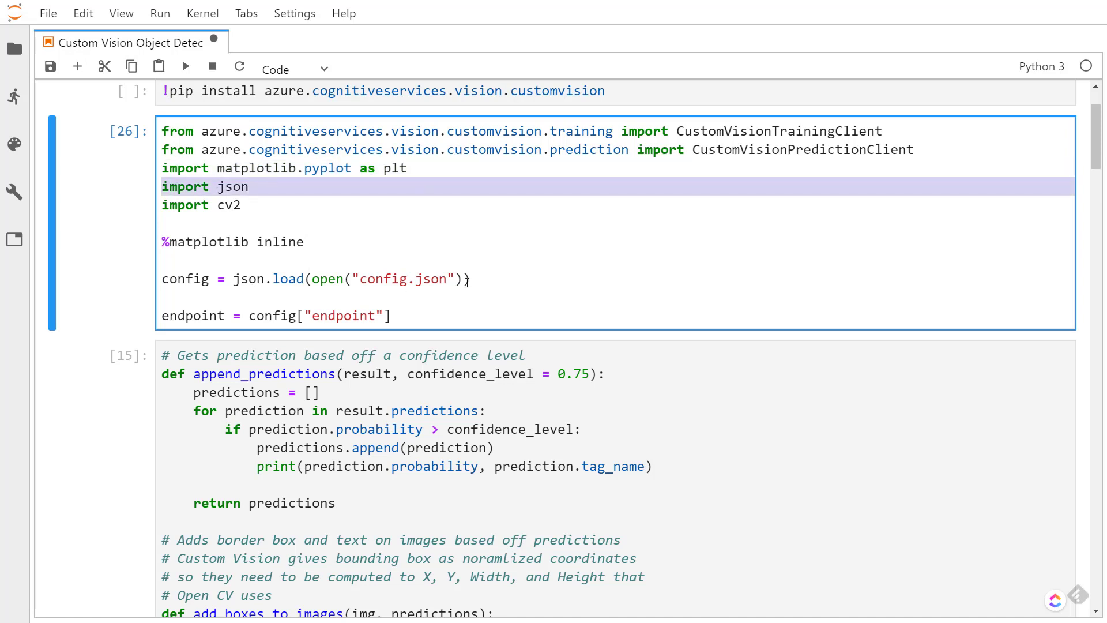
pyautogui.click(469, 278)
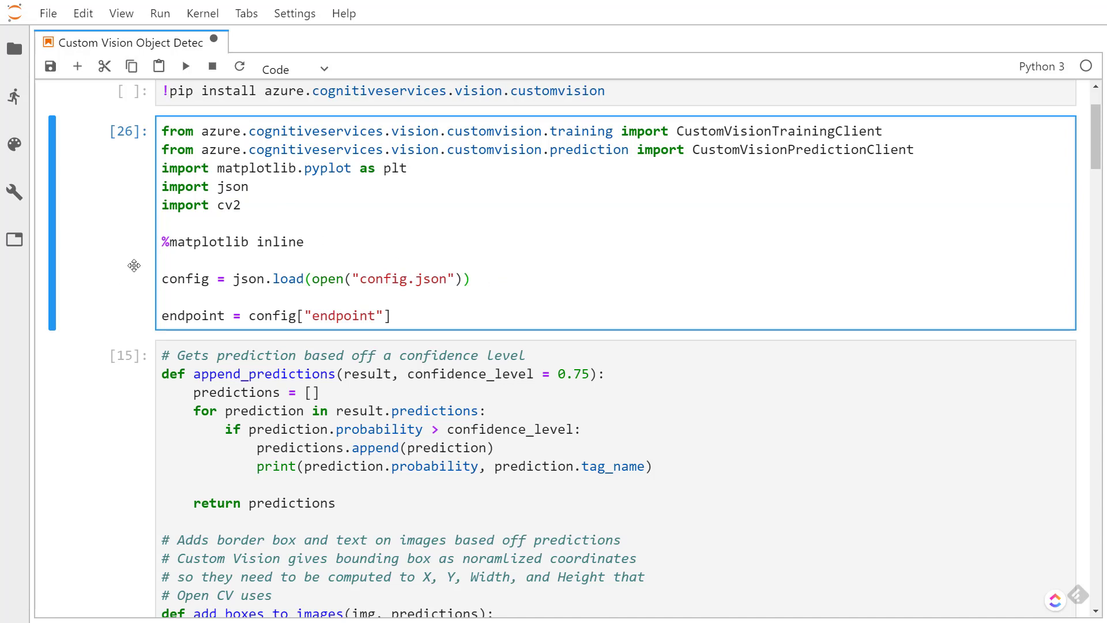
pyautogui.moveTo(143, 289)
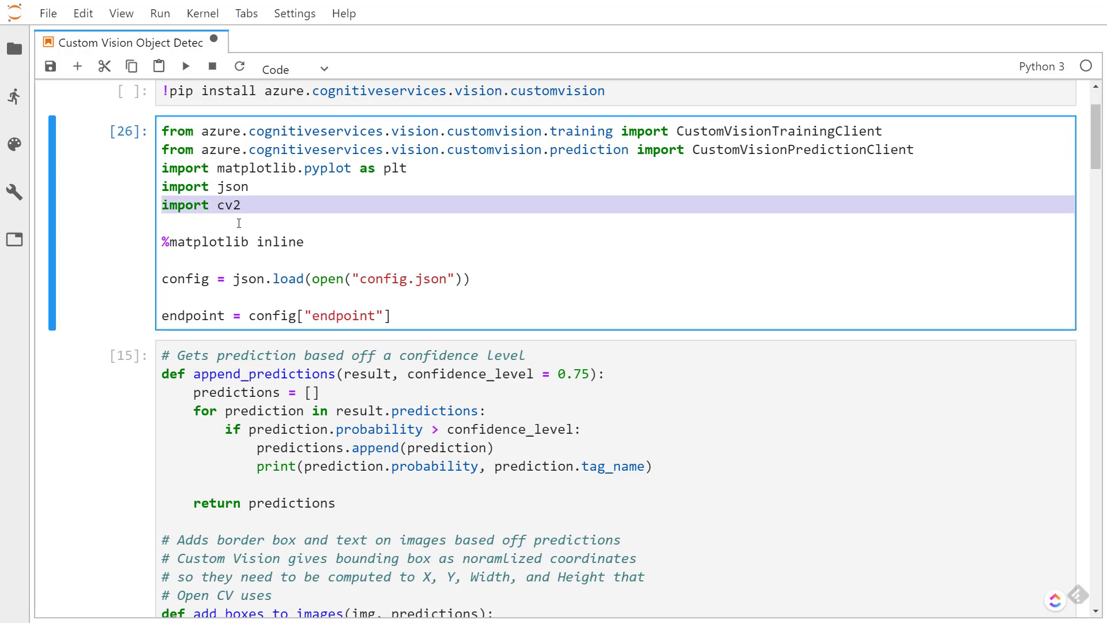
pyautogui.moveTo(197, 270)
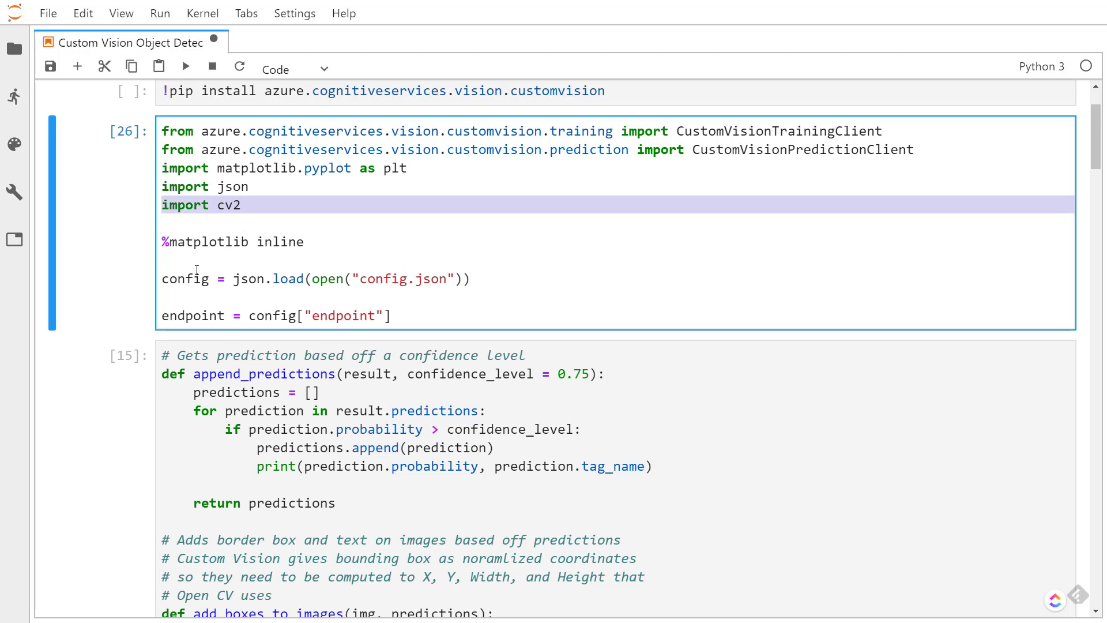
pyautogui.moveTo(128, 260)
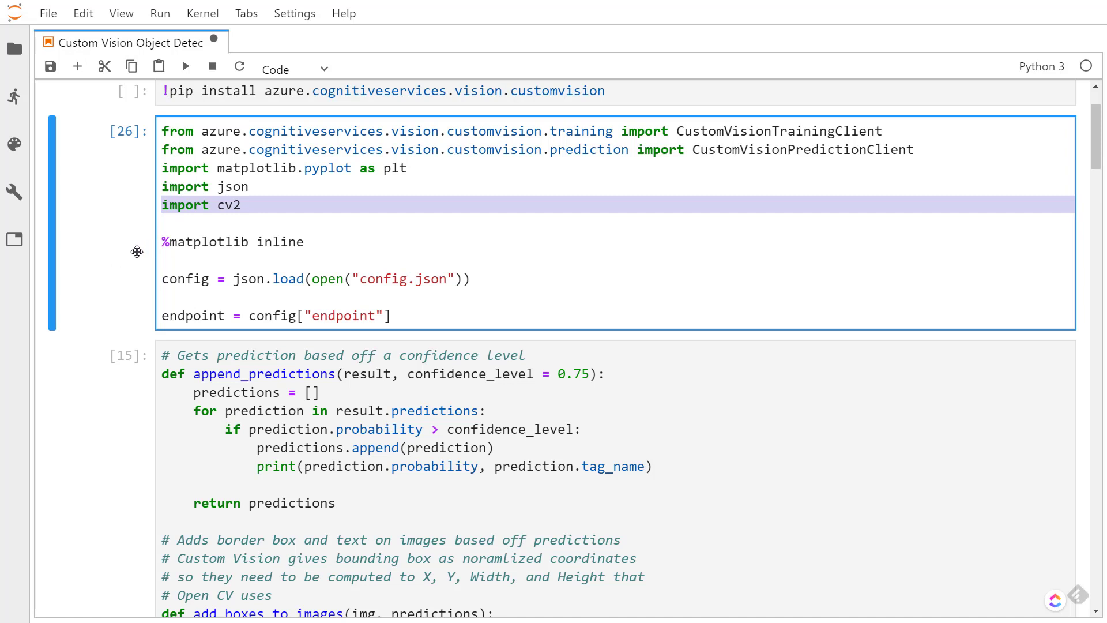
pyautogui.moveTo(138, 279)
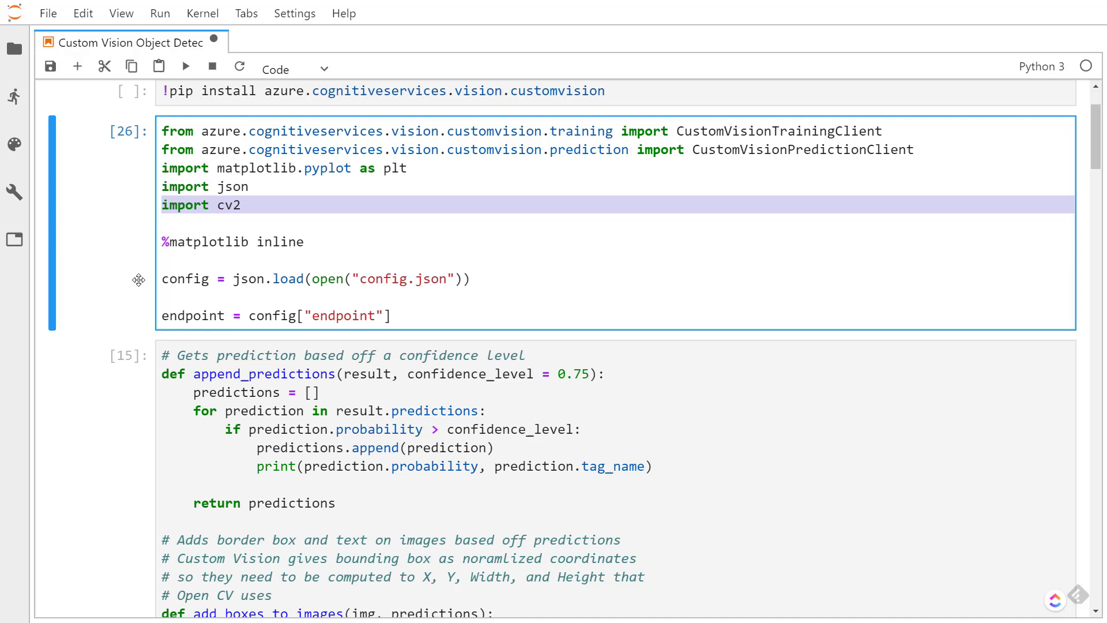
pyautogui.moveTo(140, 240)
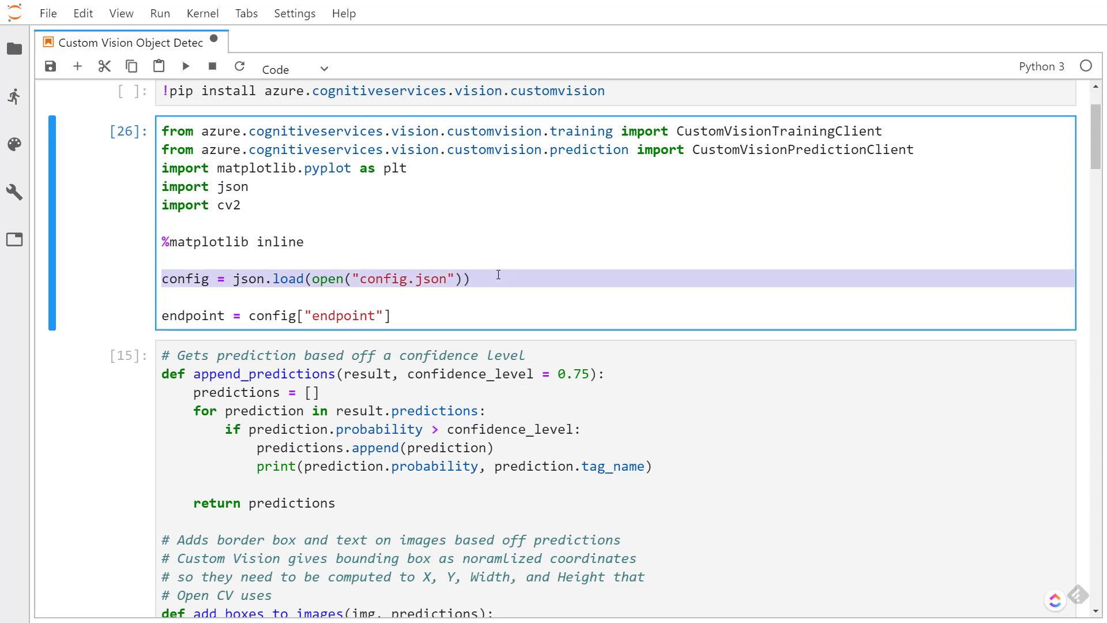
pyautogui.click(246, 316)
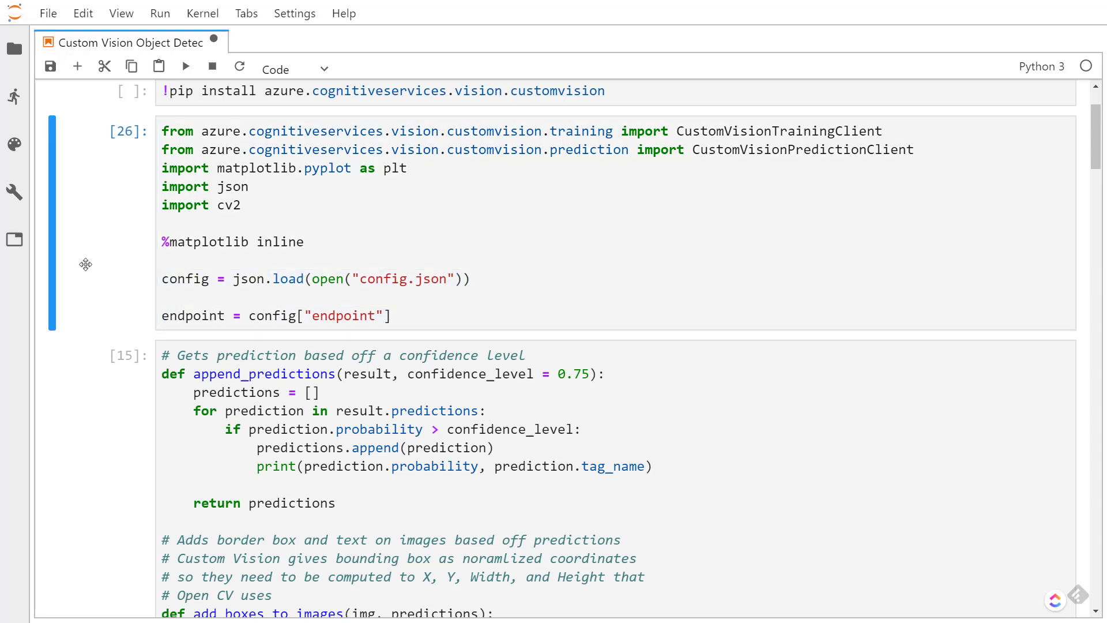
pyautogui.scroll(-3)
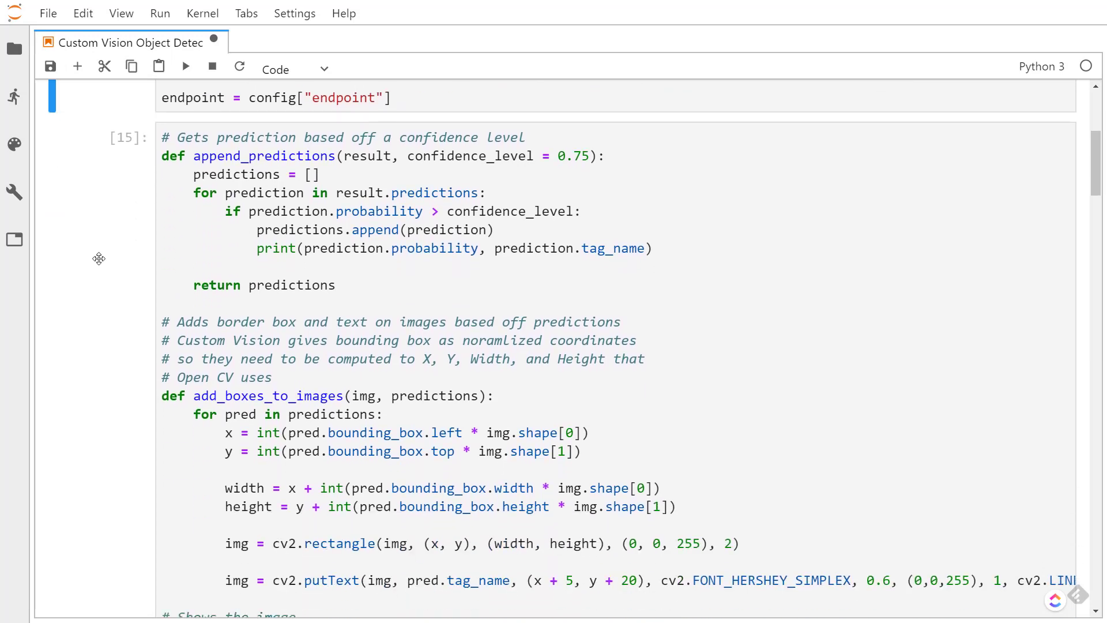
pyautogui.scroll(-3)
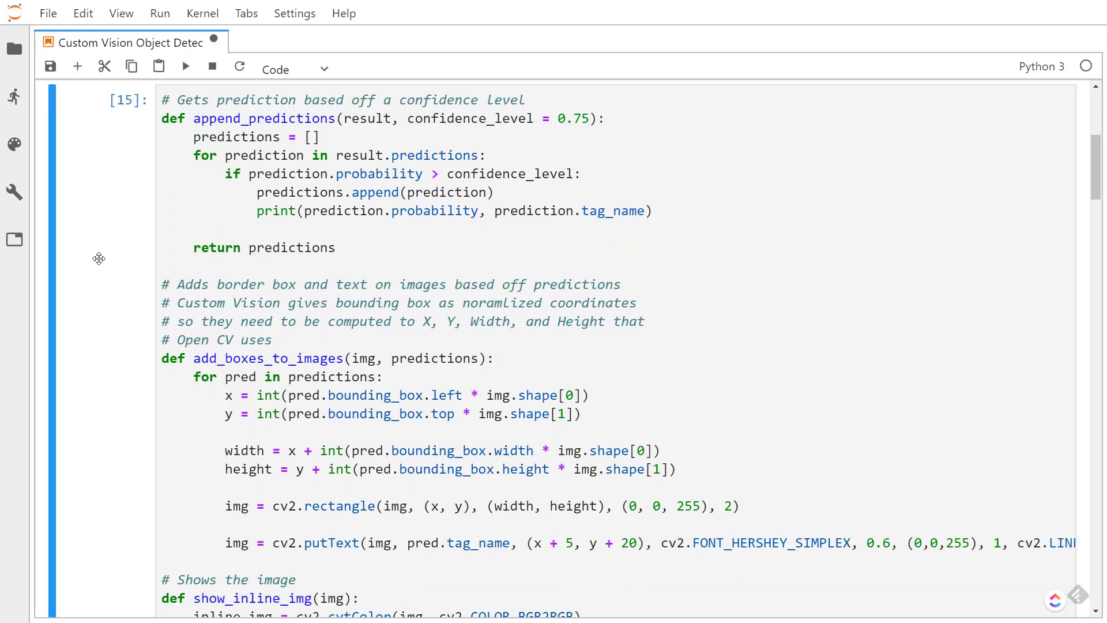
pyautogui.moveTo(139, 264)
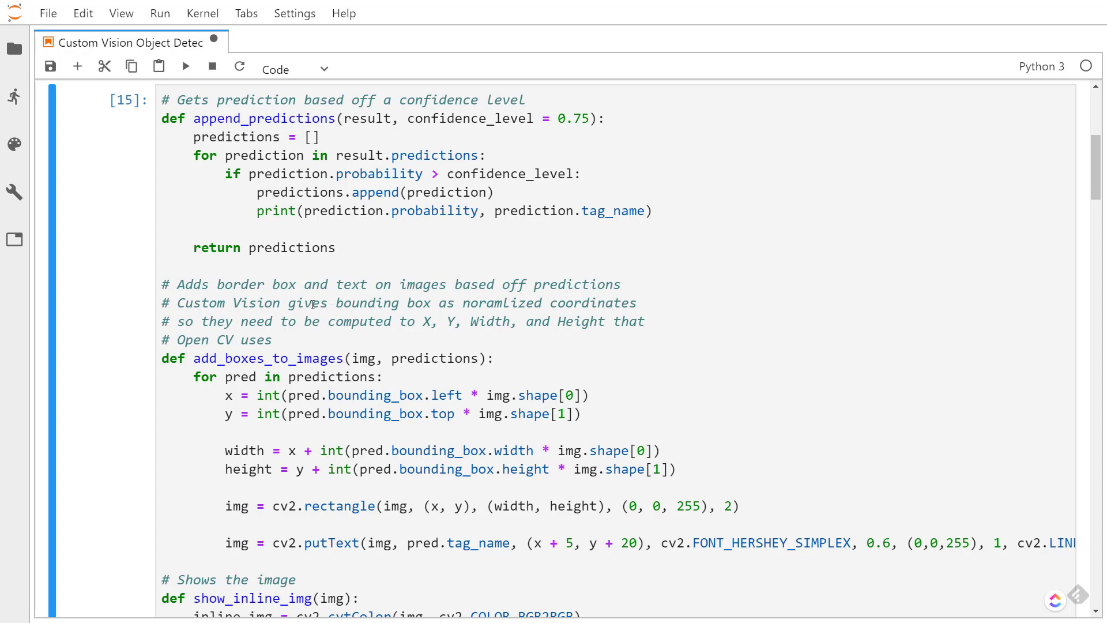
pyautogui.moveTo(427, 451)
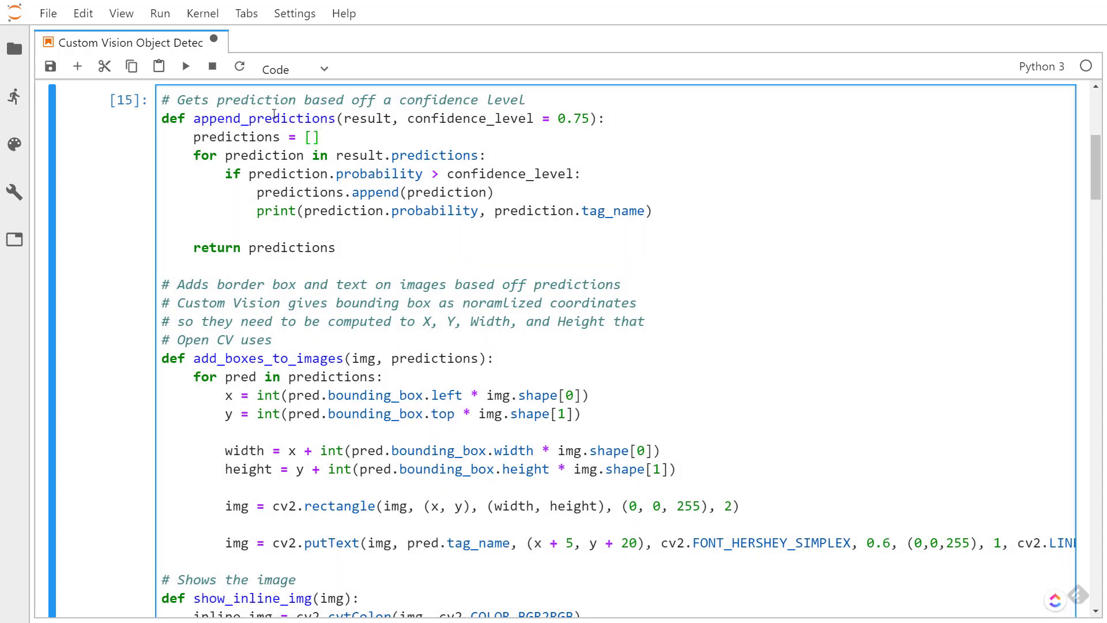
pyautogui.click(321, 136)
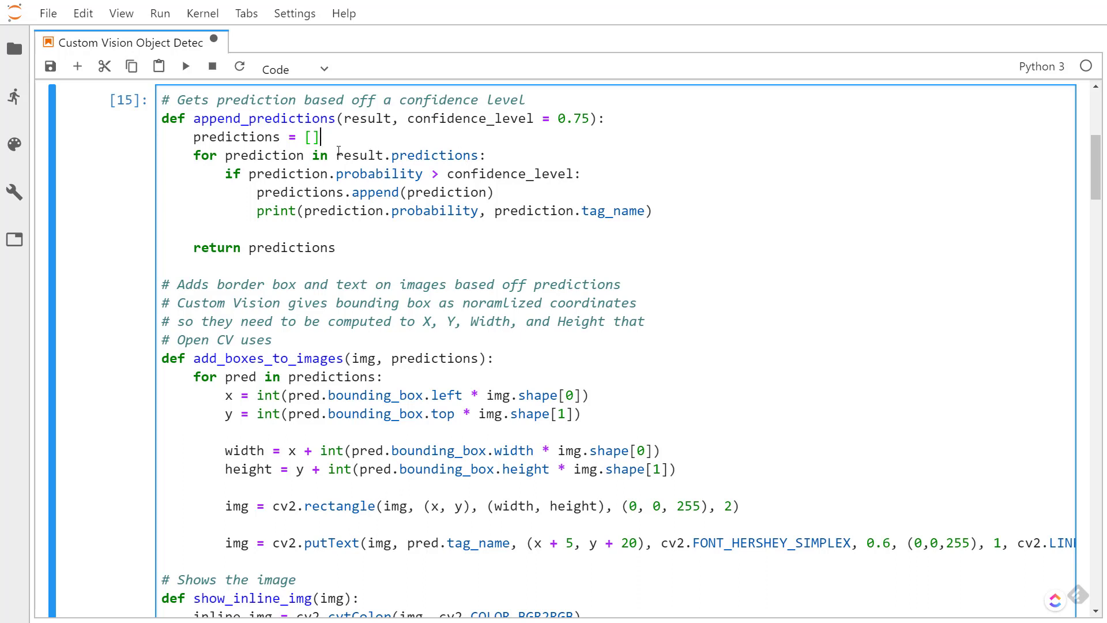
pyautogui.doubleClick(367, 117)
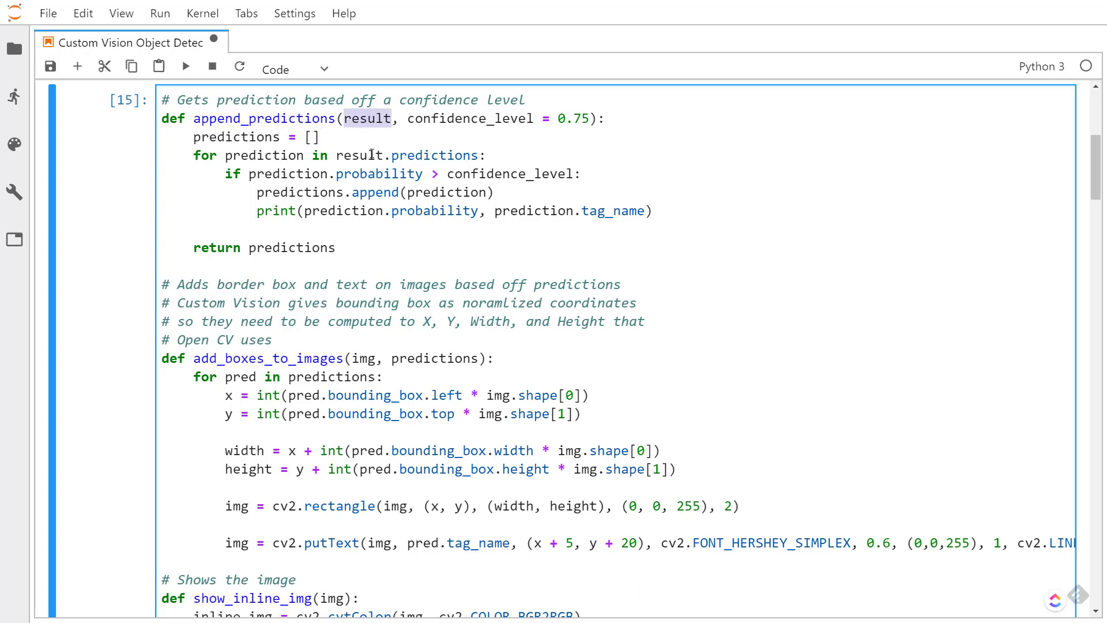
pyautogui.moveTo(327, 118)
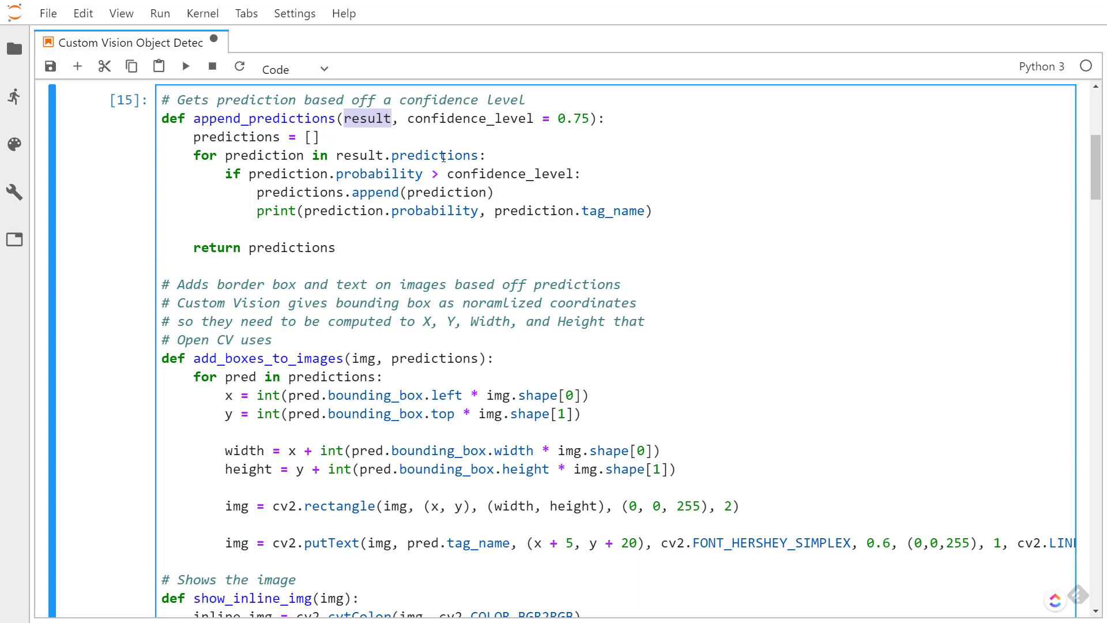
pyautogui.doubleClick(435, 156)
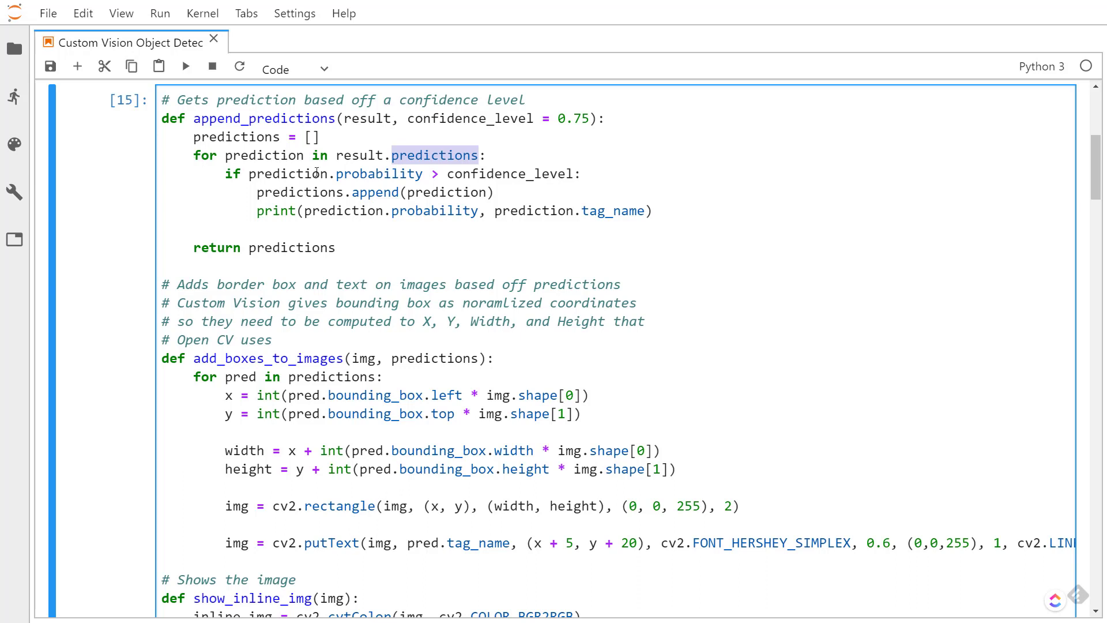
pyautogui.doubleClick(380, 174)
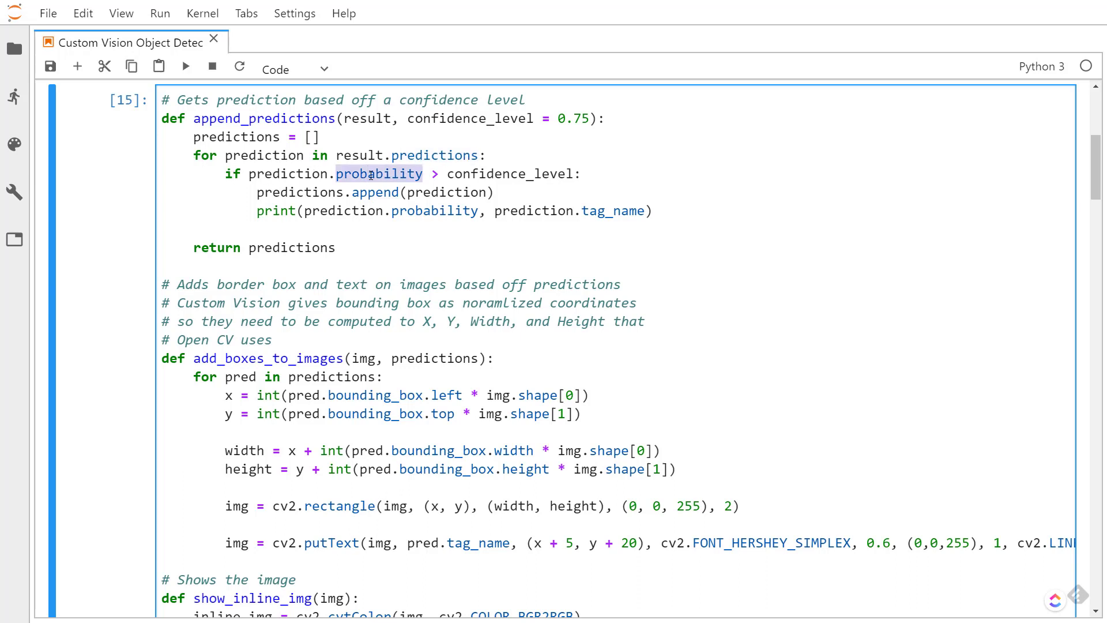
pyautogui.doubleClick(510, 174)
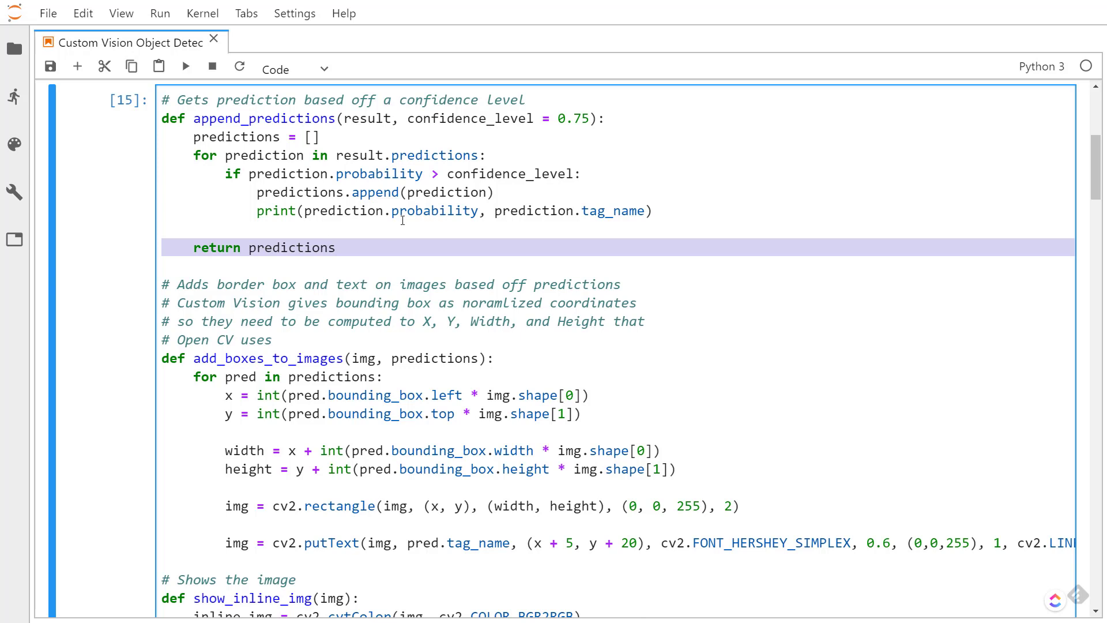
pyautogui.scroll(-3)
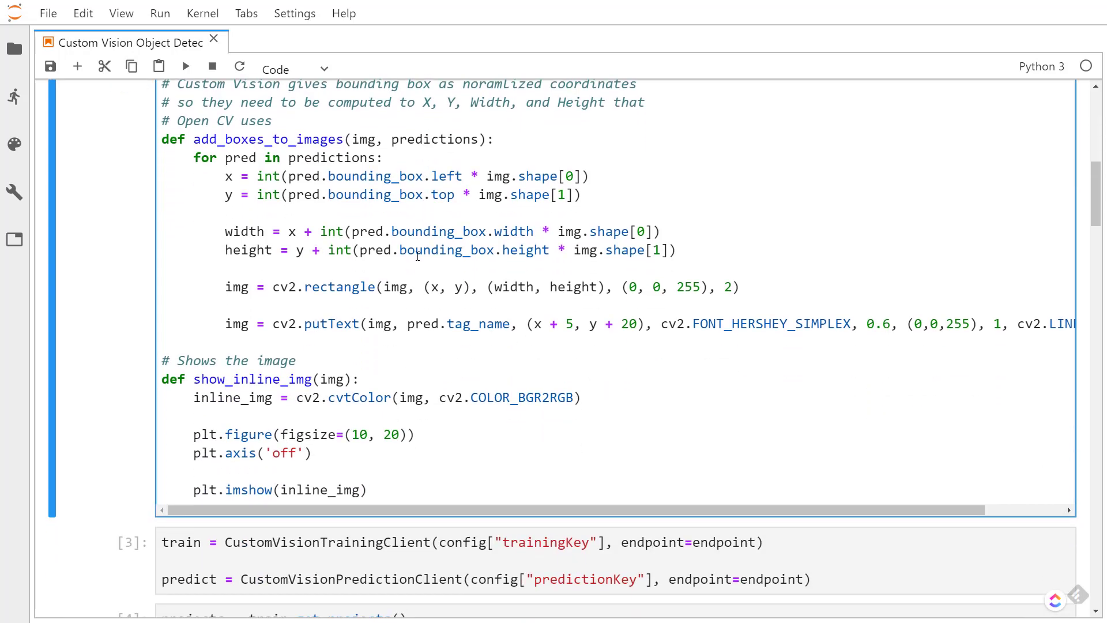
pyautogui.scroll(3)
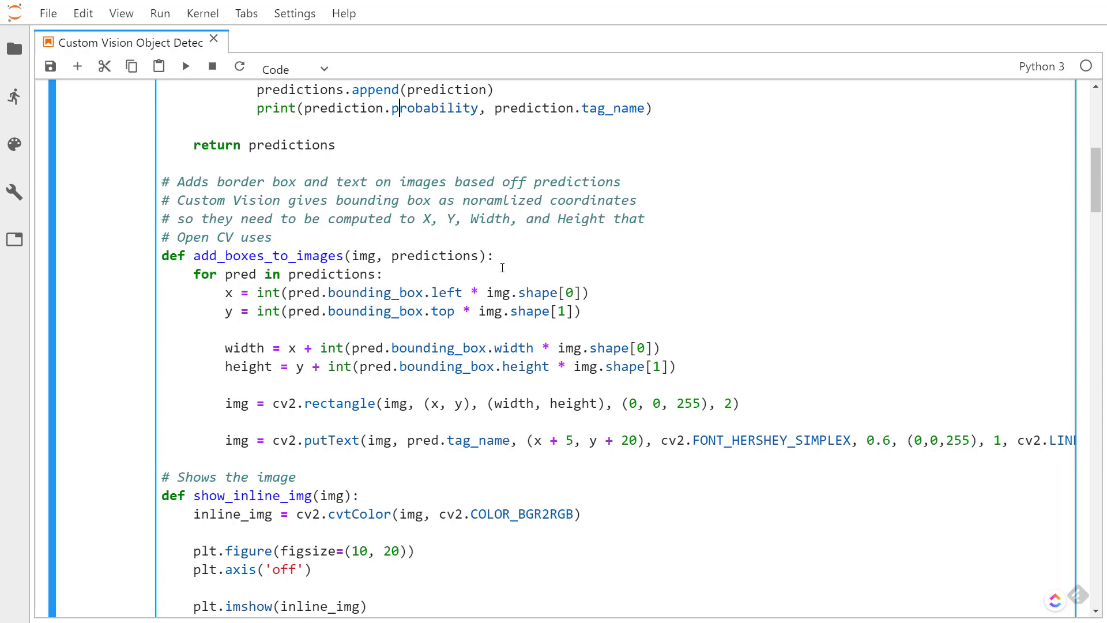
pyautogui.moveTo(383, 358)
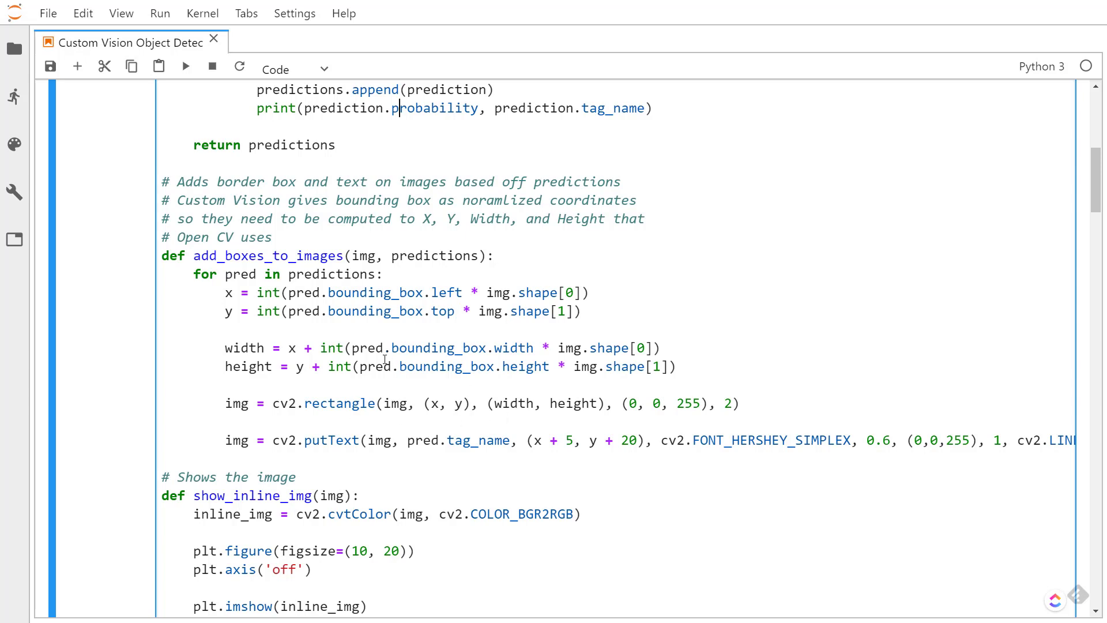
pyautogui.moveTo(345, 456)
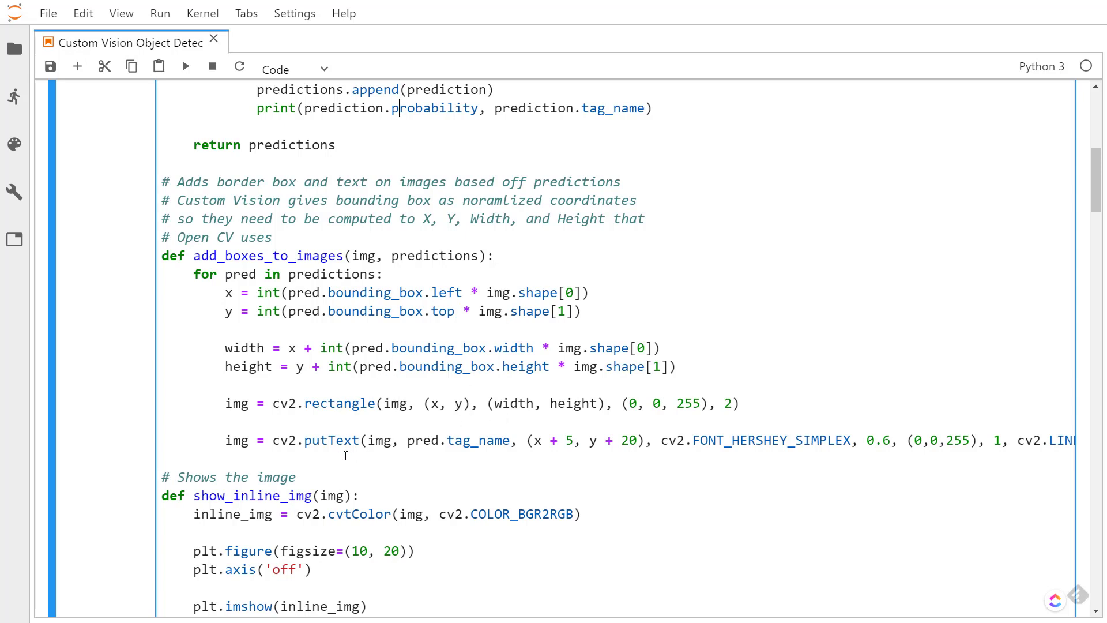
pyautogui.moveTo(381, 262)
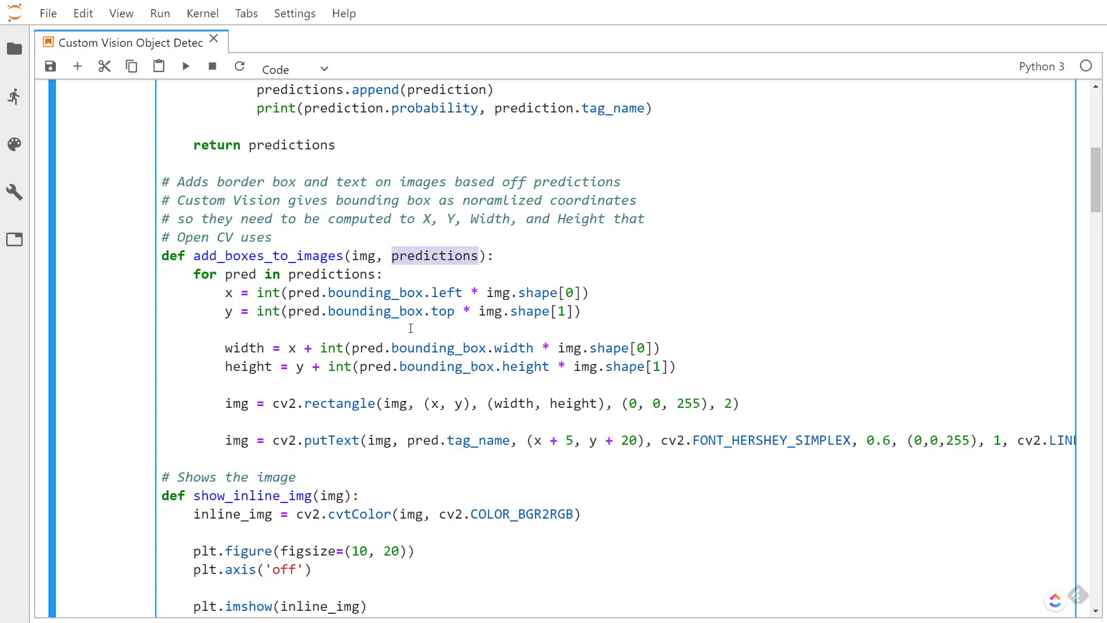
pyautogui.scroll(3)
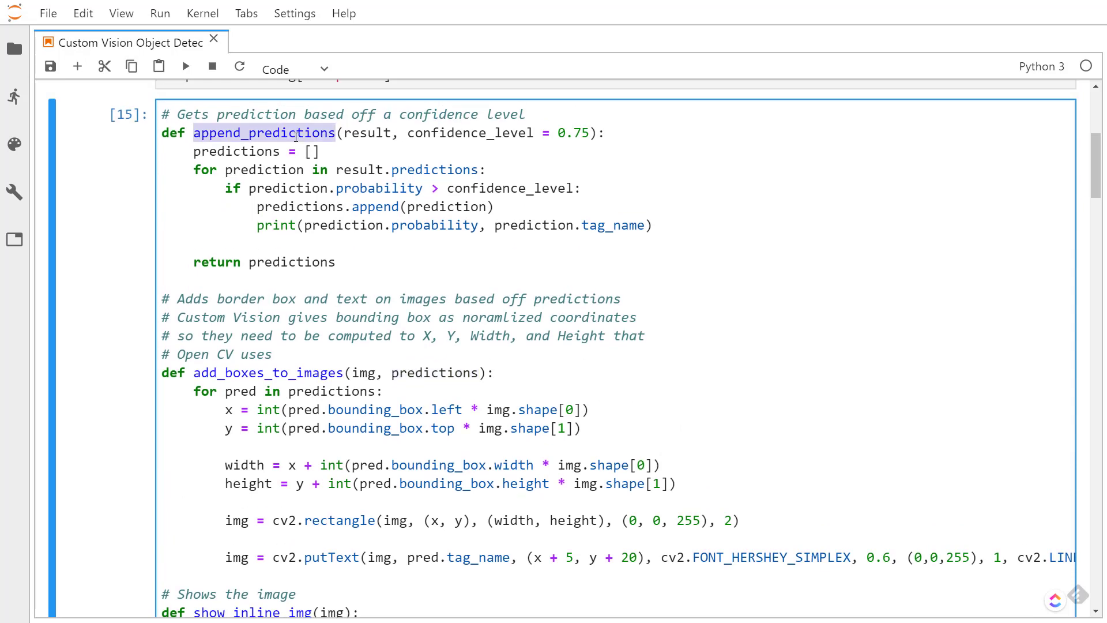
pyautogui.scroll(-3)
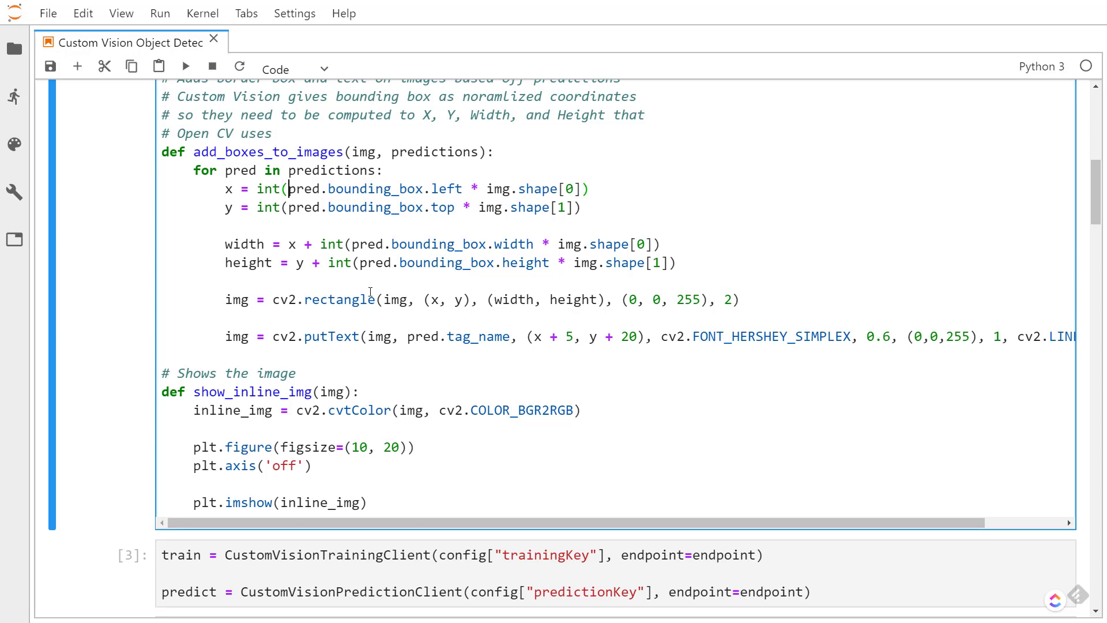
pyautogui.scroll(3)
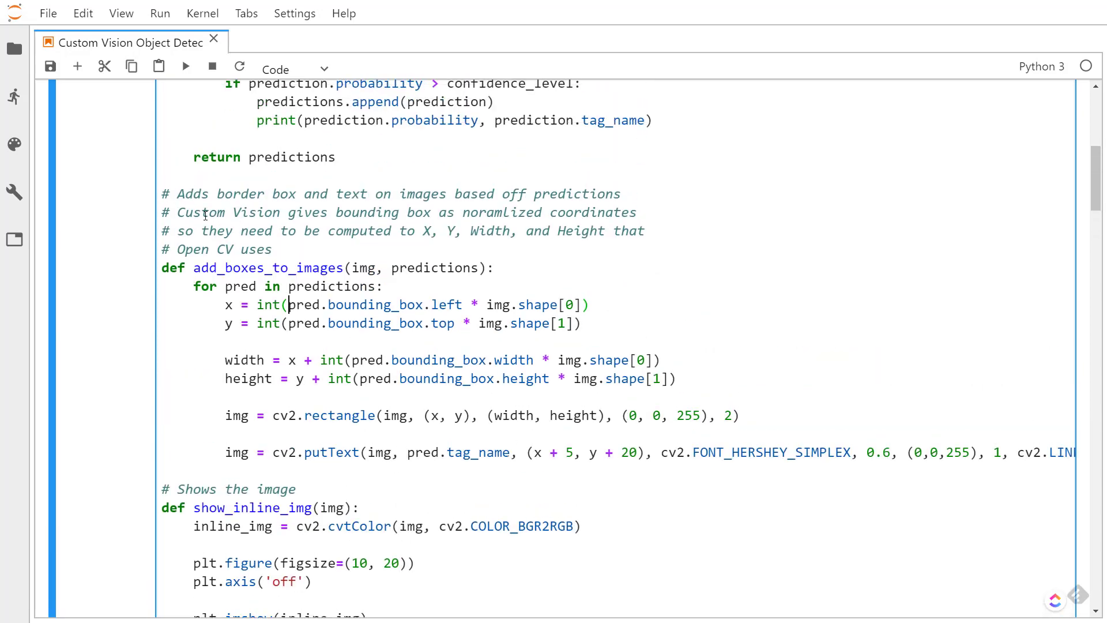
pyautogui.moveTo(483, 218)
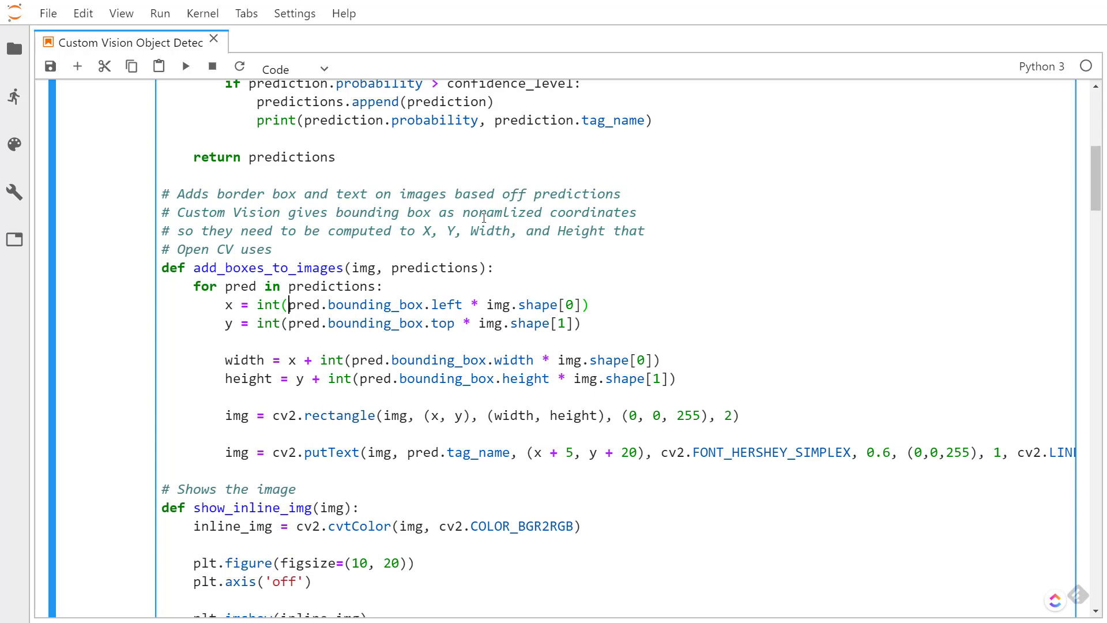
pyautogui.doubleClick(501, 212)
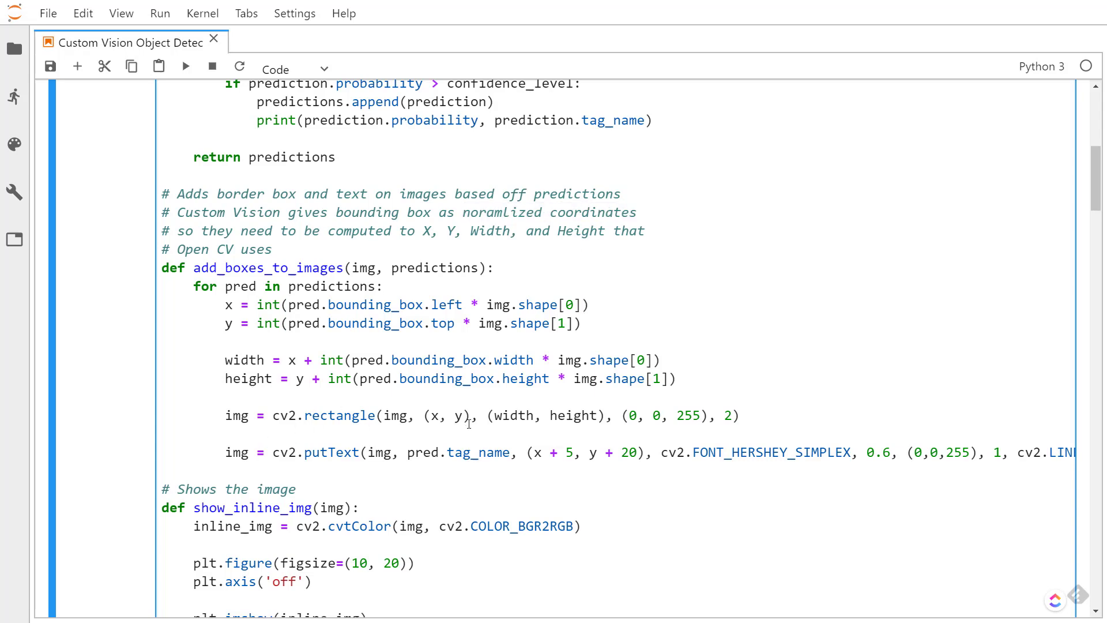
pyautogui.doubleClick(446, 415)
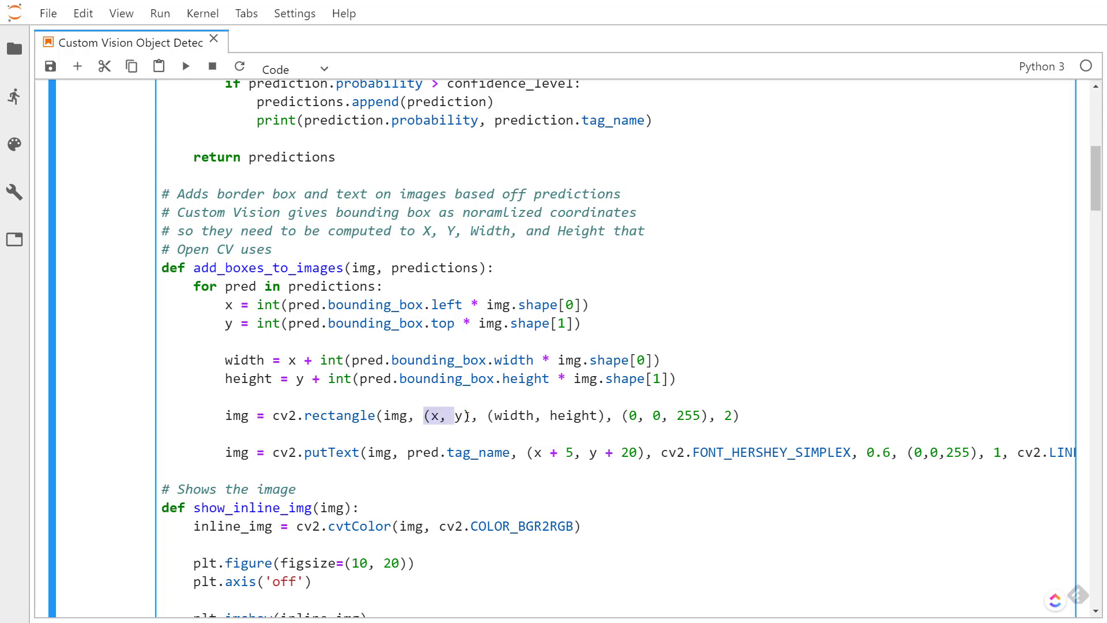
pyautogui.doubleClick(509, 416)
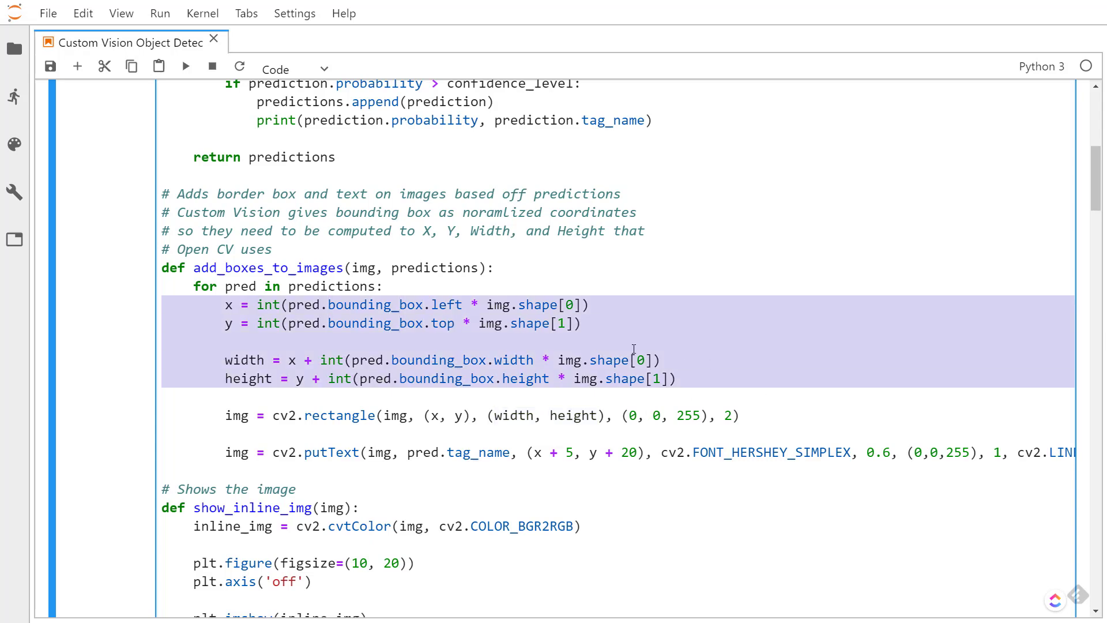
pyautogui.click(633, 360)
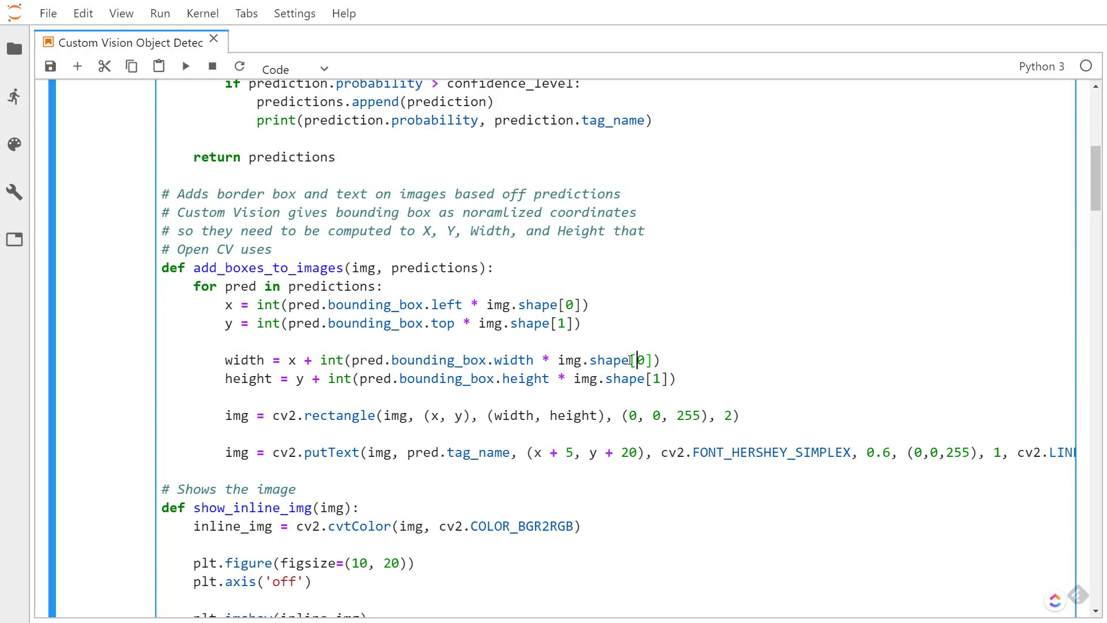
pyautogui.scroll(-3)
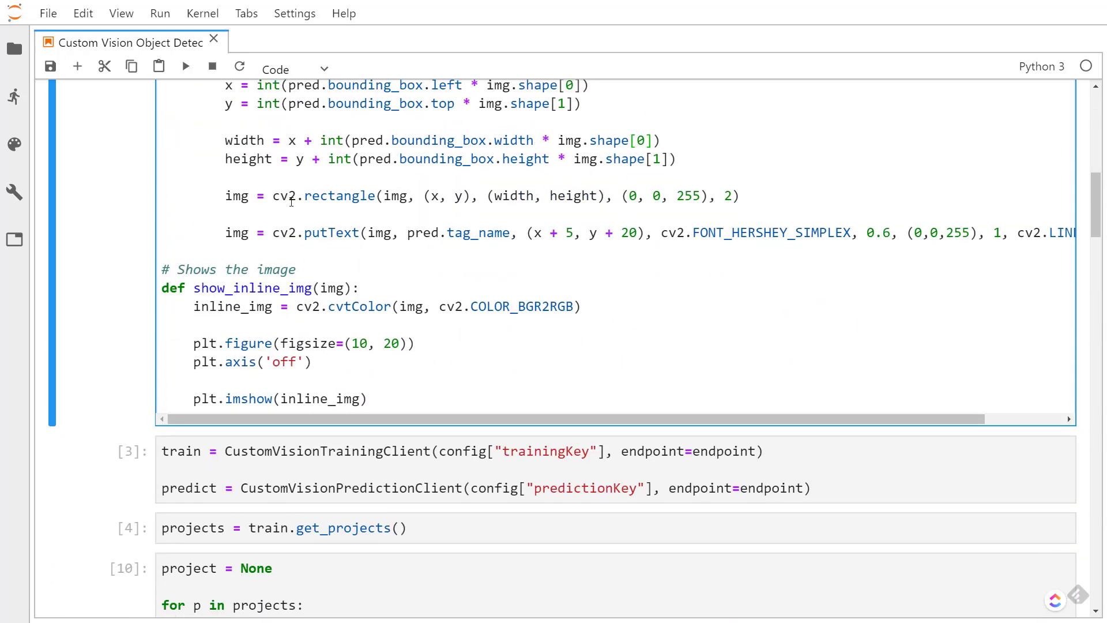
pyautogui.moveTo(362, 196)
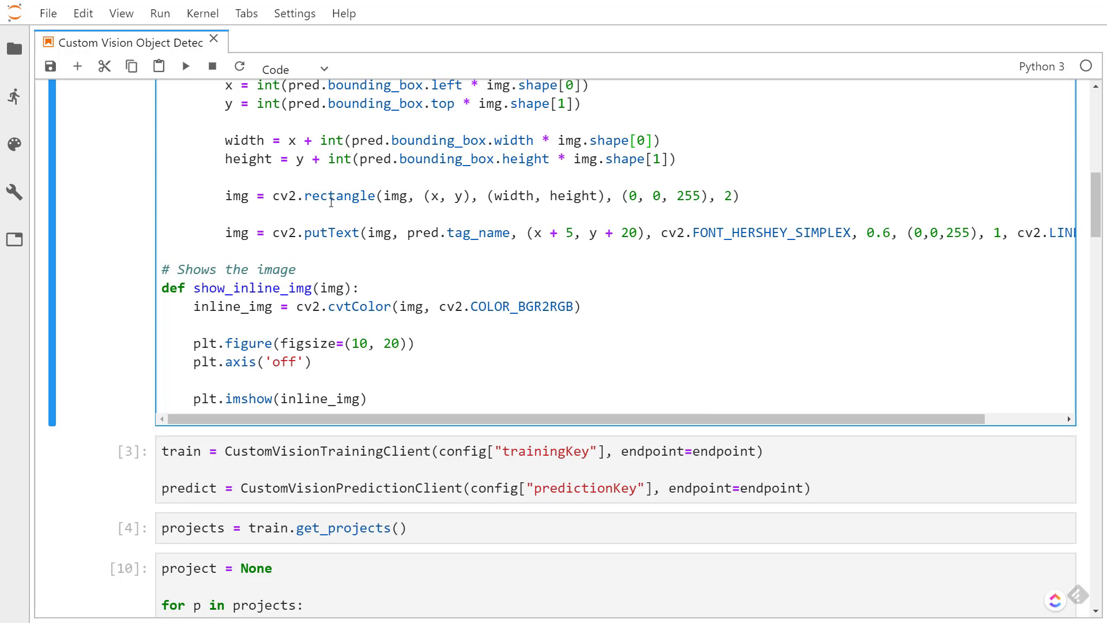
pyautogui.doubleClick(397, 196)
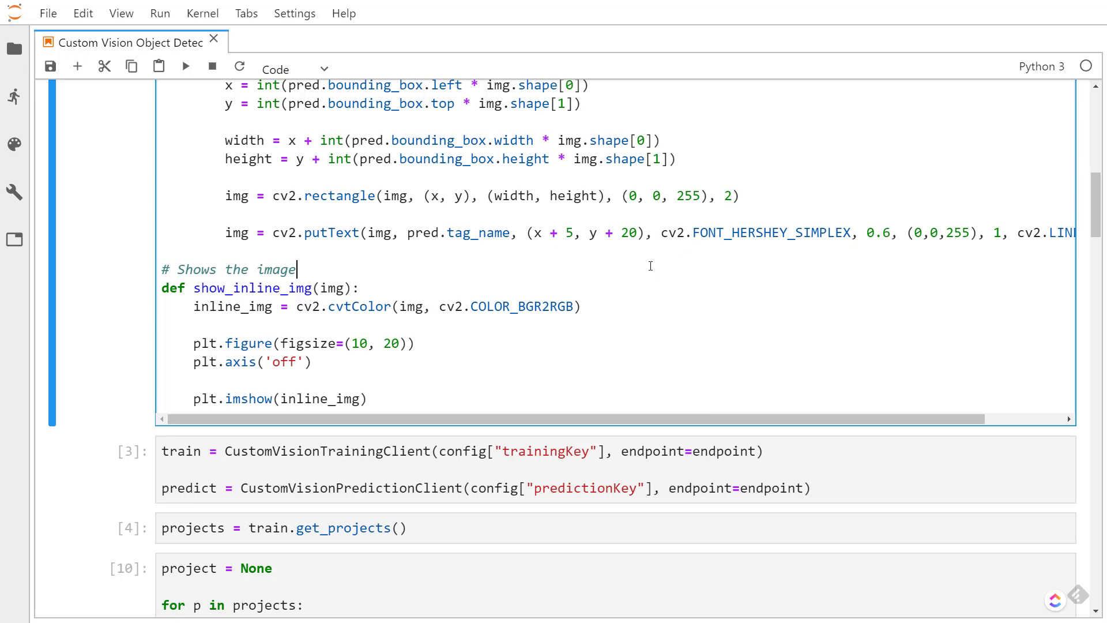
pyautogui.moveTo(335, 243)
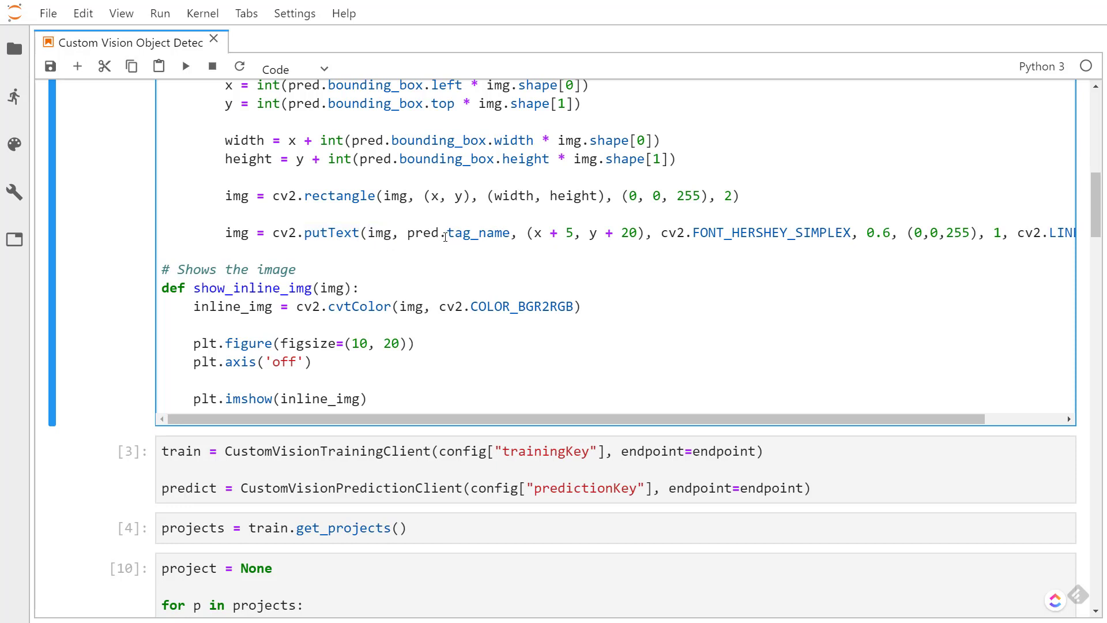
pyautogui.doubleClick(458, 231)
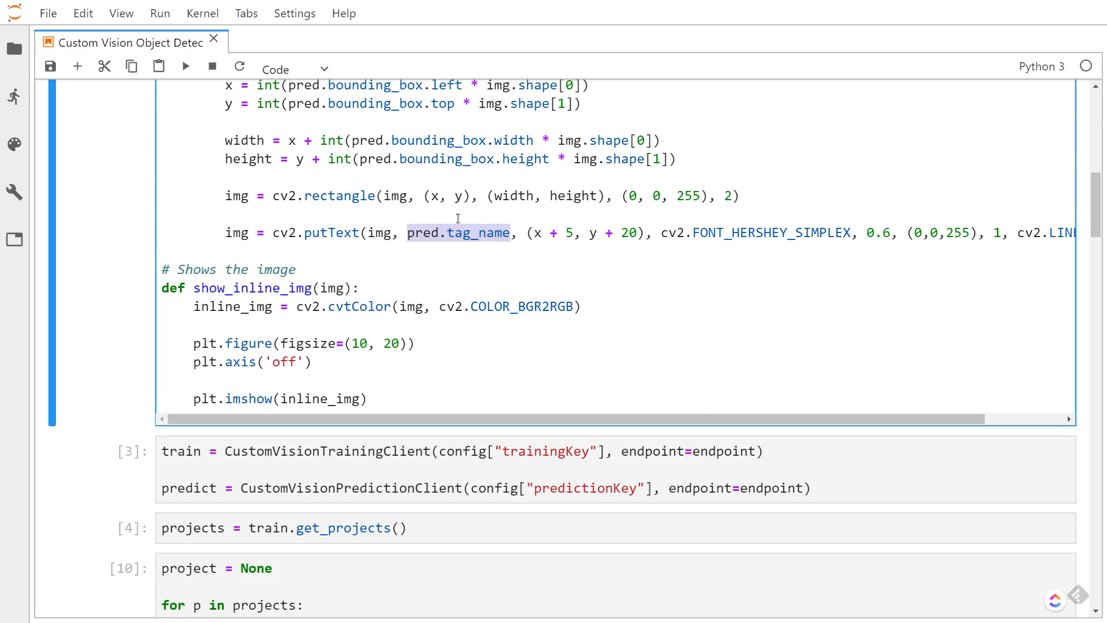
pyautogui.moveTo(536, 239)
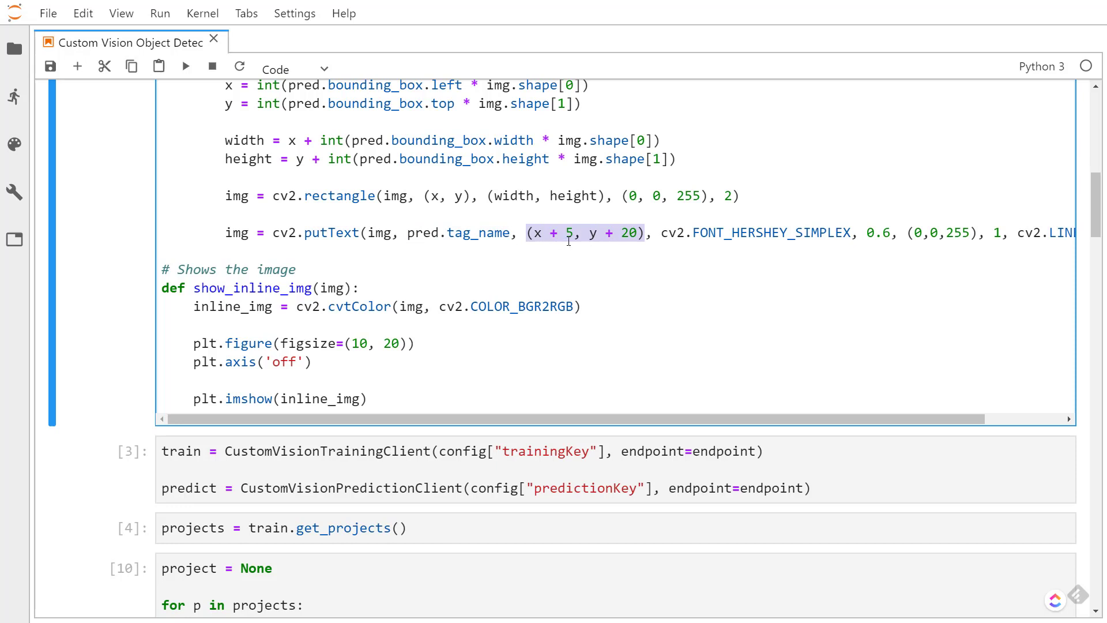
pyautogui.moveTo(586, 226)
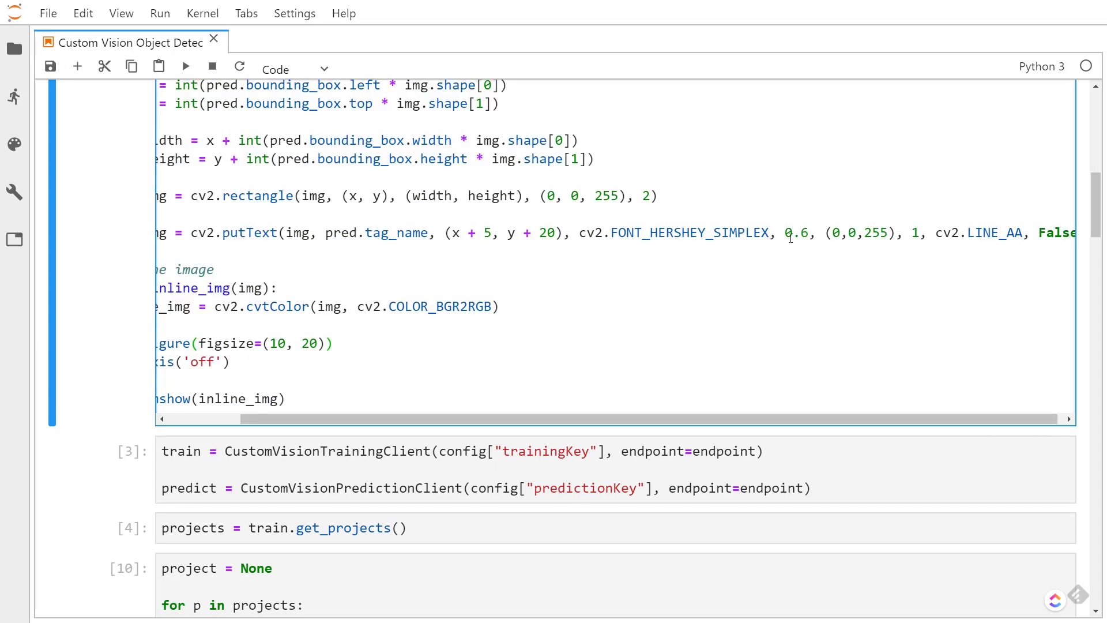
pyautogui.hscroll(-3)
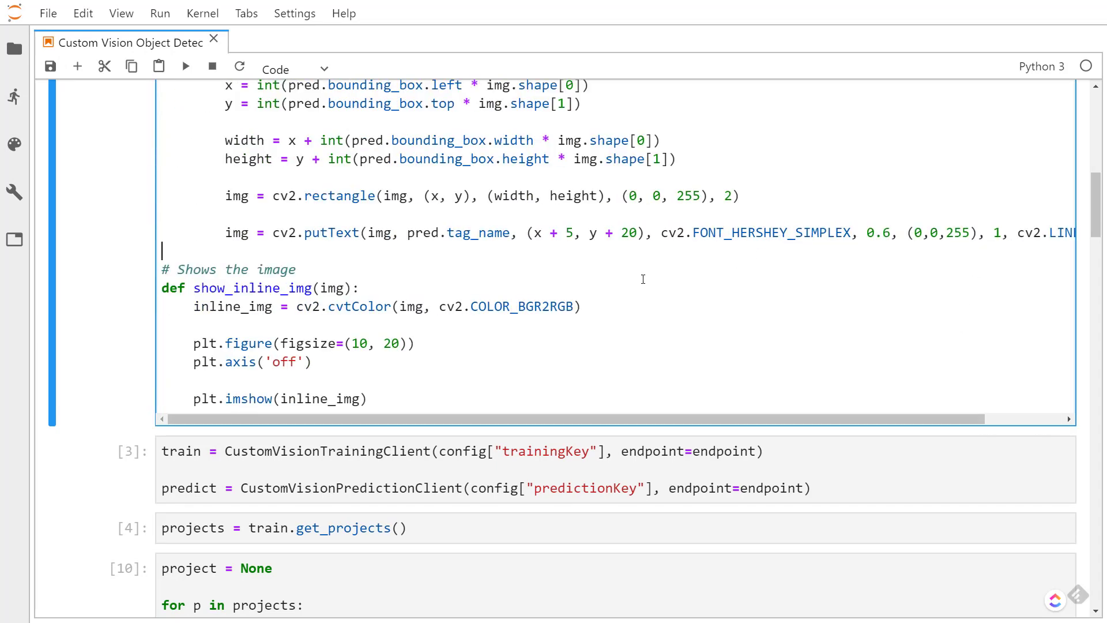
# Run the helper-functions and client-setup cells that create the clients and find the wine project
pyautogui.scroll(-3)
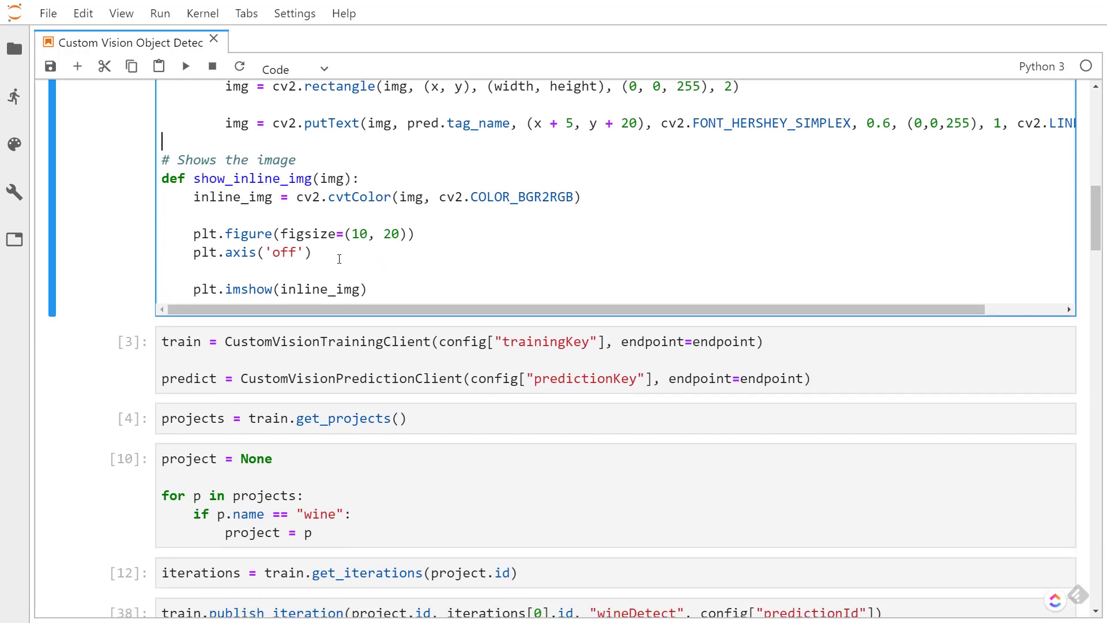
pyautogui.click(310, 253)
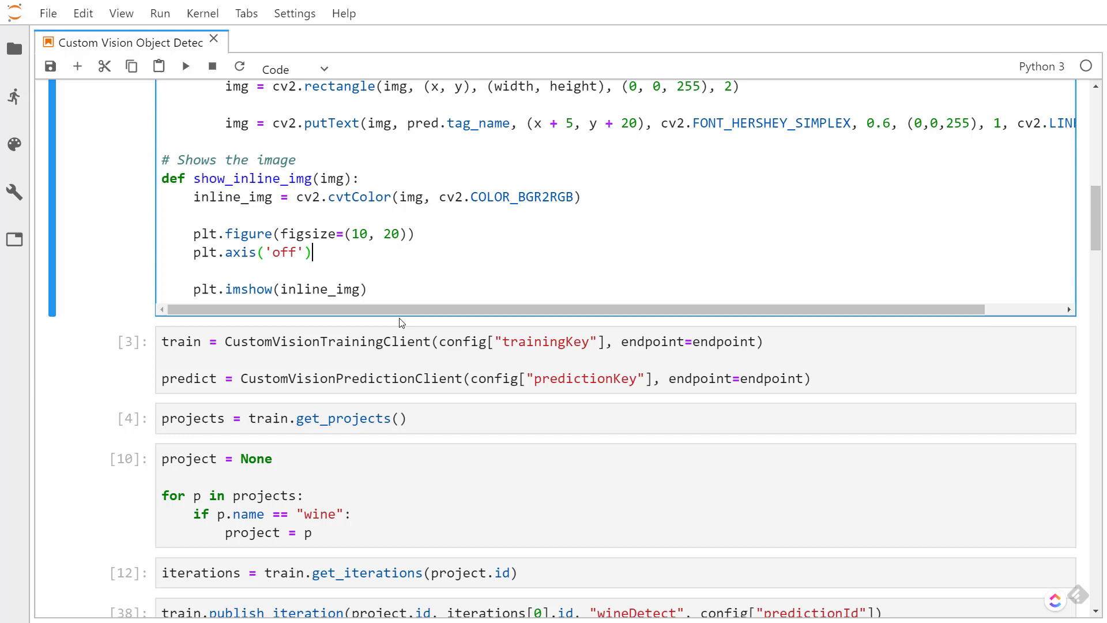
pyautogui.moveTo(135, 243)
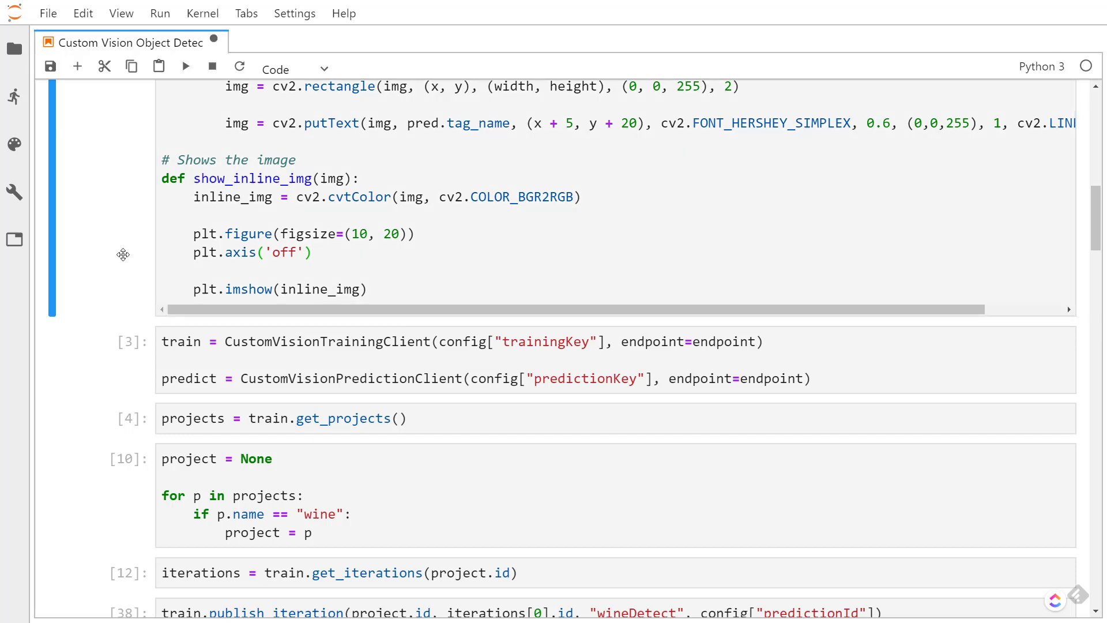
pyautogui.scroll(-3)
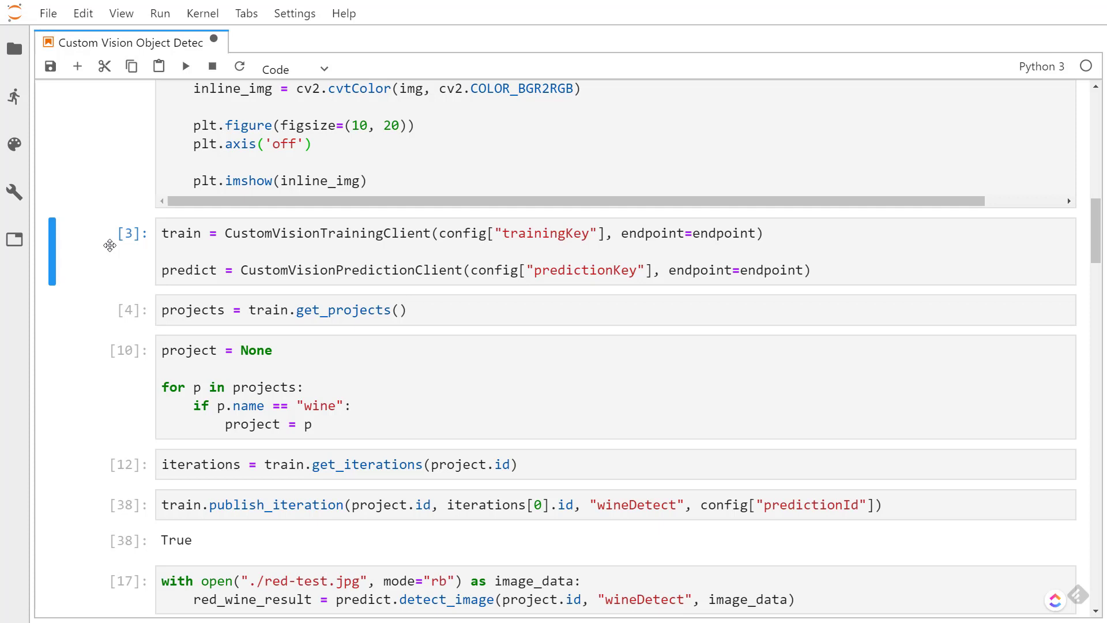
pyautogui.click(185, 67)
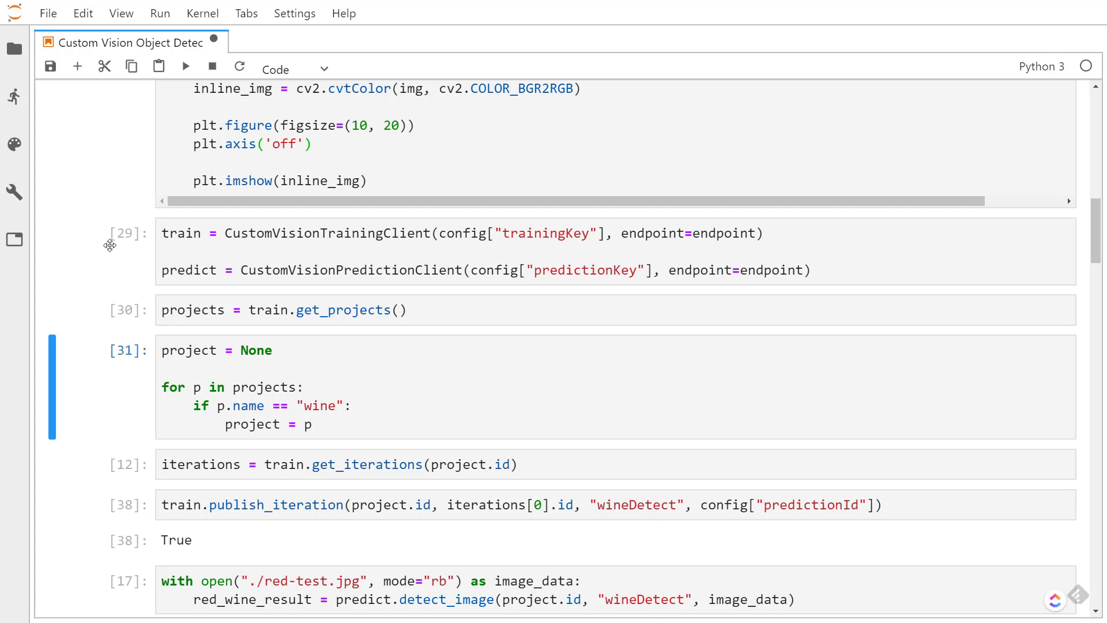
pyautogui.scroll(-3)
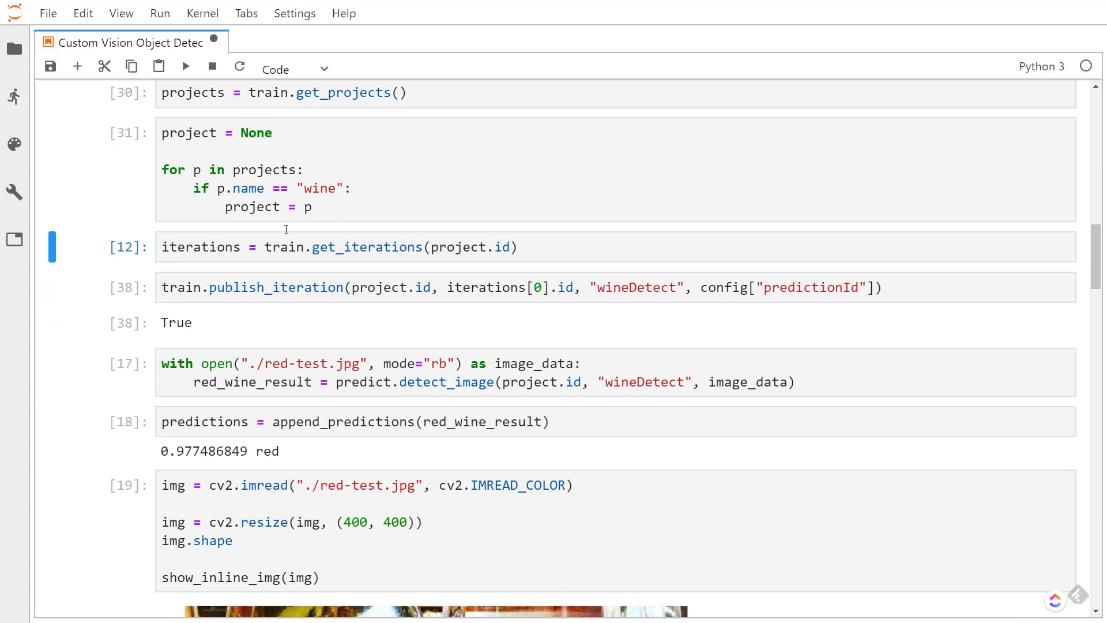
pyautogui.moveTo(319, 256)
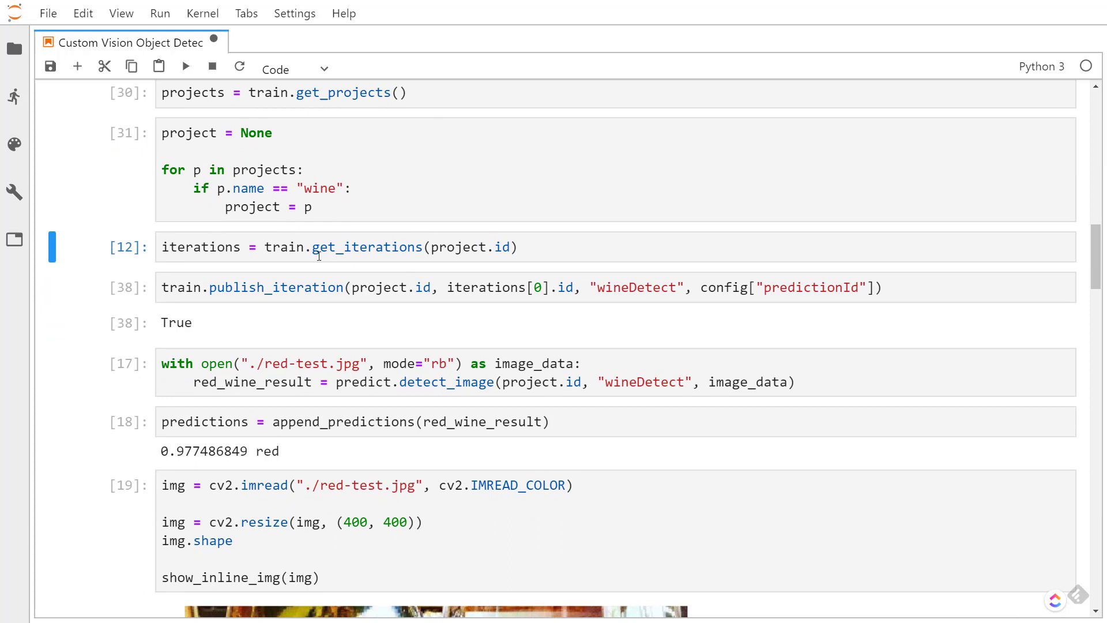
pyautogui.moveTo(551, 258)
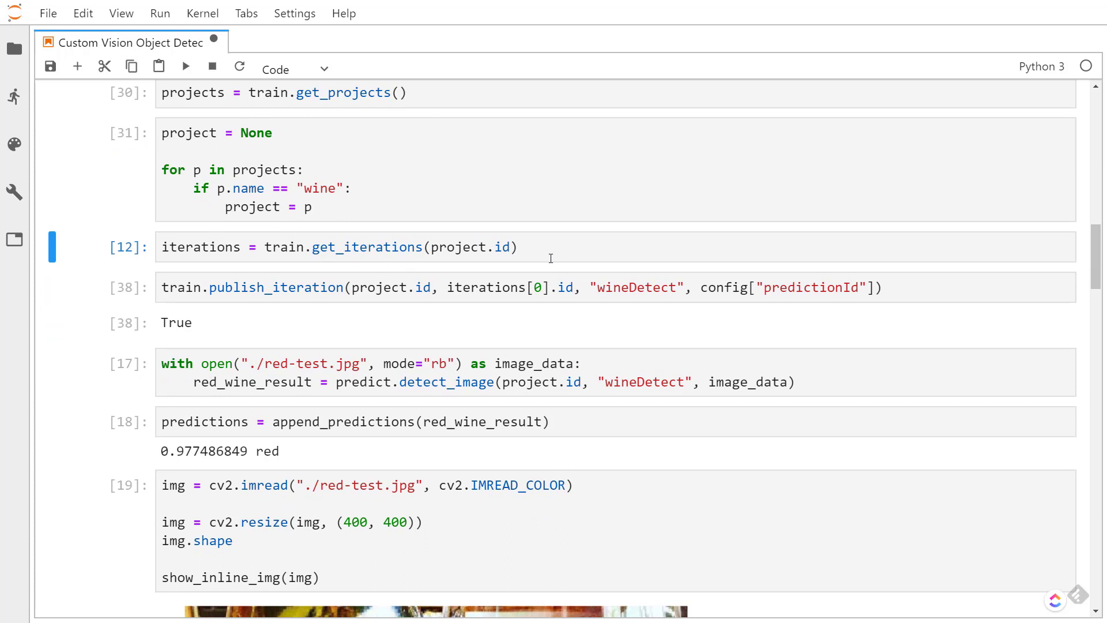
pyautogui.moveTo(156, 254)
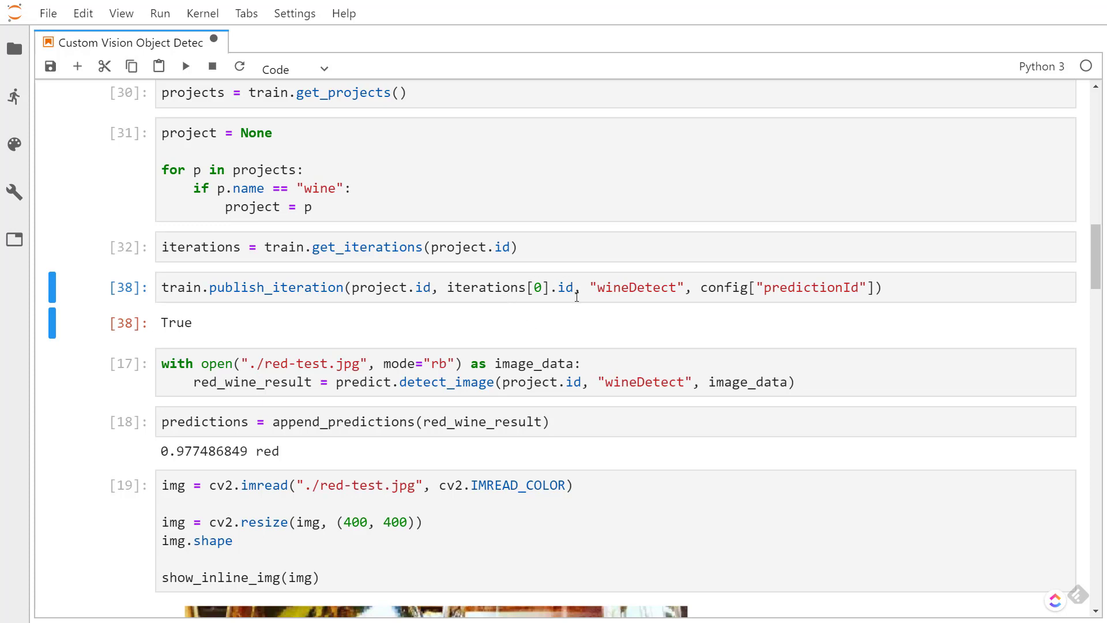
pyautogui.moveTo(546, 316)
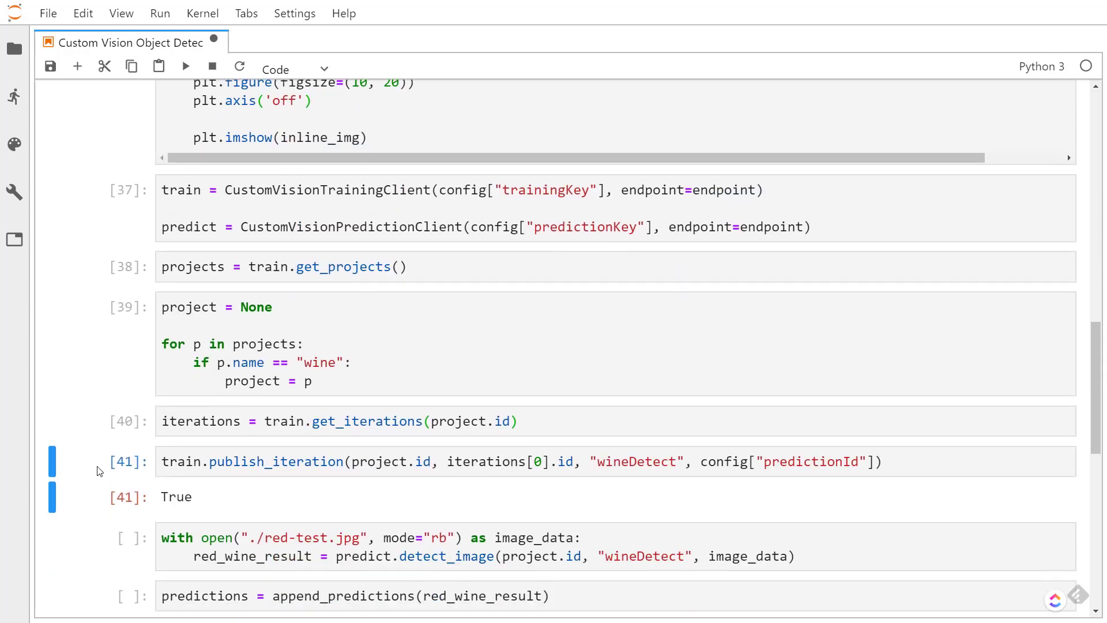
# Send red-test.jpg to the wineDetect model and collect its confident predictions (red at 0.977)
pyautogui.scroll(-3)
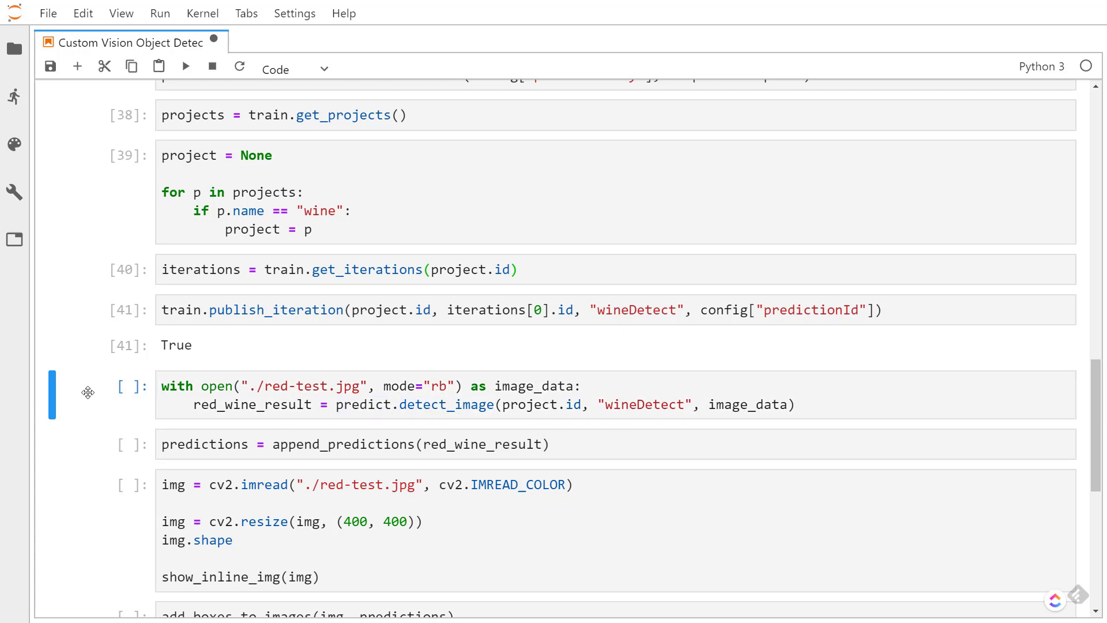
pyautogui.click(185, 66)
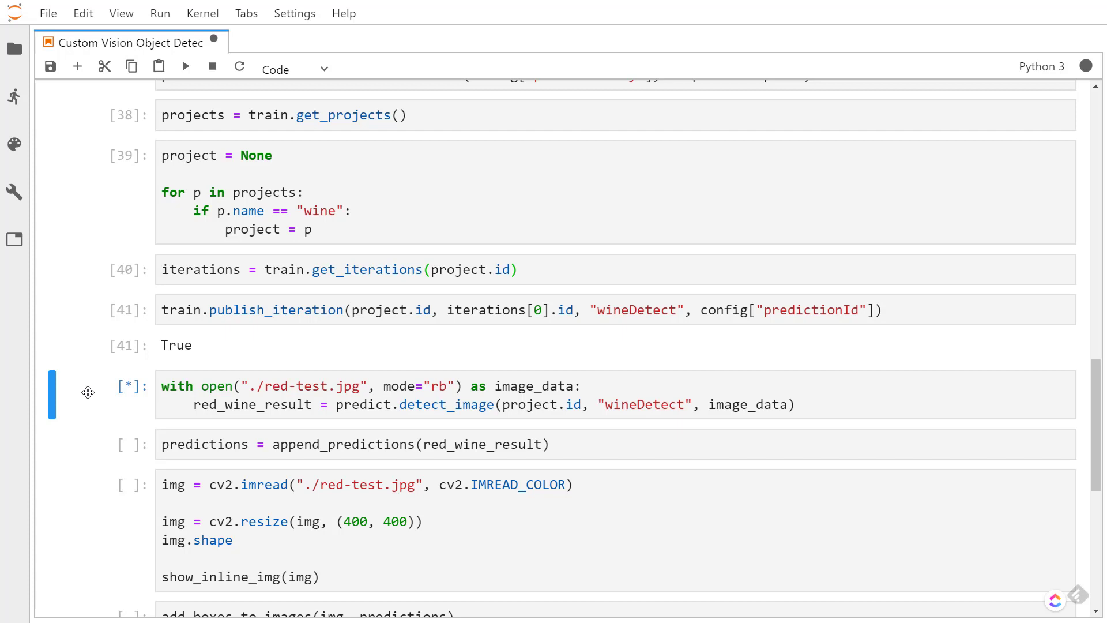
pyautogui.moveTo(106, 399)
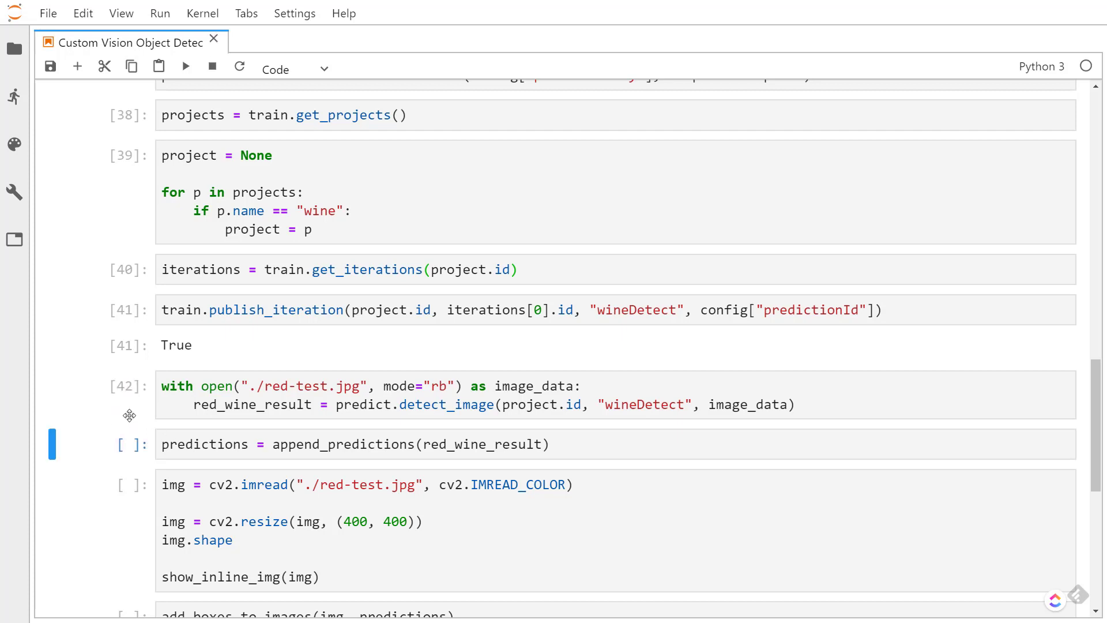
pyautogui.click(186, 66)
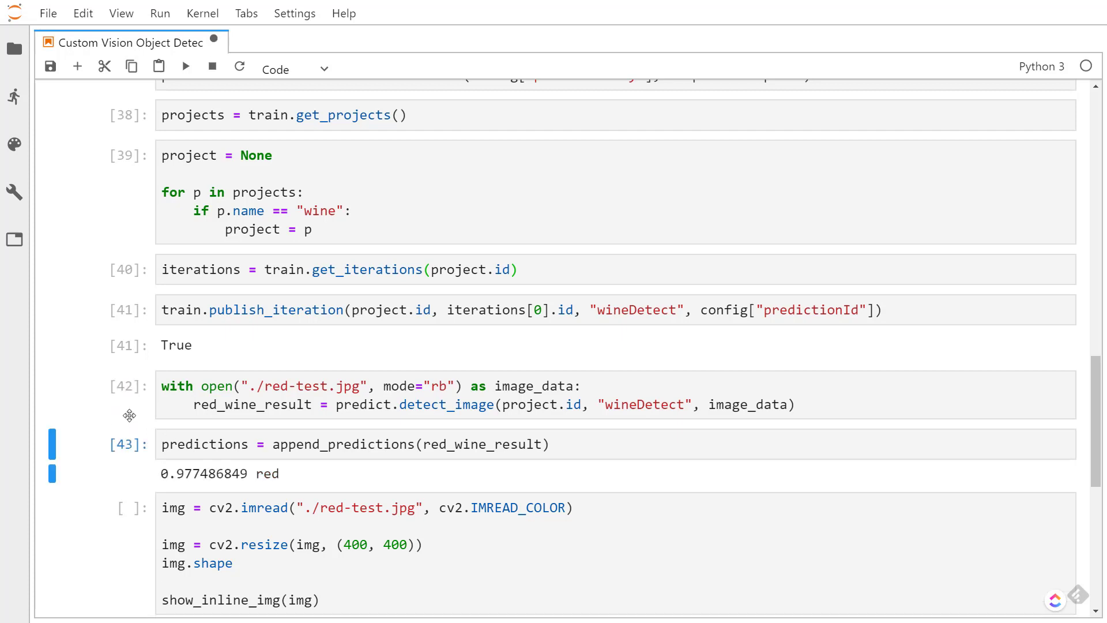
pyautogui.scroll(-3)
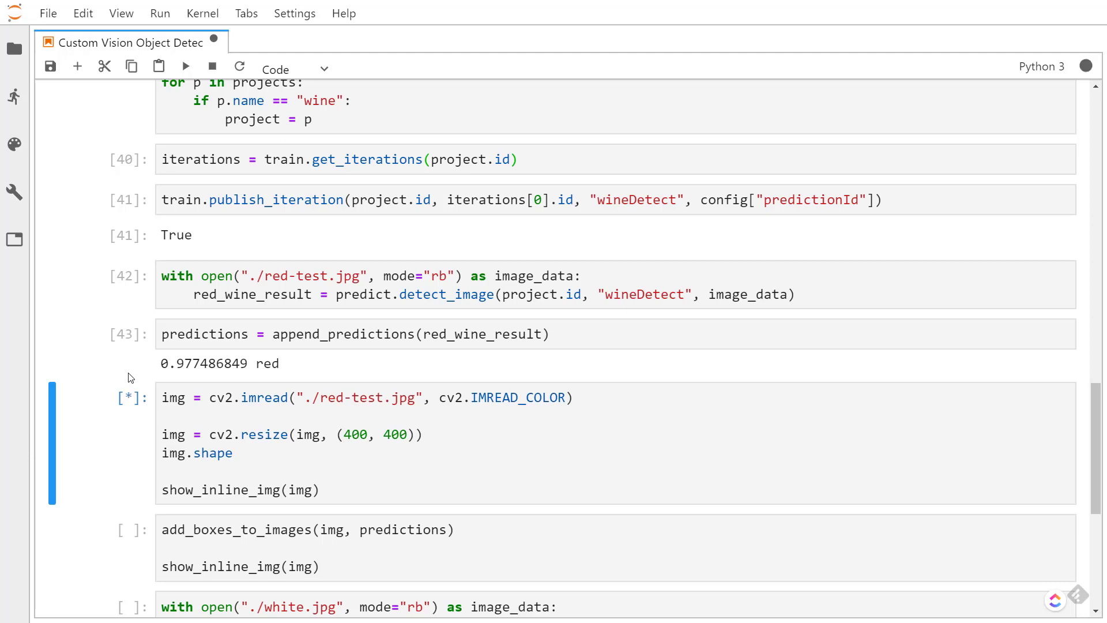
# Draw the red-labelled bounding box onto the resized red-wine image and display it
pyautogui.click(184, 65)
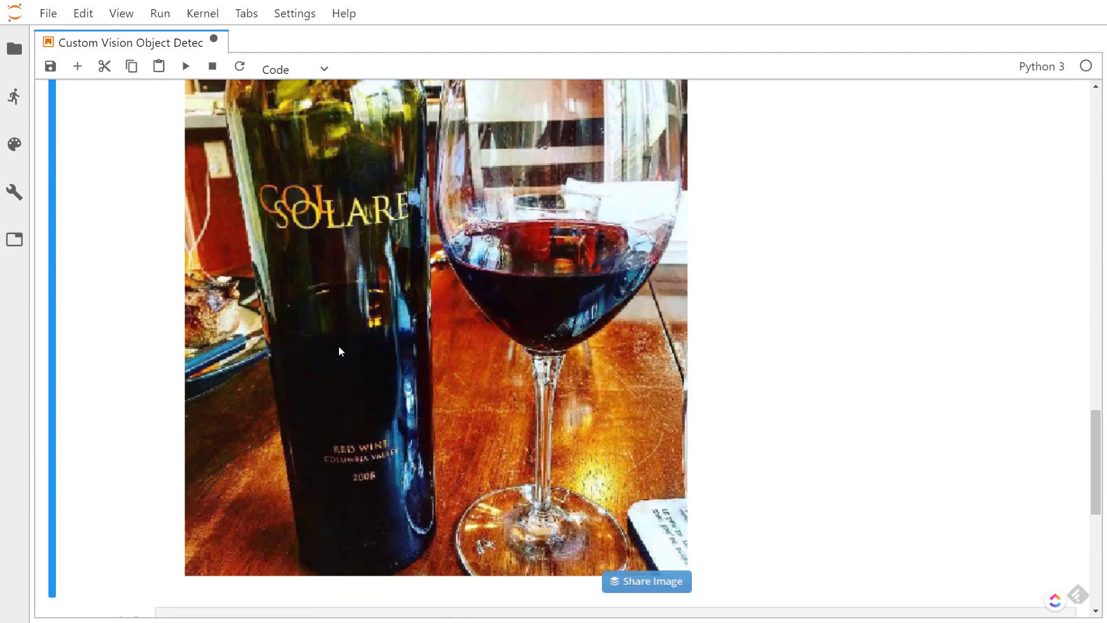
pyautogui.scroll(-3)
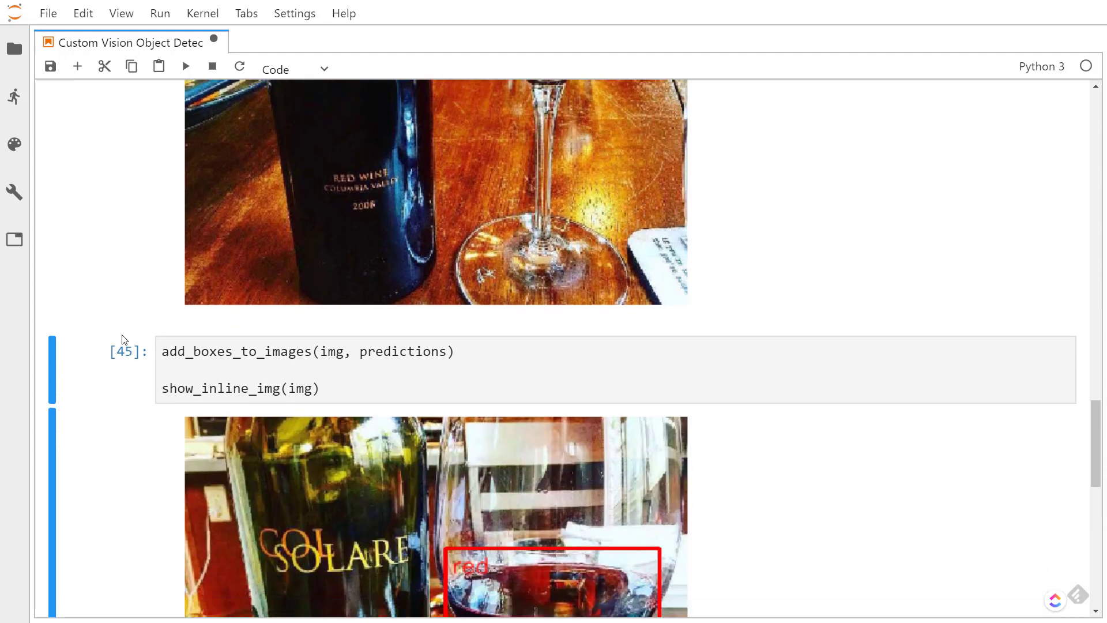
pyautogui.scroll(-3)
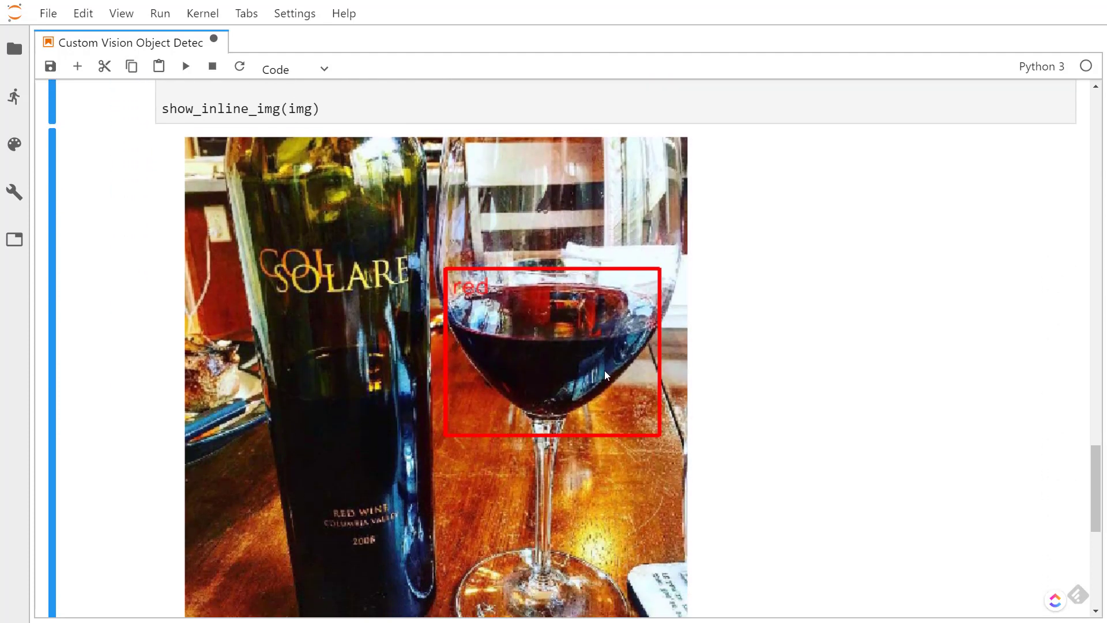
pyautogui.moveTo(672, 370)
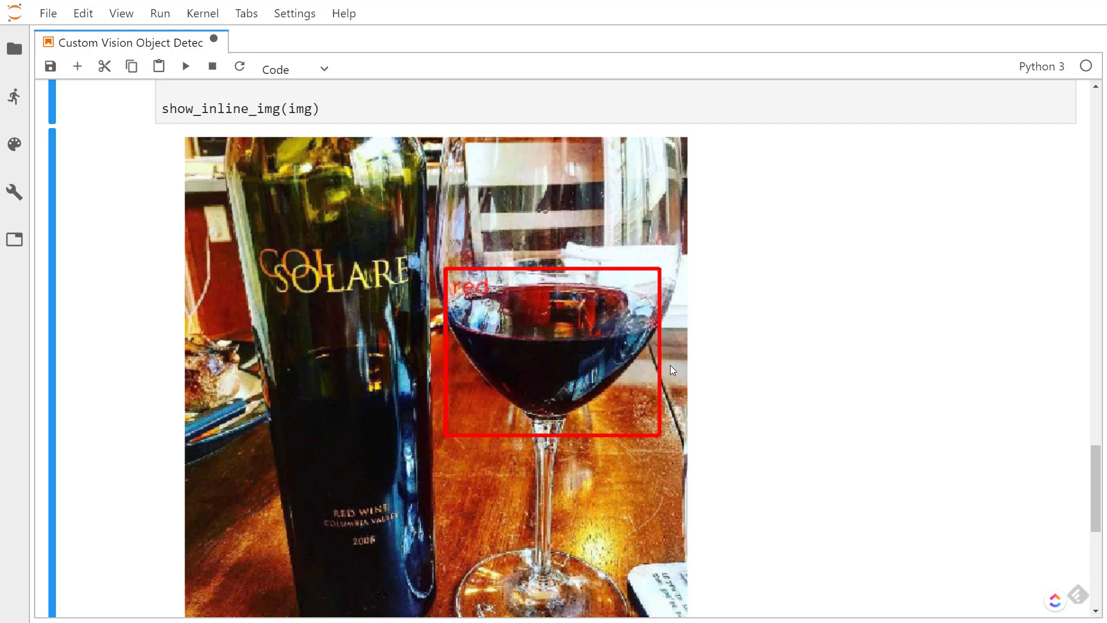
pyautogui.moveTo(541, 372)
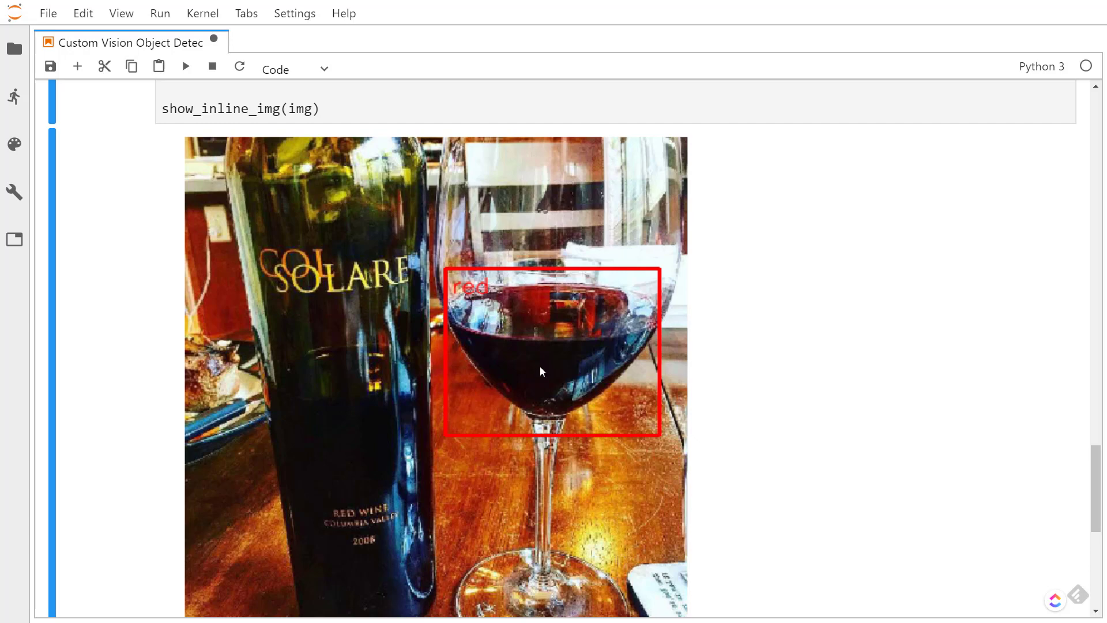
pyautogui.moveTo(464, 295)
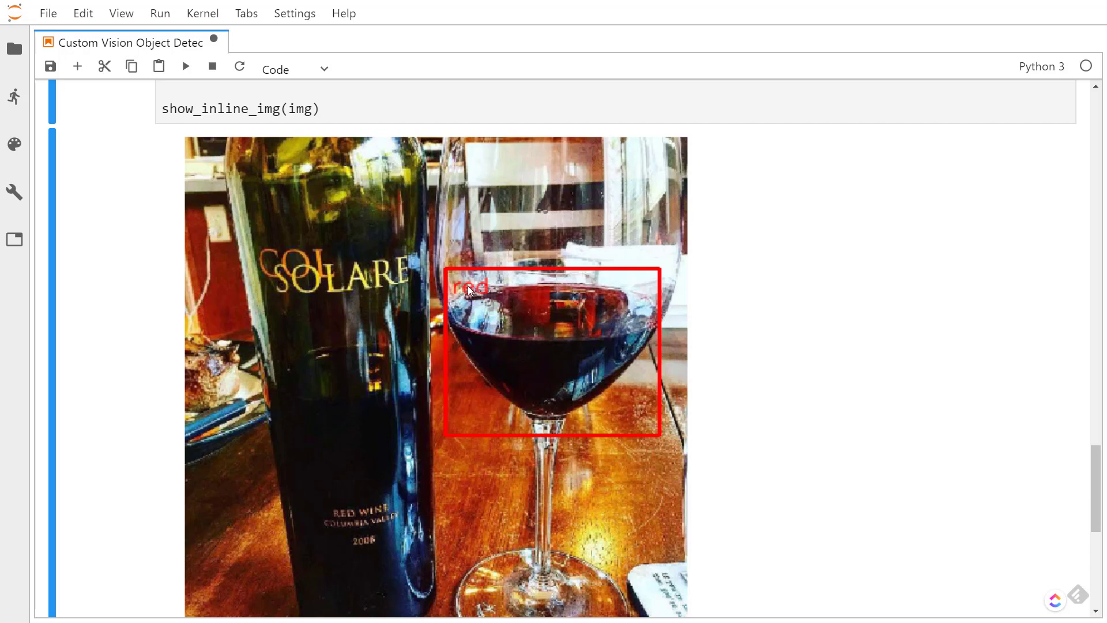
pyautogui.moveTo(391, 358)
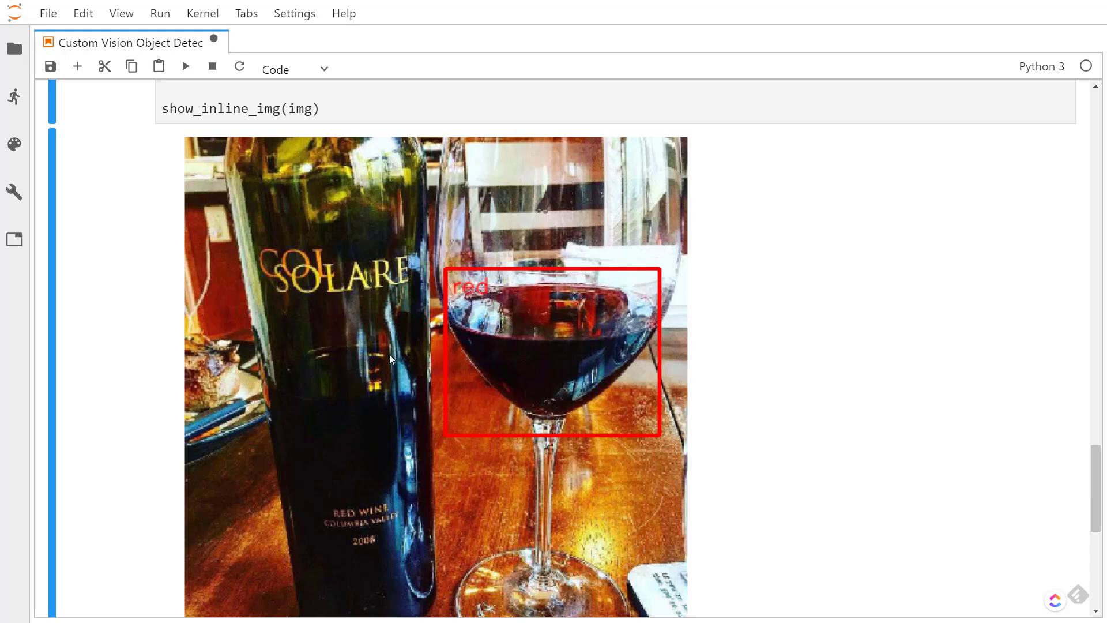
# Send white.jpg for detection, collect the white 0.989 prediction and view its box-drawing output
pyautogui.scroll(-3)
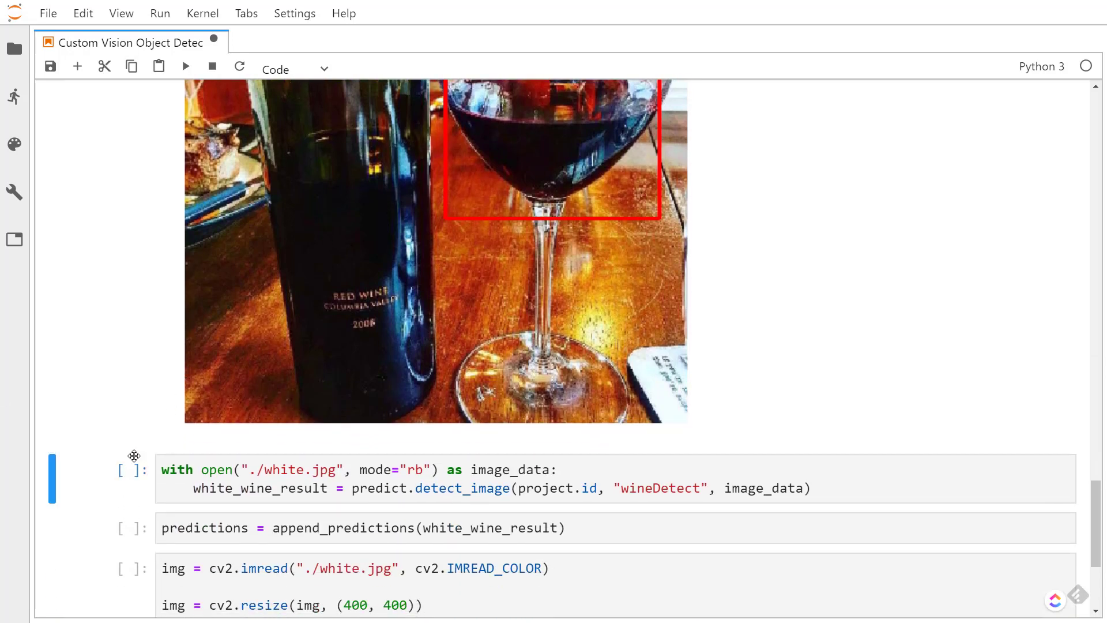
pyautogui.click(184, 65)
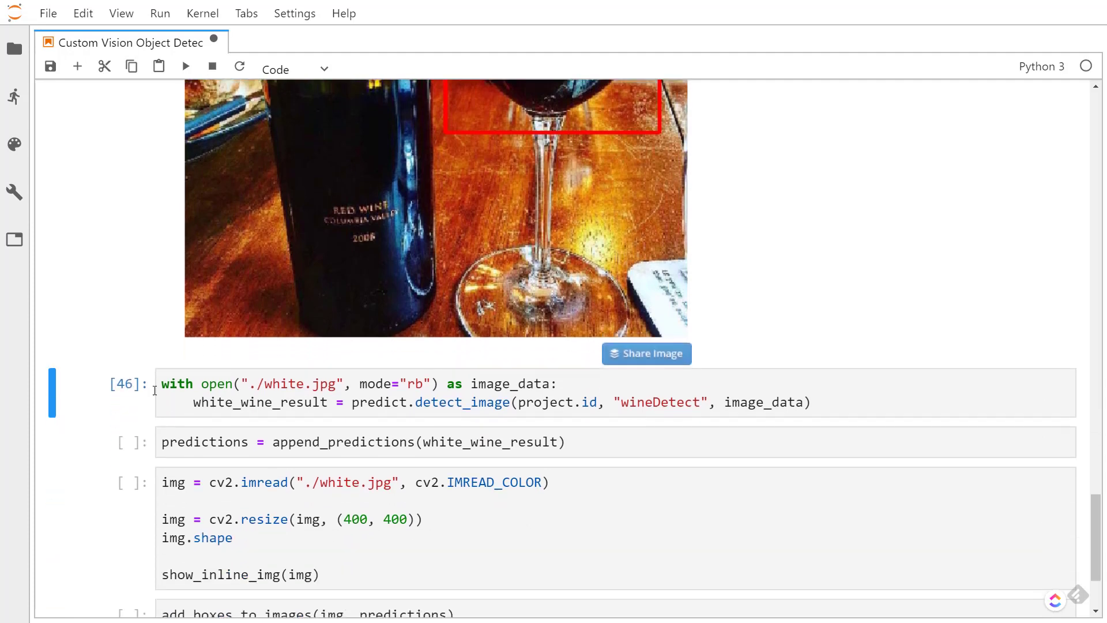
pyautogui.click(185, 66)
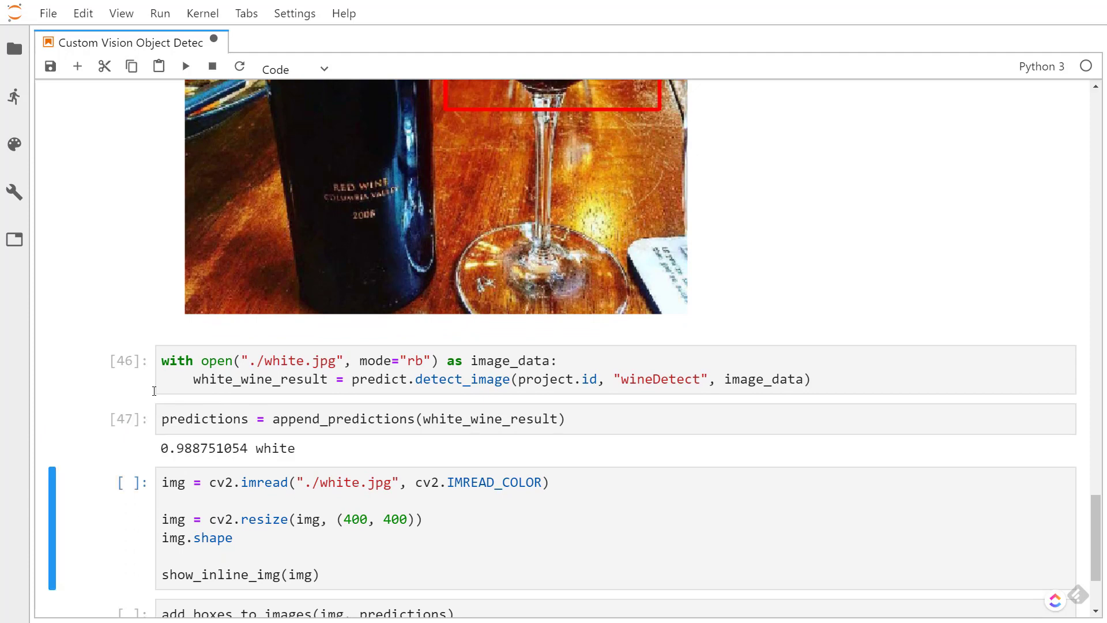
pyautogui.scroll(-3)
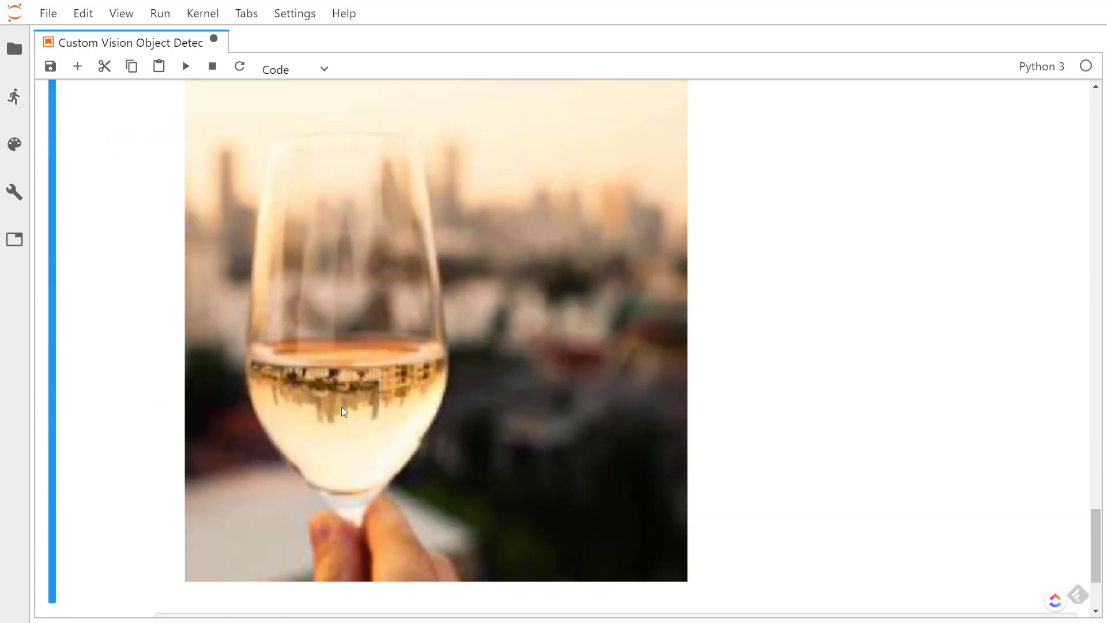
pyautogui.scroll(-3)
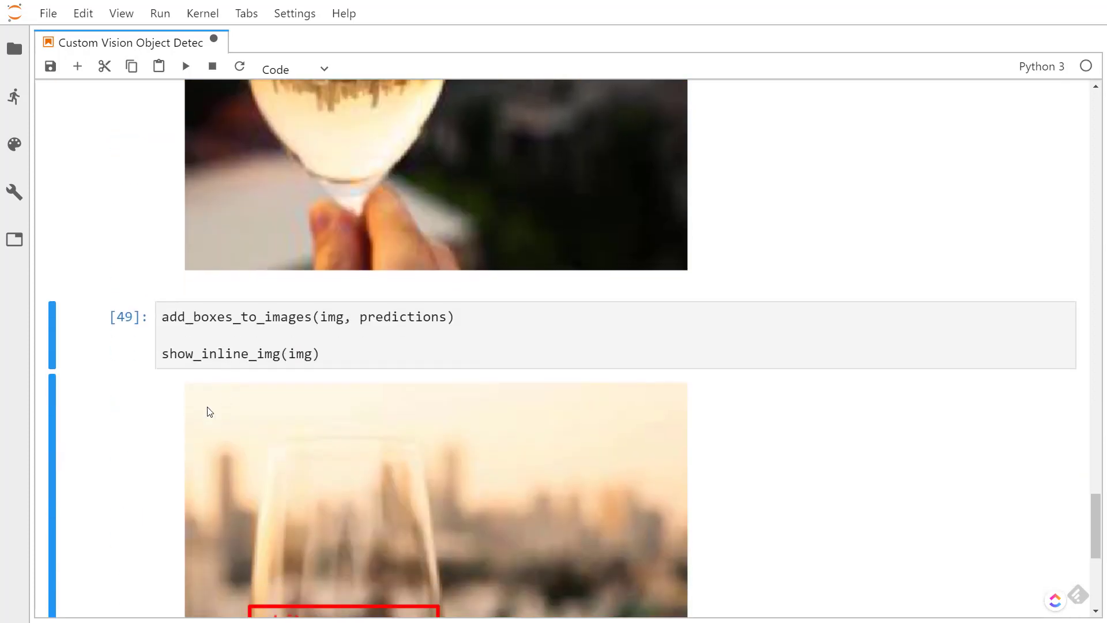
pyautogui.scroll(-3)
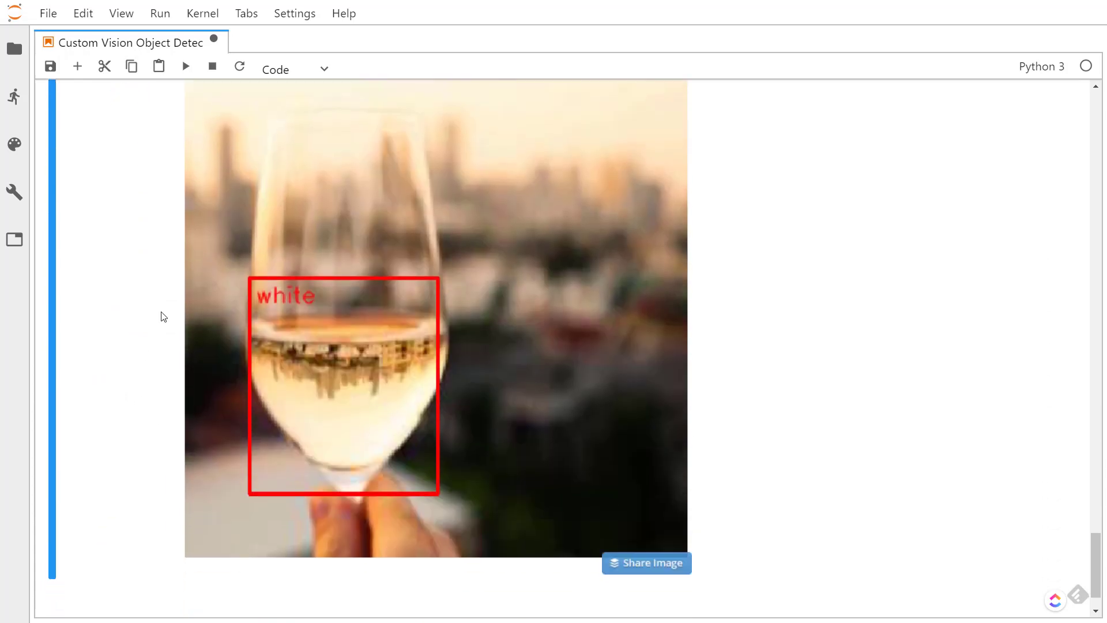
pyautogui.moveTo(99, 413)
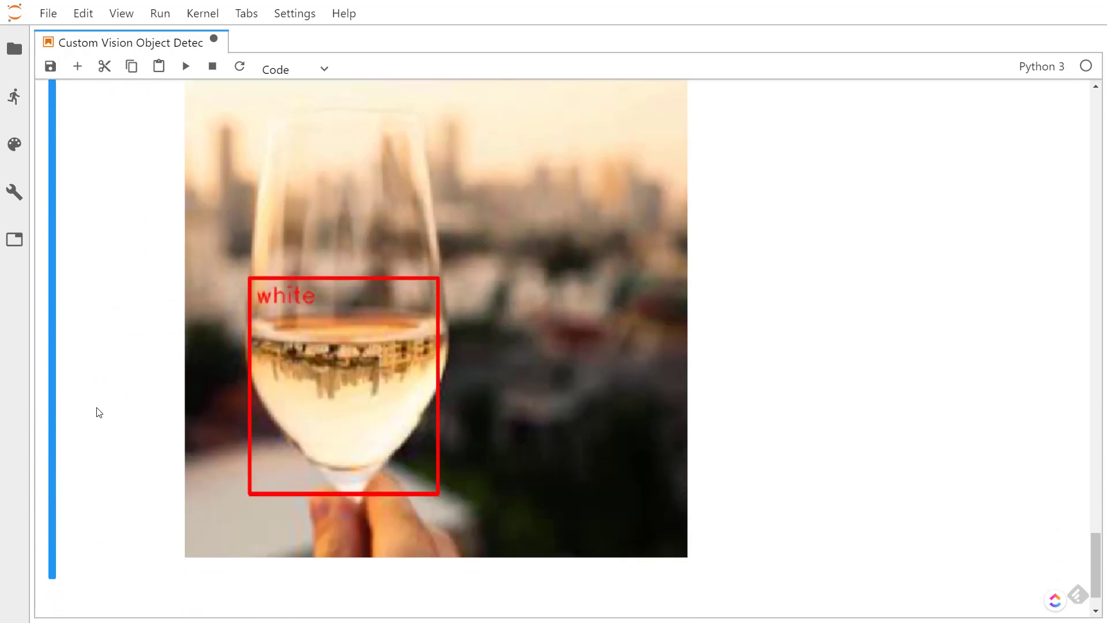
pyautogui.moveTo(119, 422)
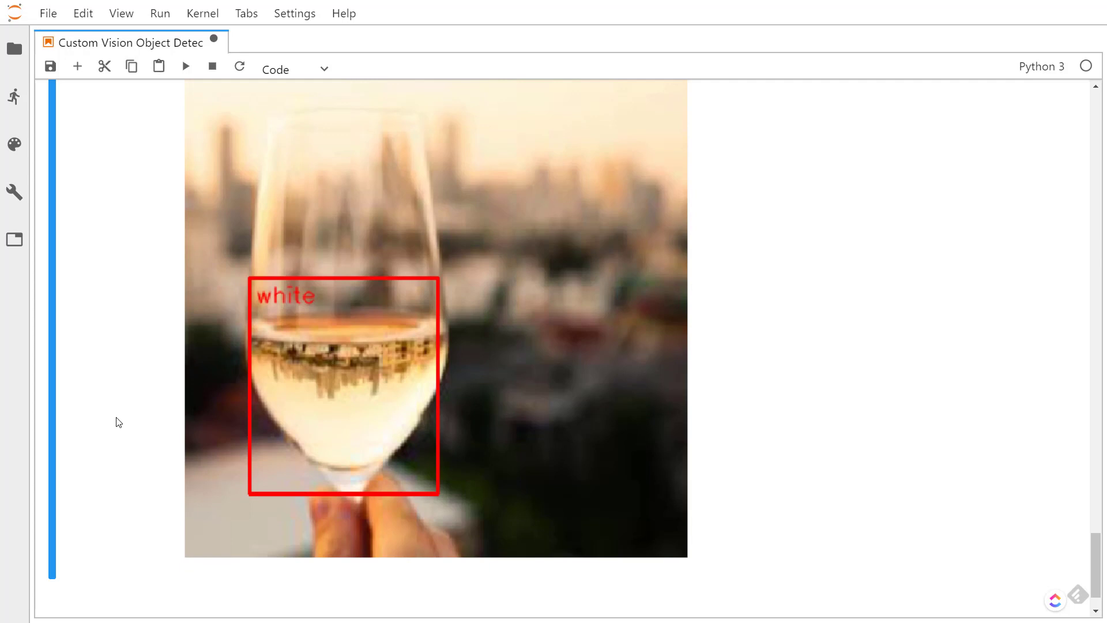
pyautogui.moveTo(120, 404)
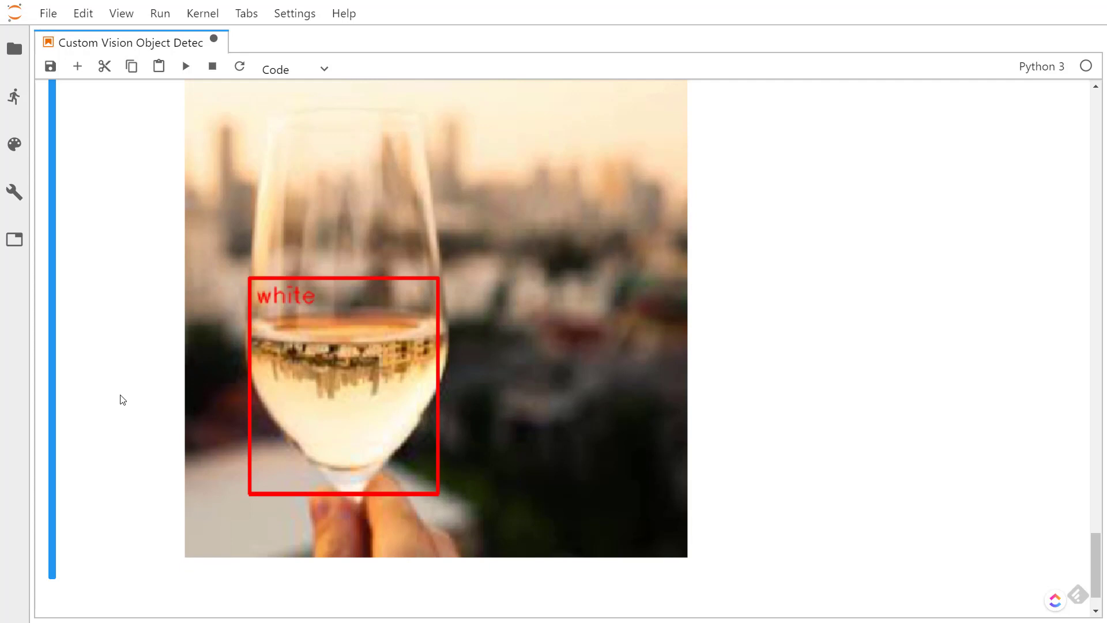
pyautogui.moveTo(121, 436)
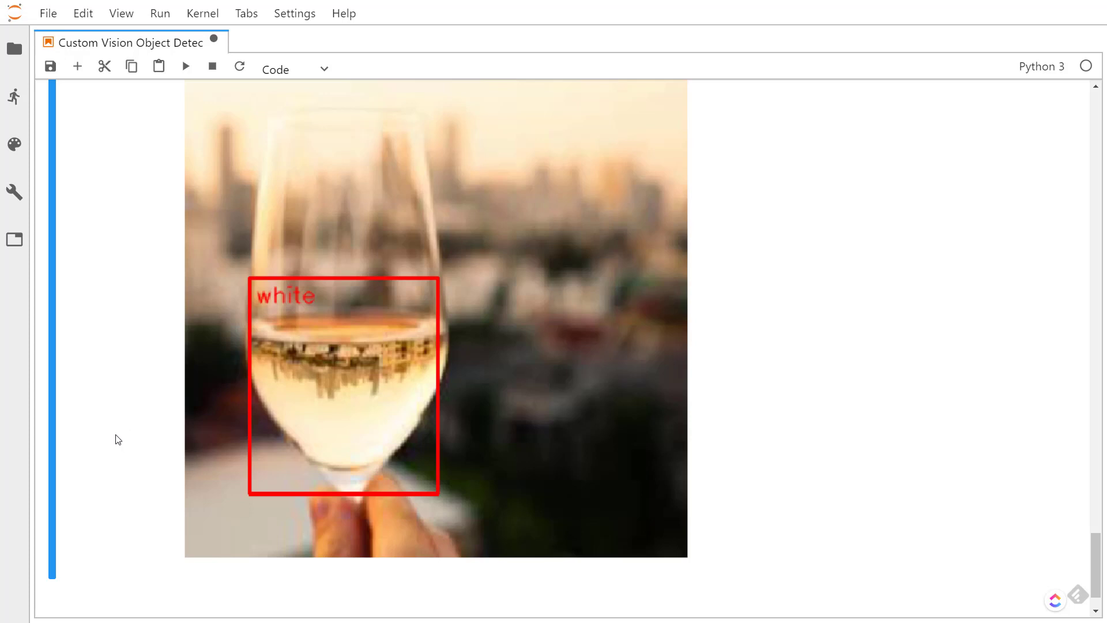
pyautogui.moveTo(109, 438)
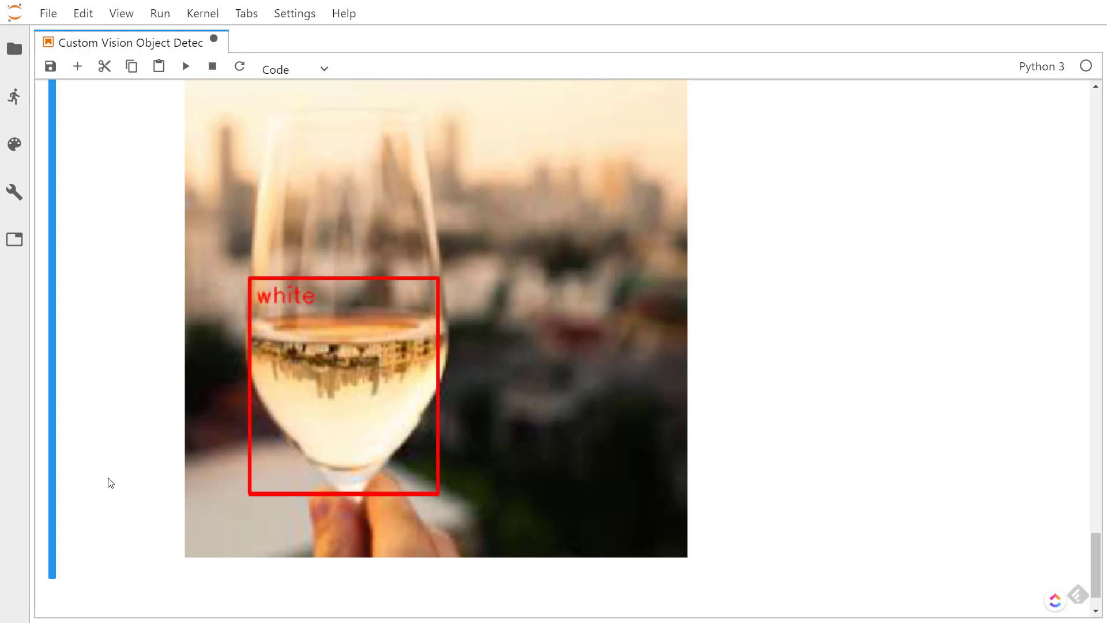
pyautogui.moveTo(881, 545)
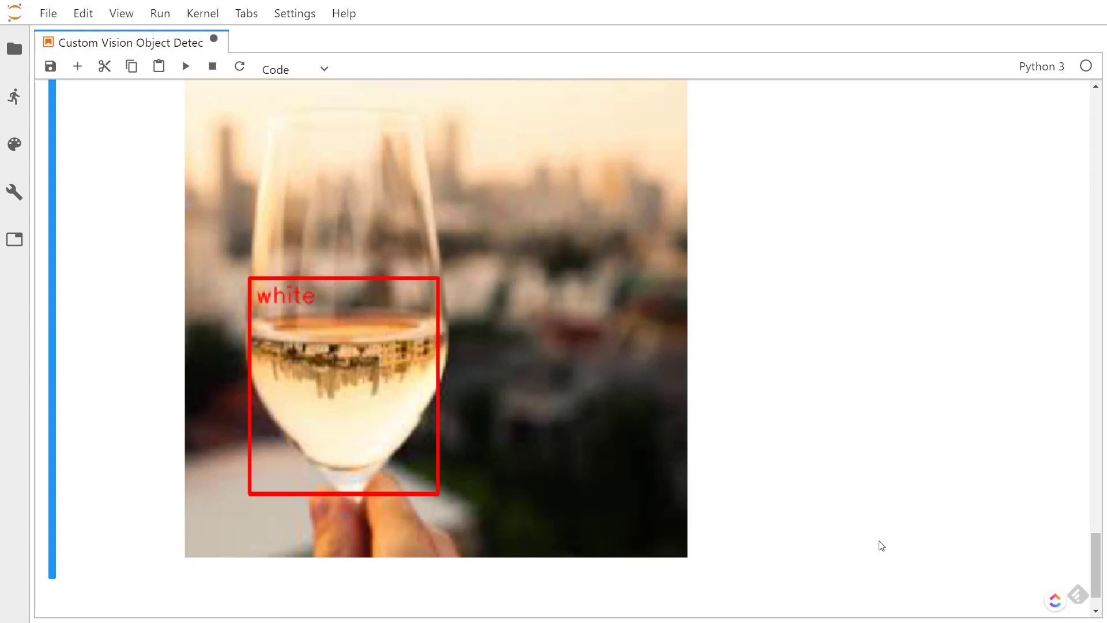
pyautogui.moveTo(451, 447)
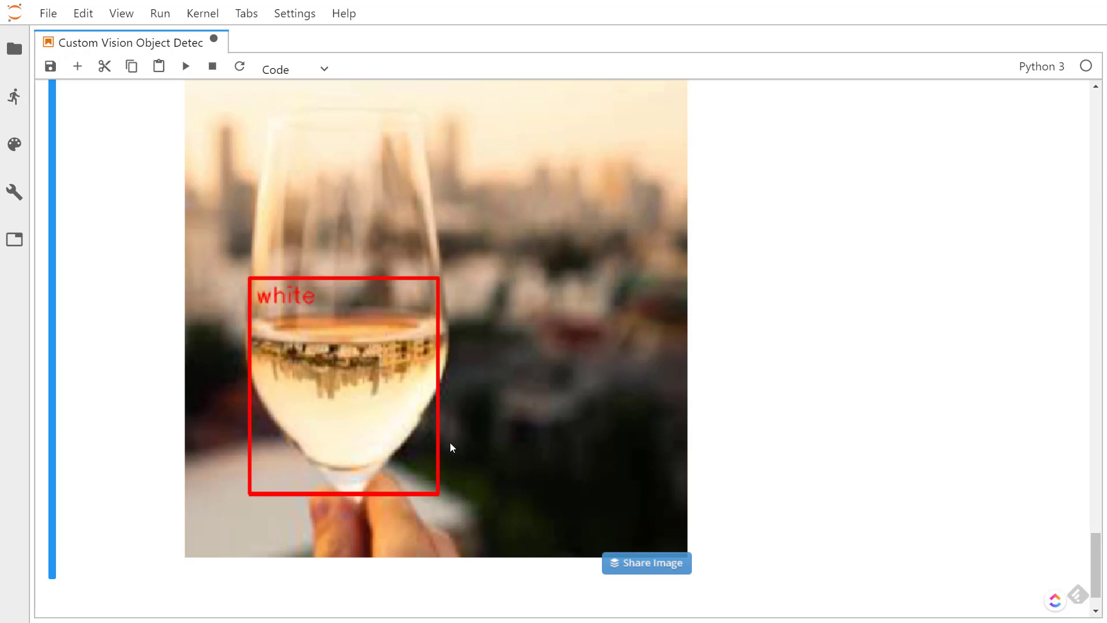
pyautogui.moveTo(528, 598)
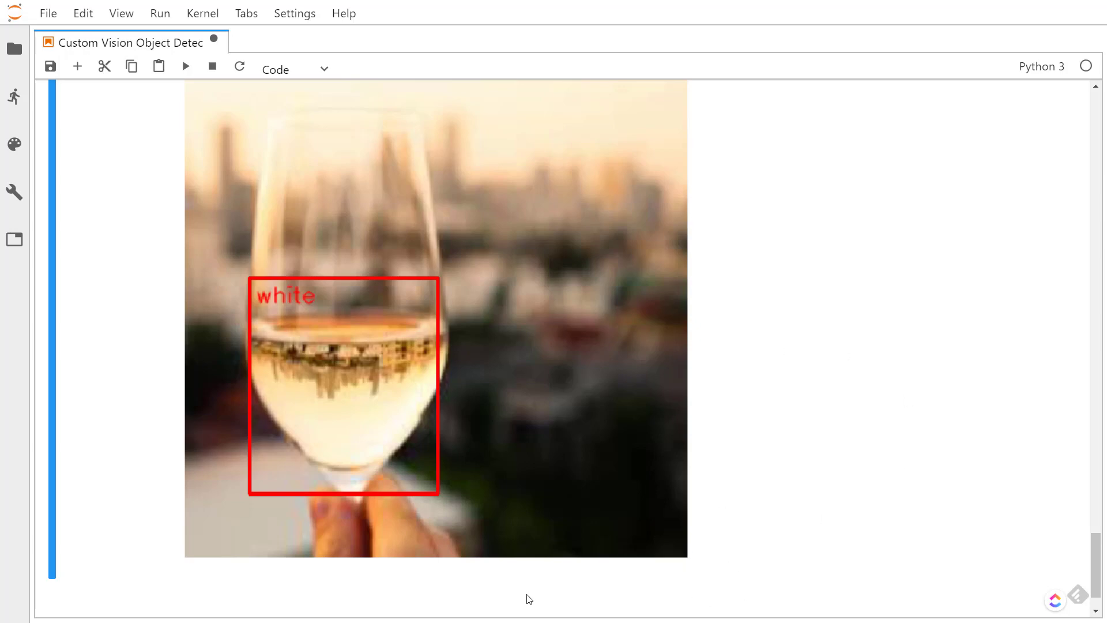
pyautogui.scroll(-3)
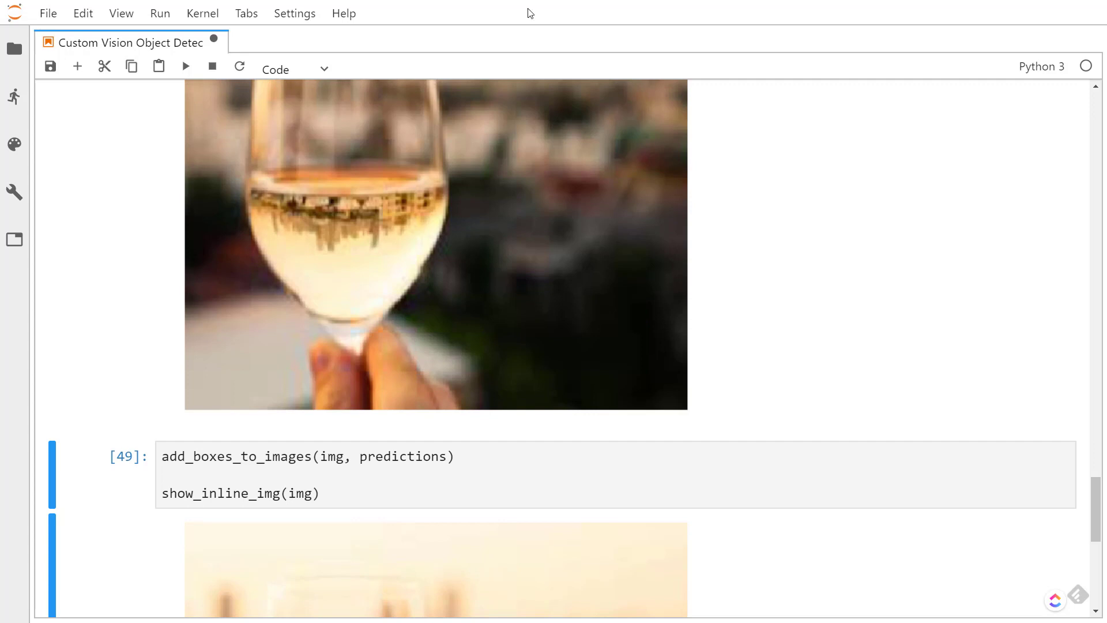
pyautogui.moveTo(669, 96)
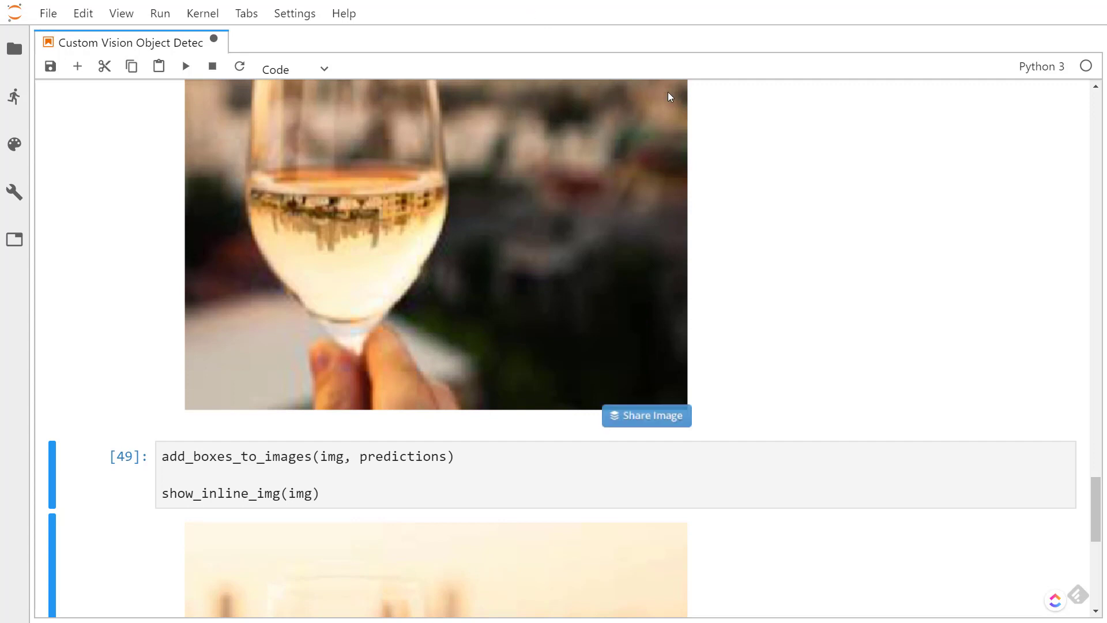